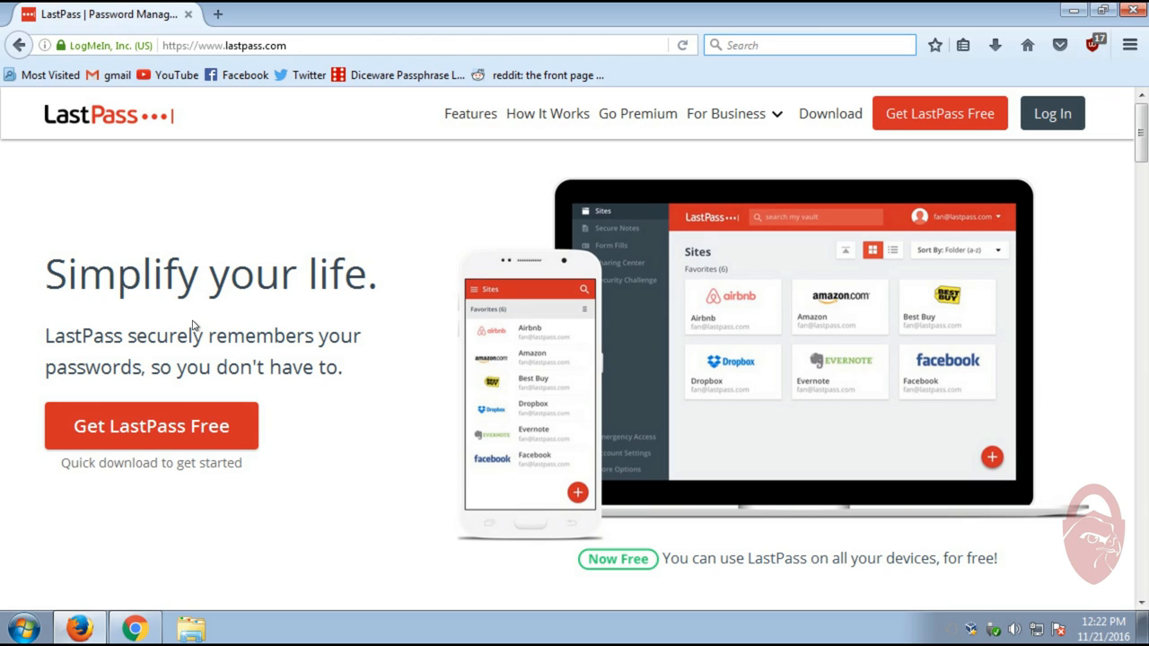
mouse_move(830, 114)
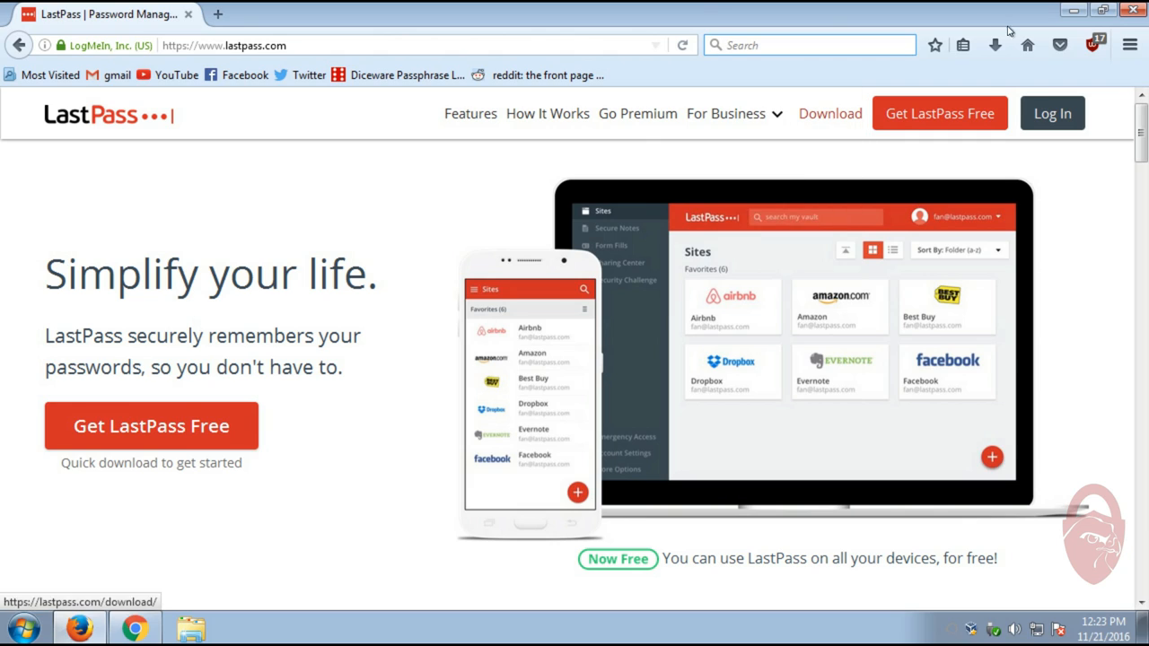
mouse_move(413, 230)
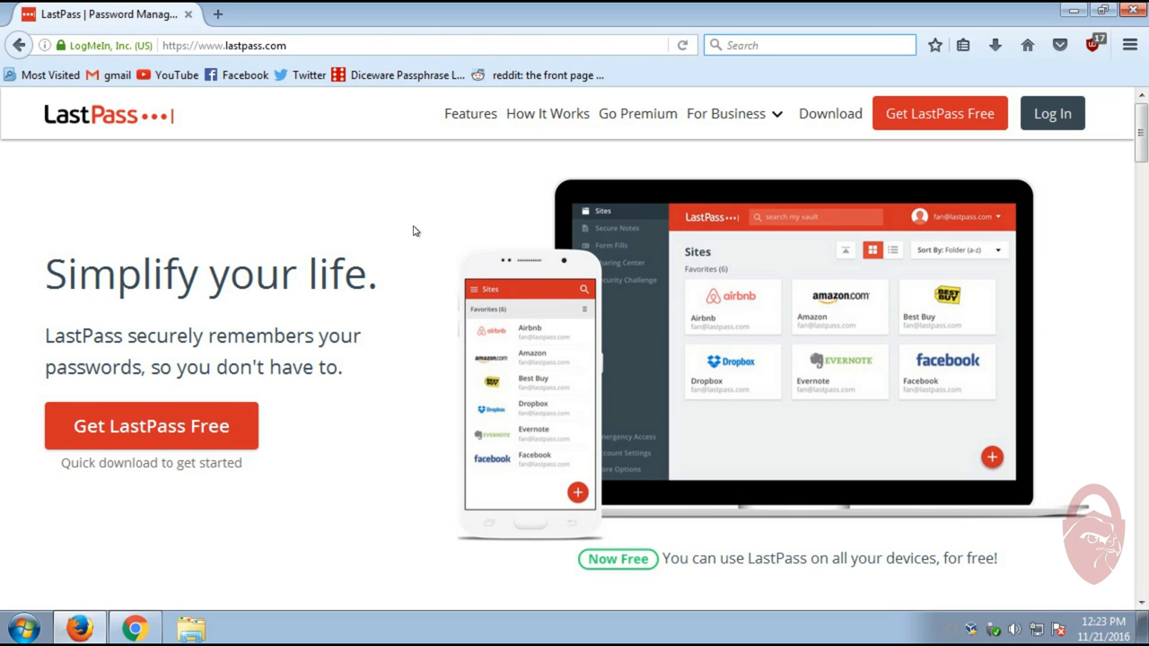
Inspect the site's connection security info, page information and security certificate, then close them
scroll("down", 3)
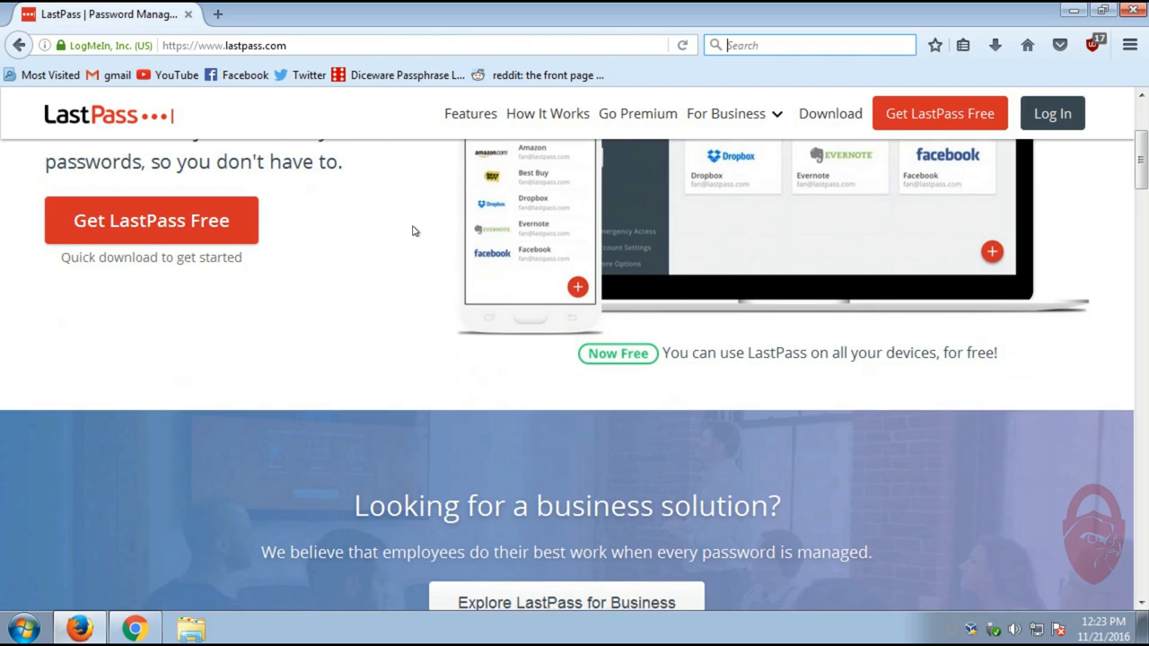
scroll("up", 3)
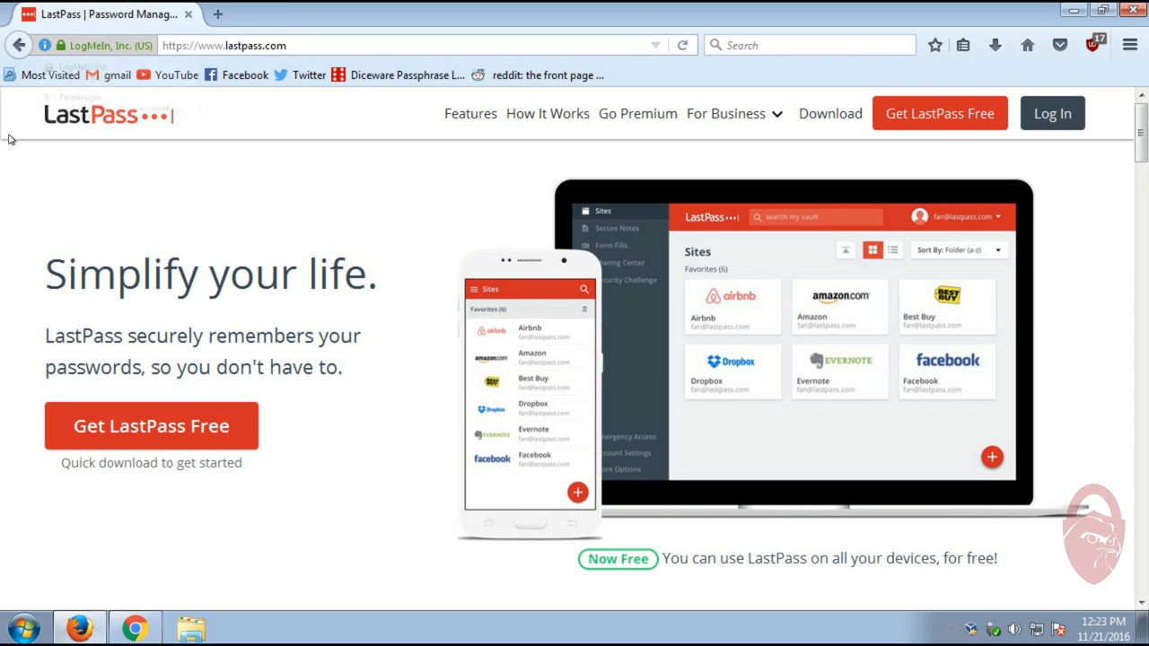
left_click(57, 45)
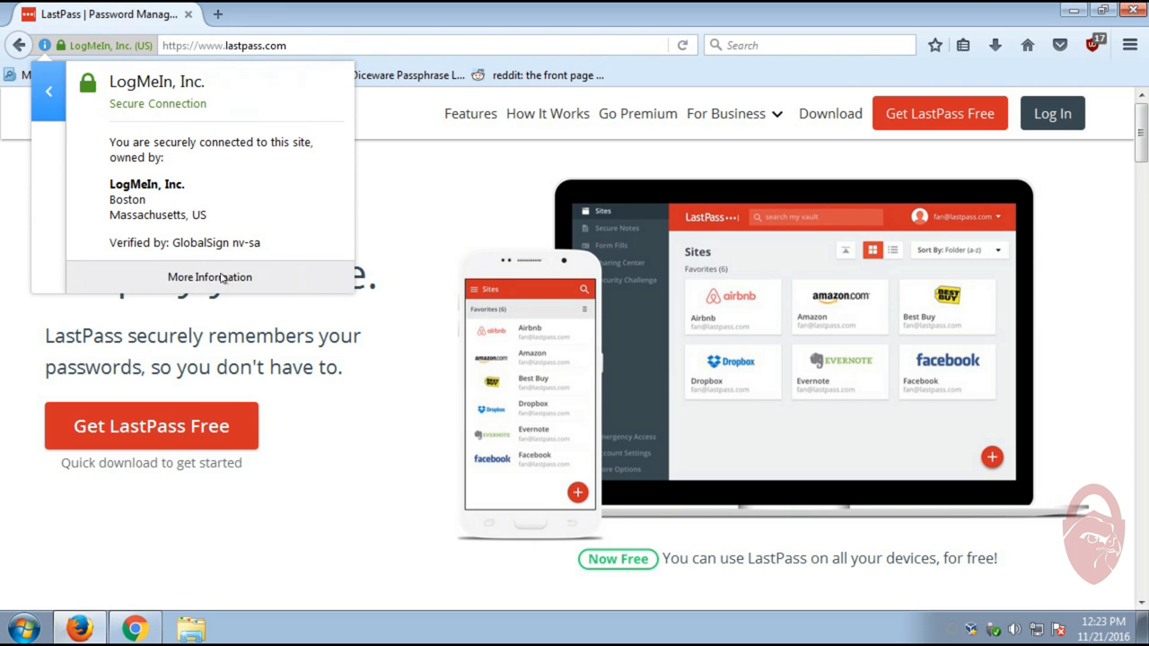
left_click(209, 277)
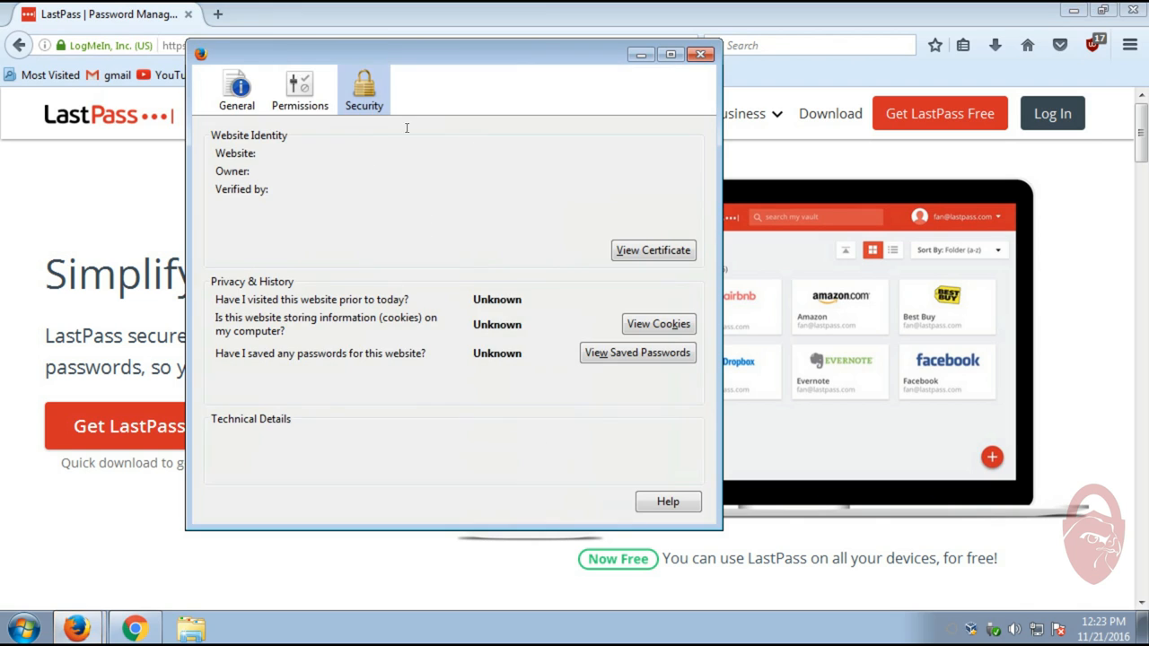
left_click(652, 250)
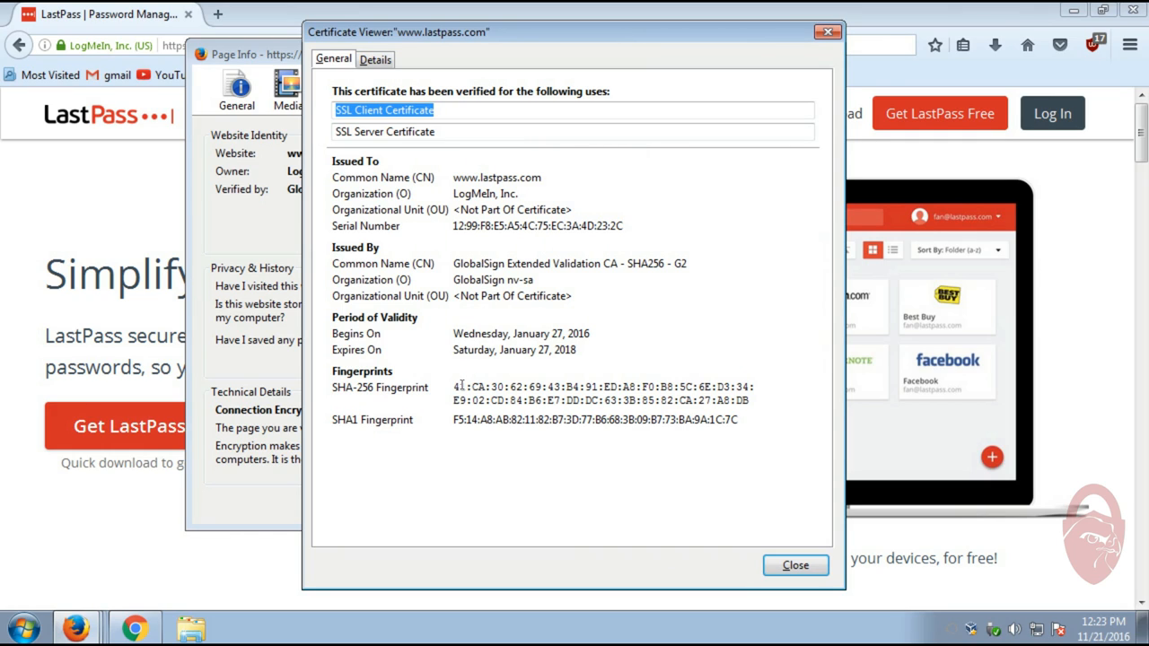
left_click(795, 566)
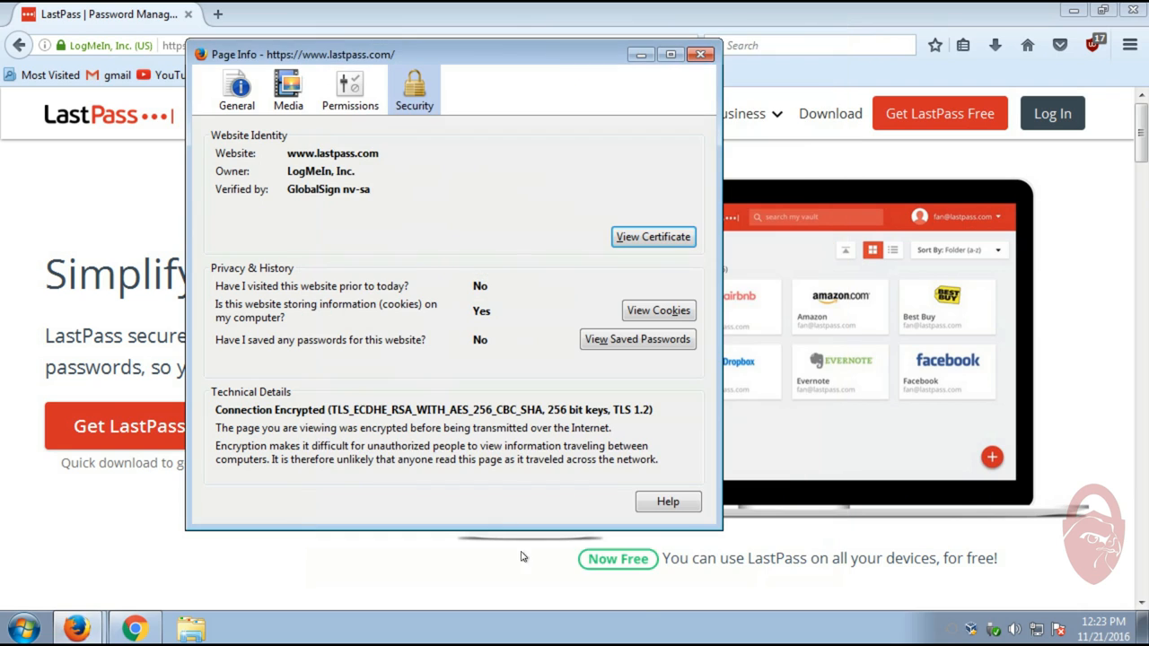
left_click(701, 55)
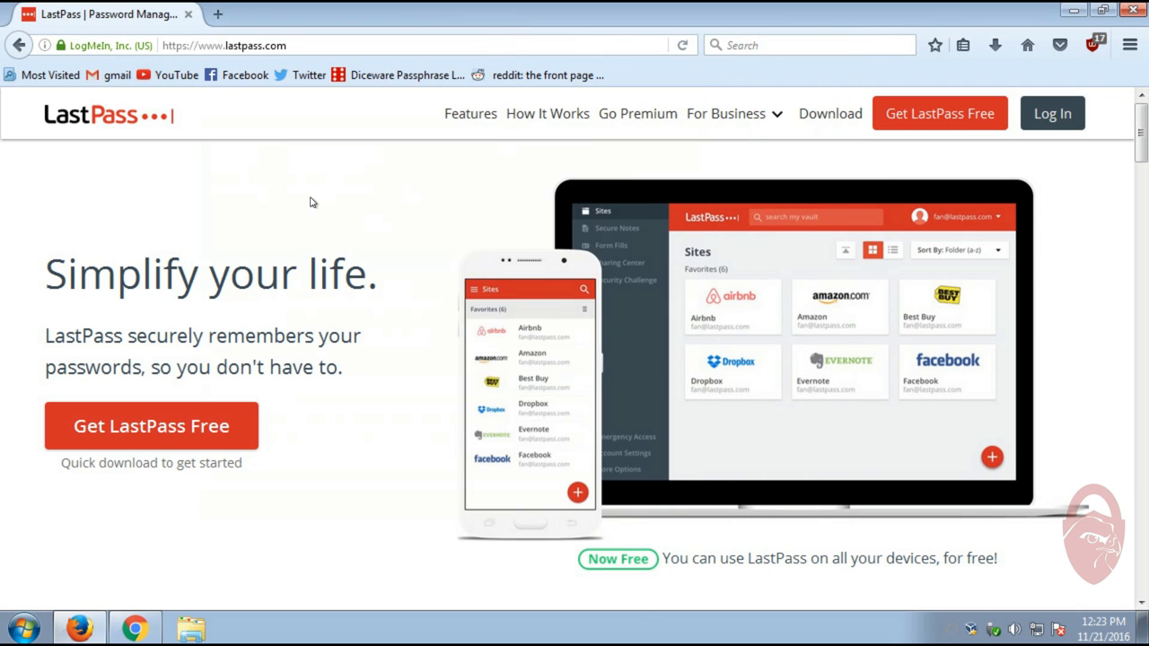
mouse_move(594, 18)
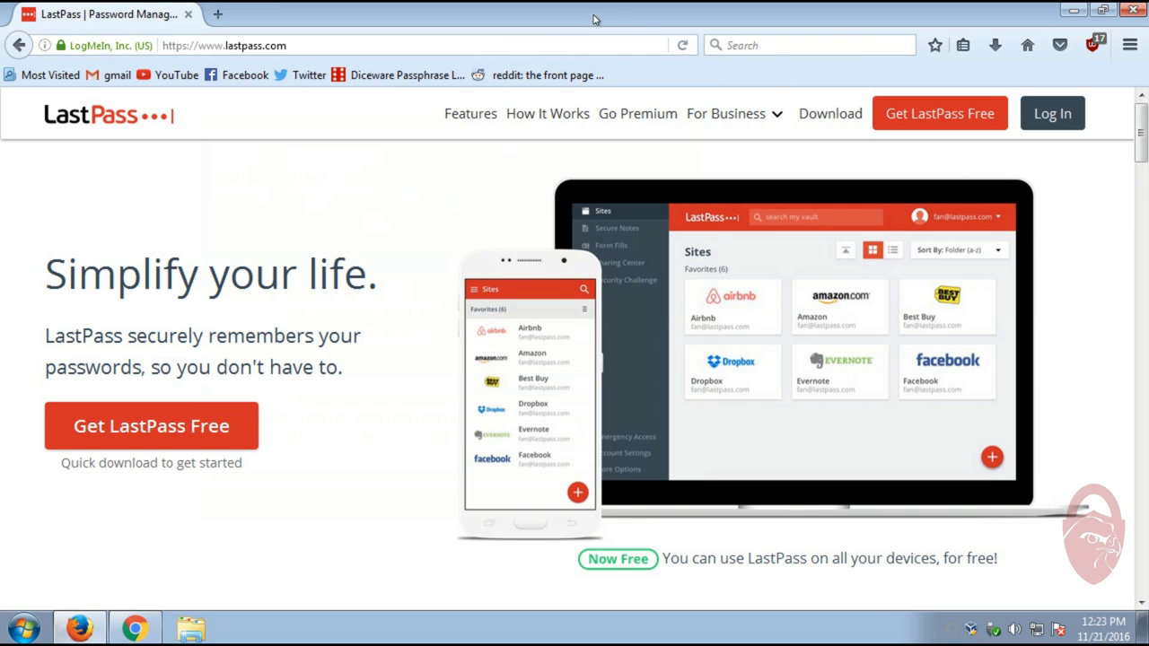
mouse_move(305, 315)
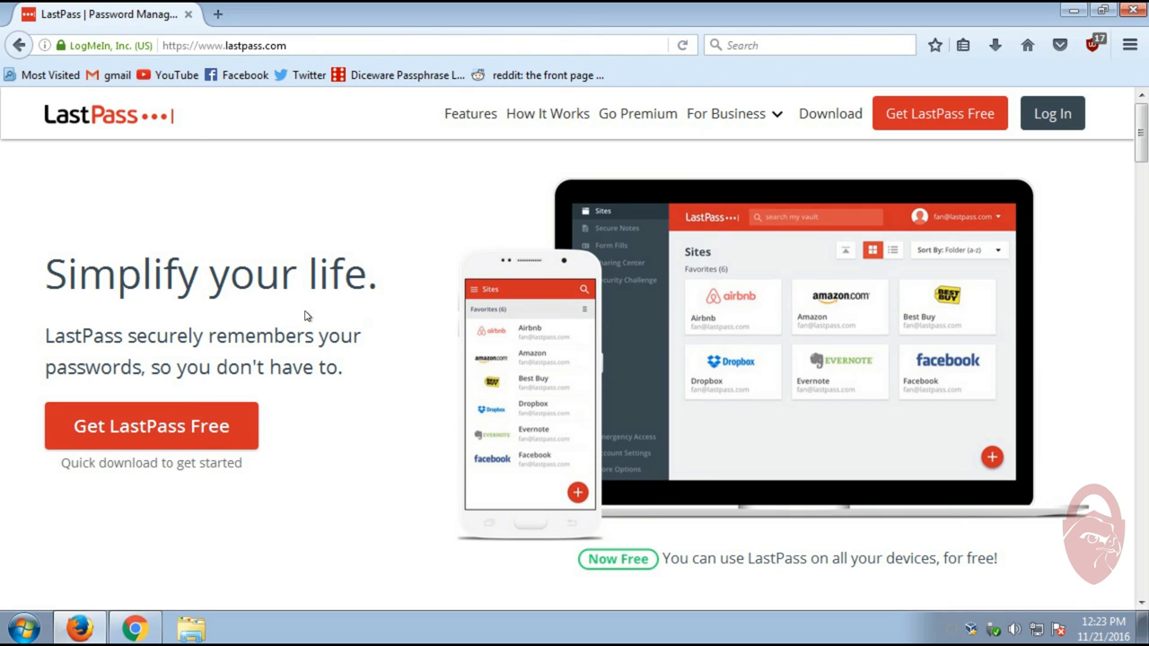
mouse_move(133, 624)
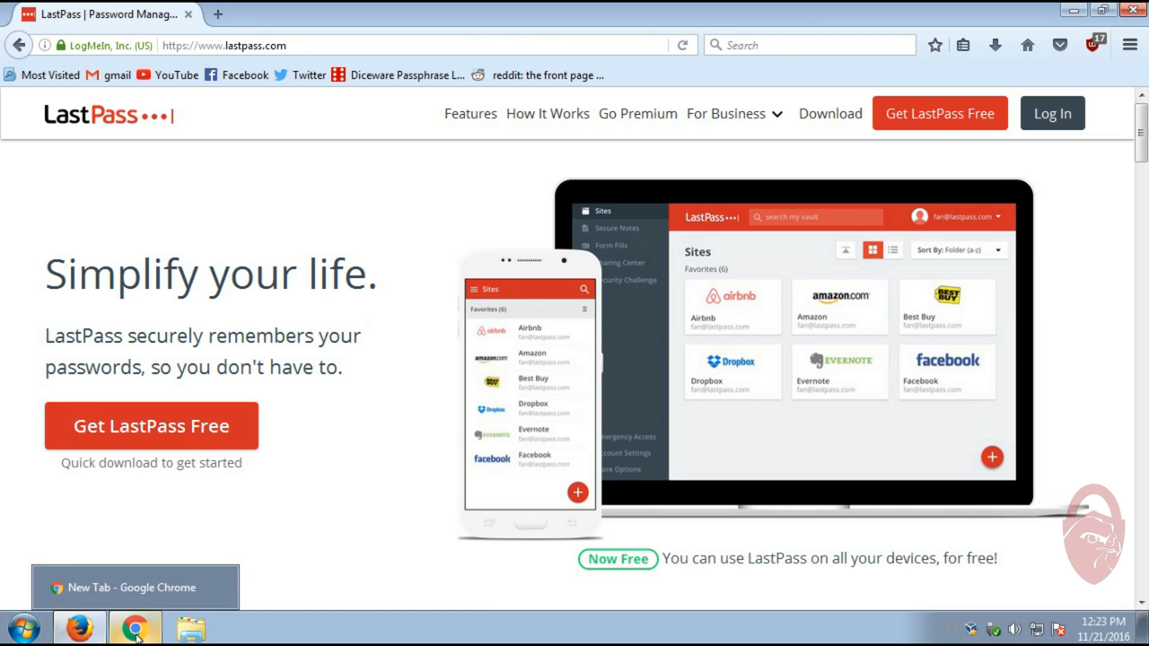
mouse_move(440, 111)
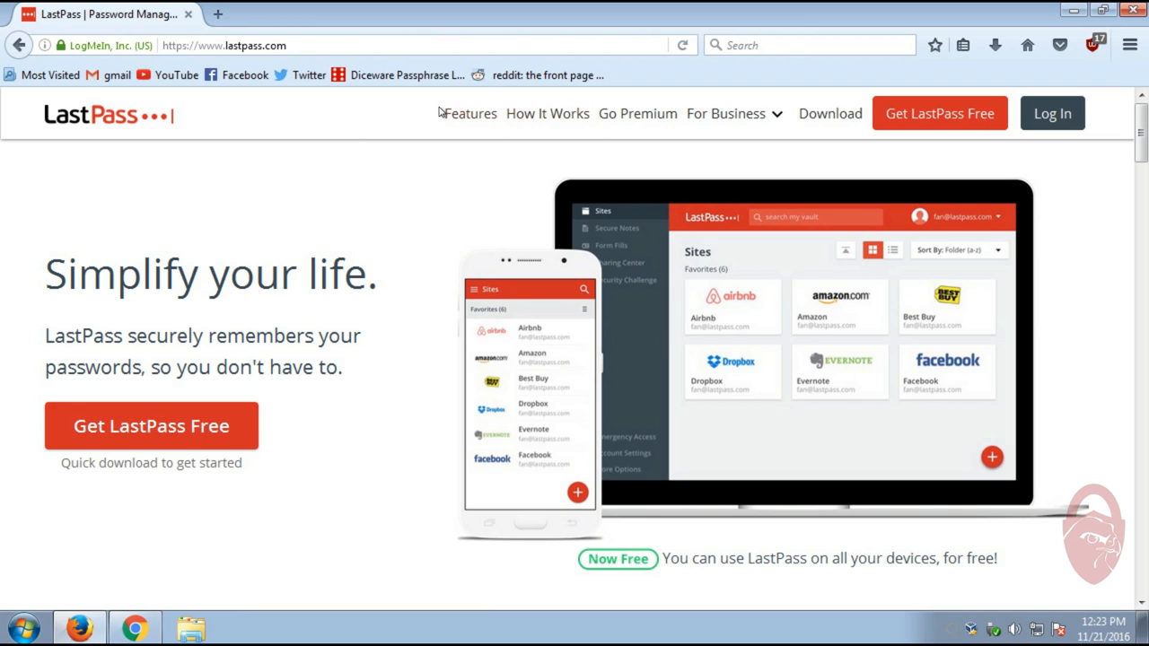
mouse_move(521, 74)
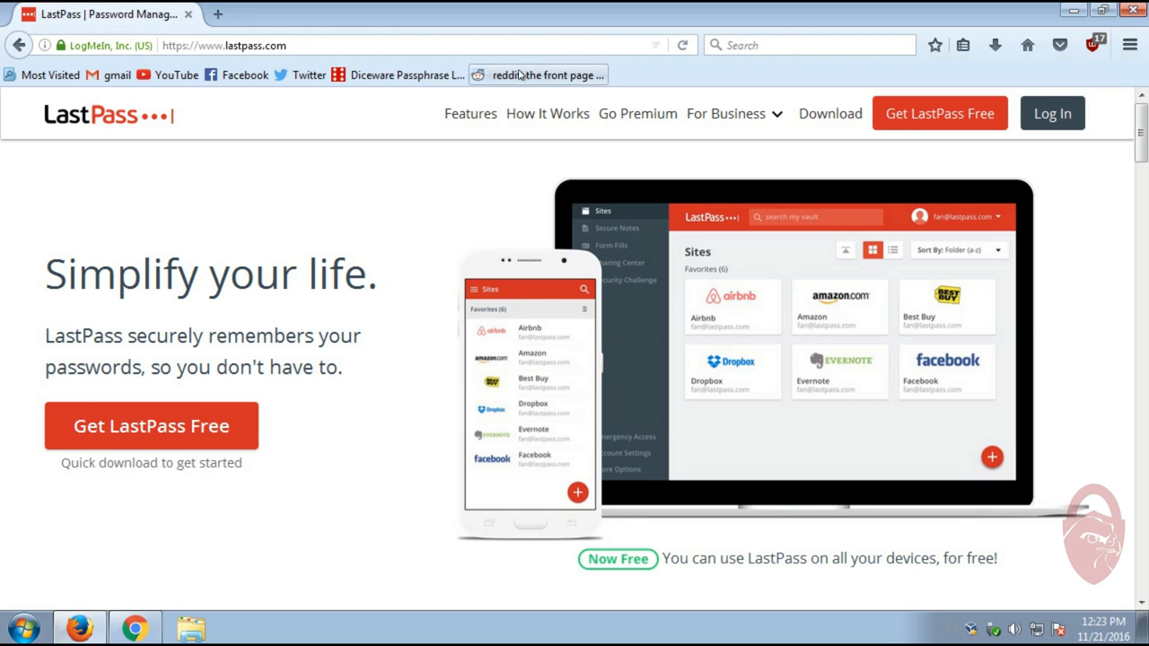
mouse_move(461, 154)
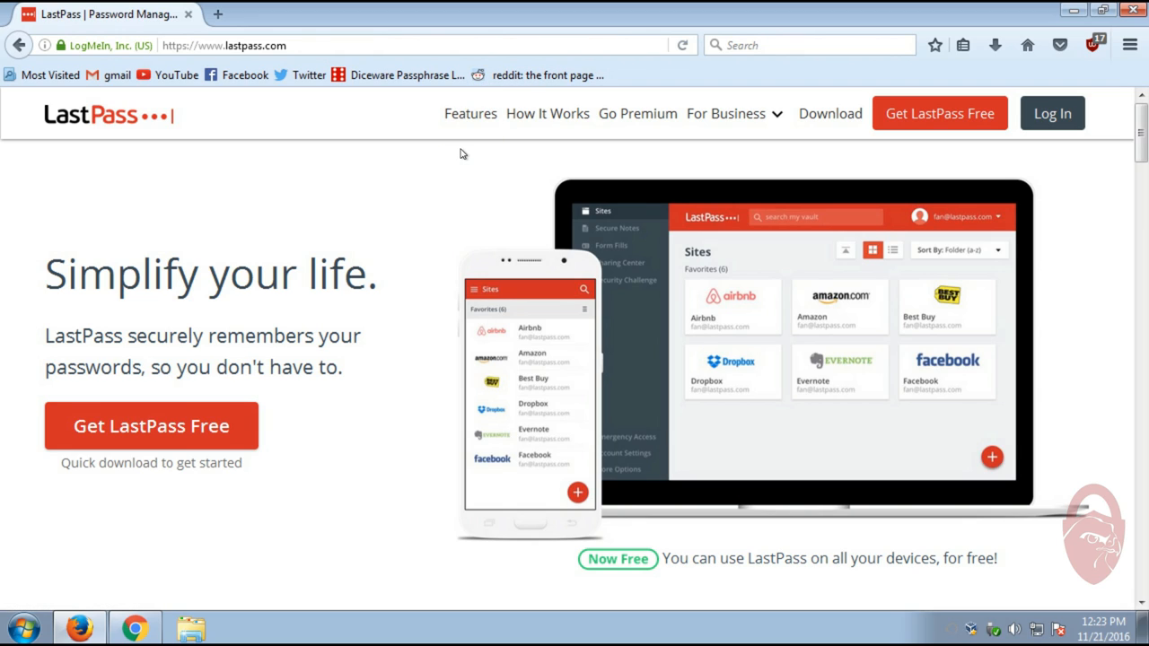
mouse_move(289, 164)
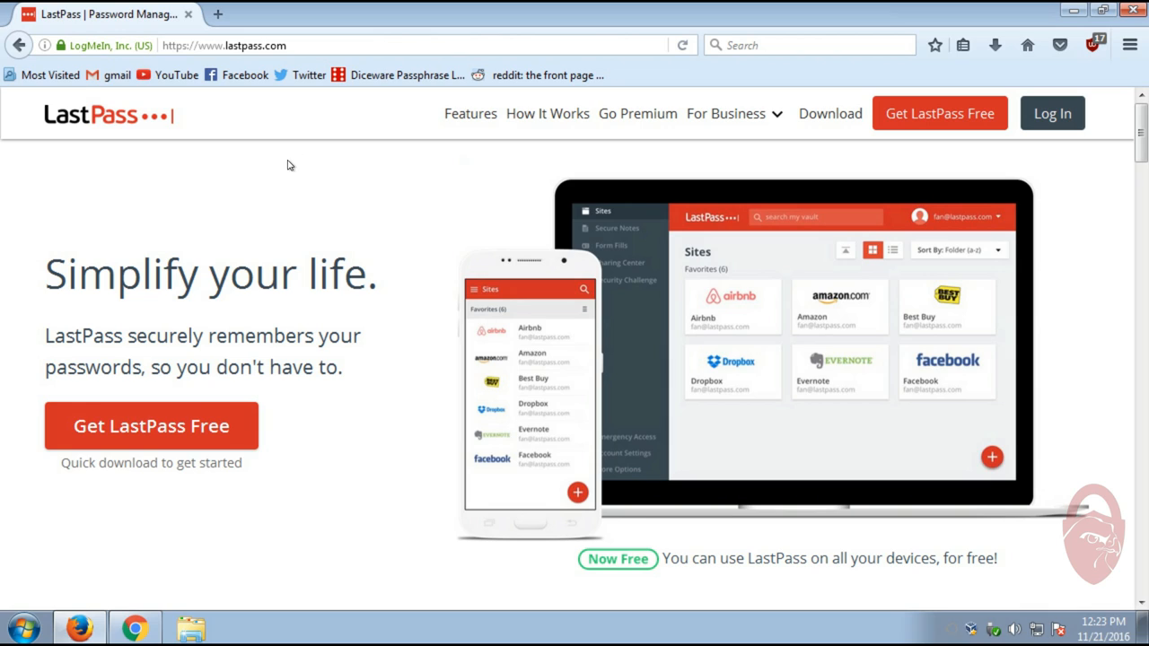
mouse_move(214, 170)
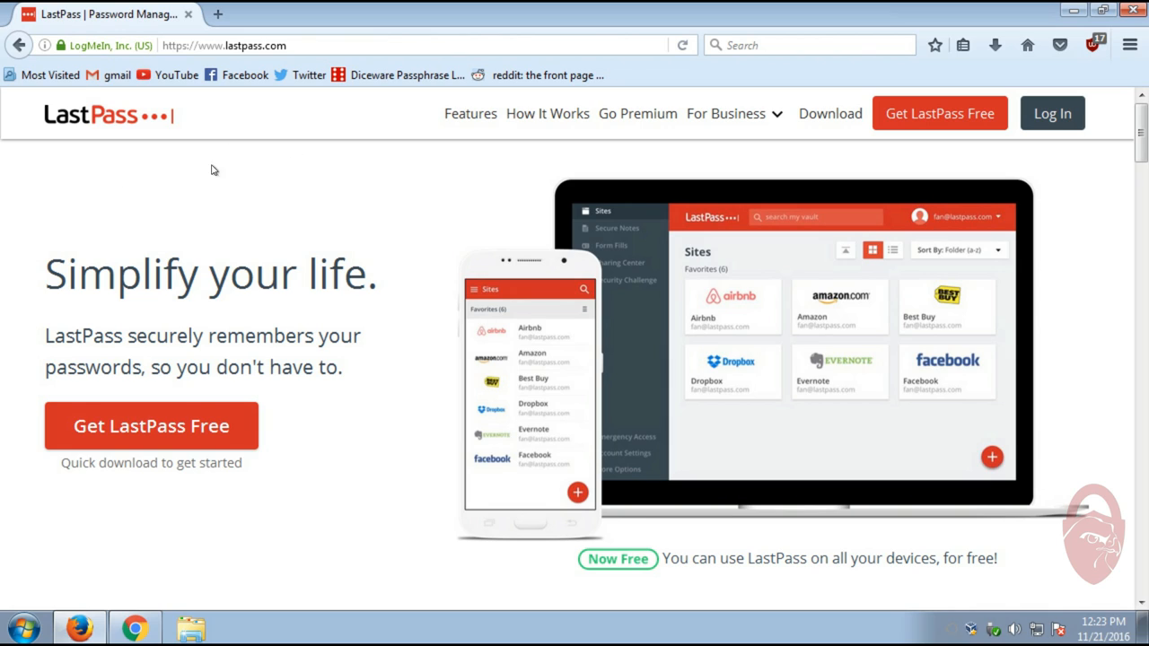
mouse_move(134, 619)
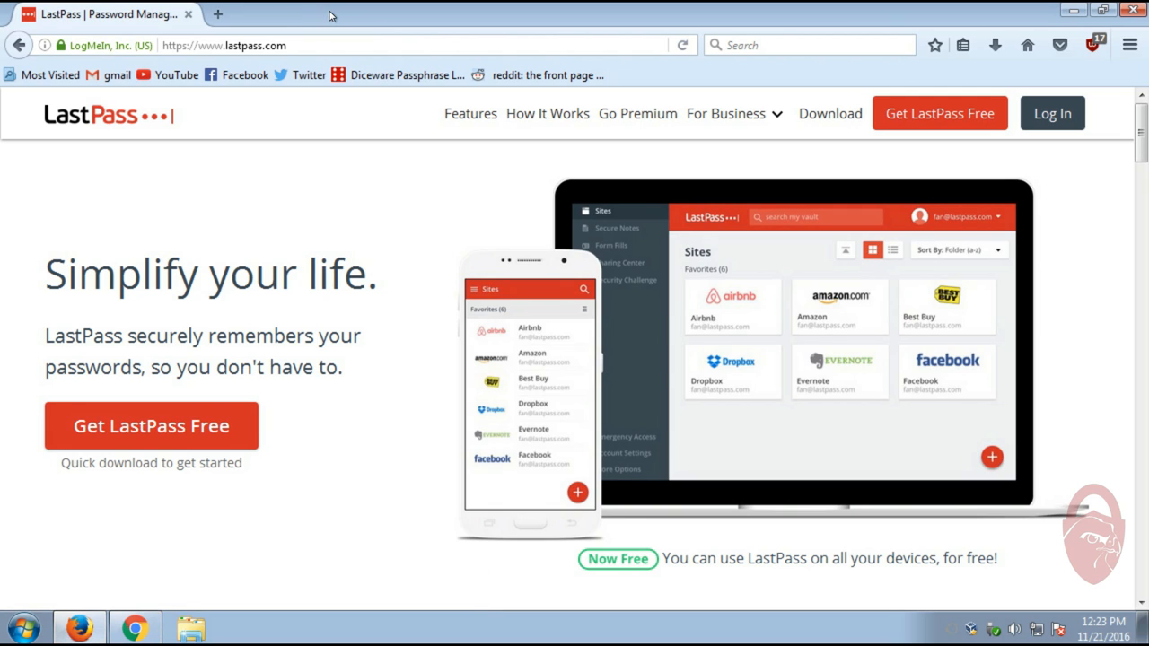
mouse_move(403, 18)
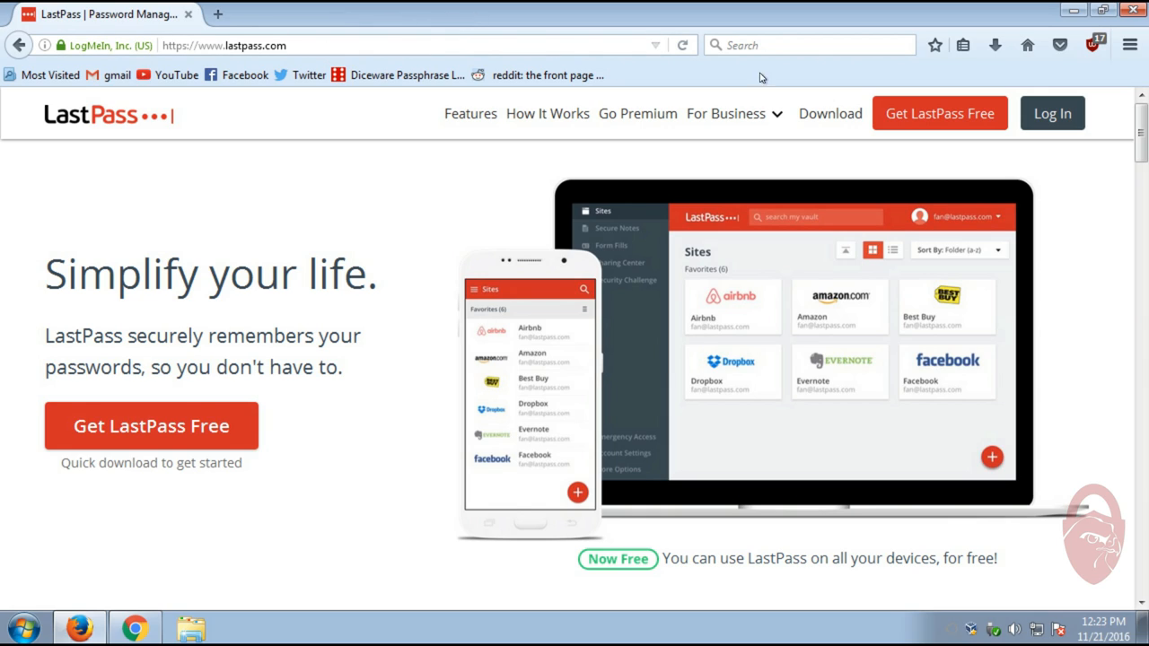
mouse_move(944, 120)
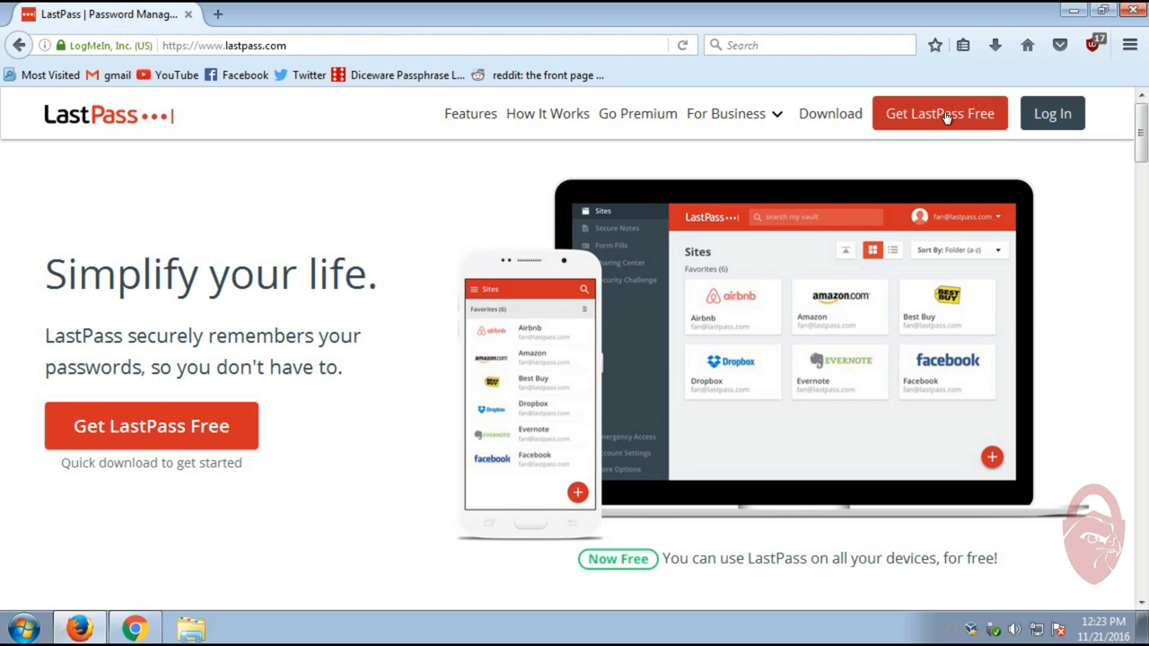
Search all Firefox add-ons for 'lastpass' from the Add-ons manager
left_click(1129, 43)
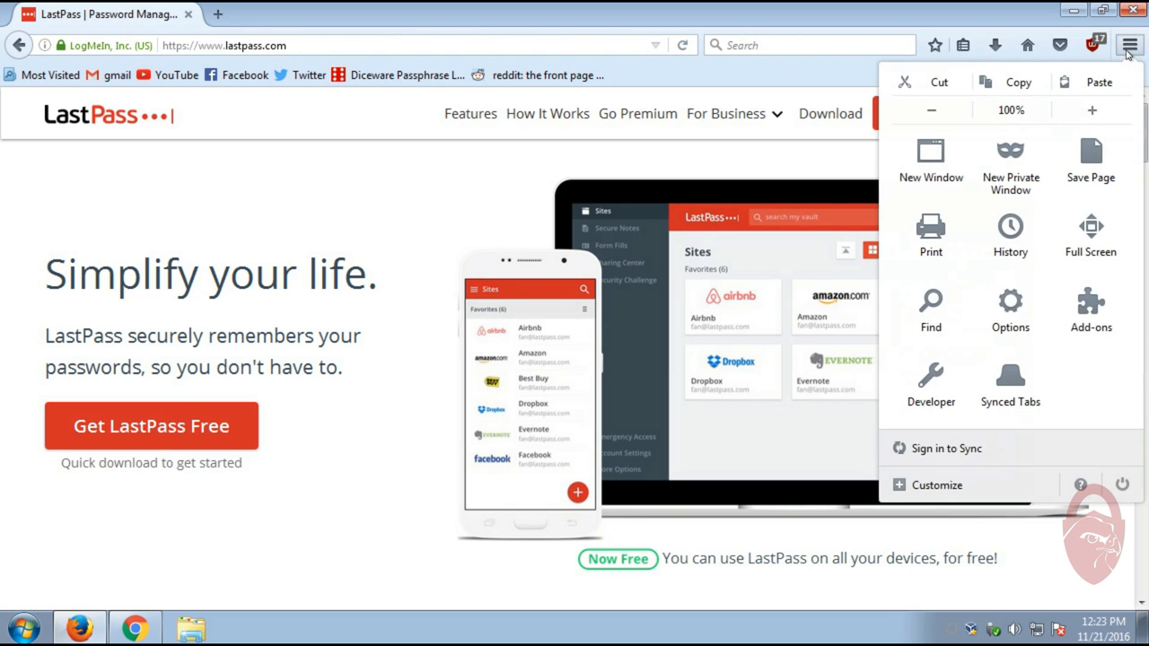
left_click(1090, 306)
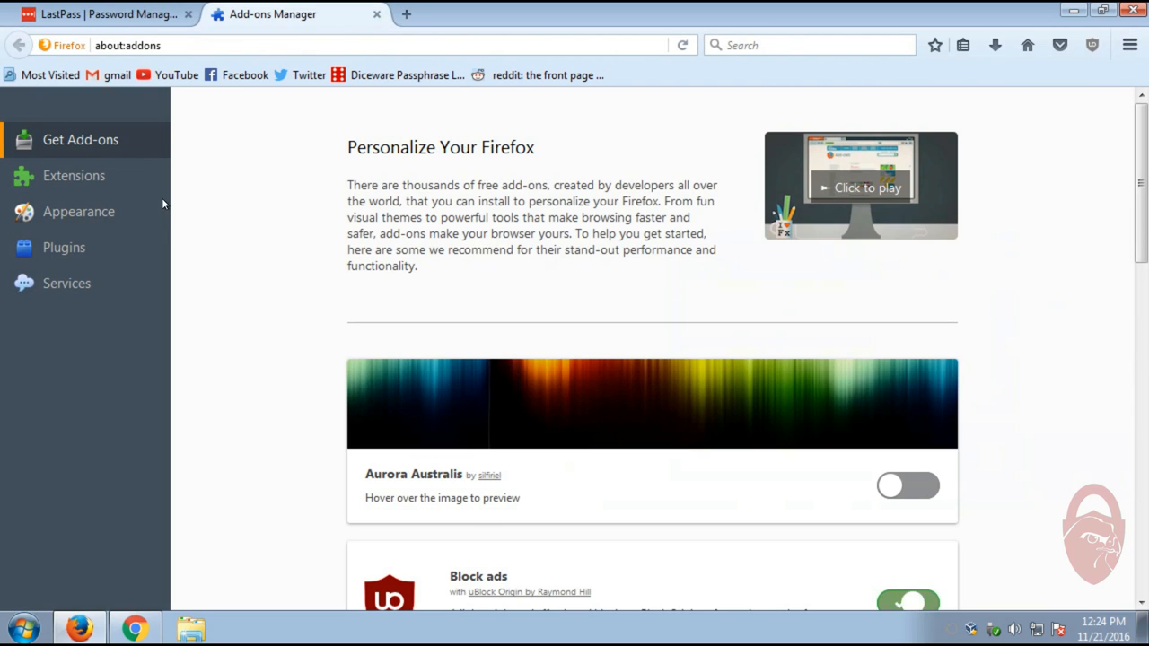
left_click(73, 175)
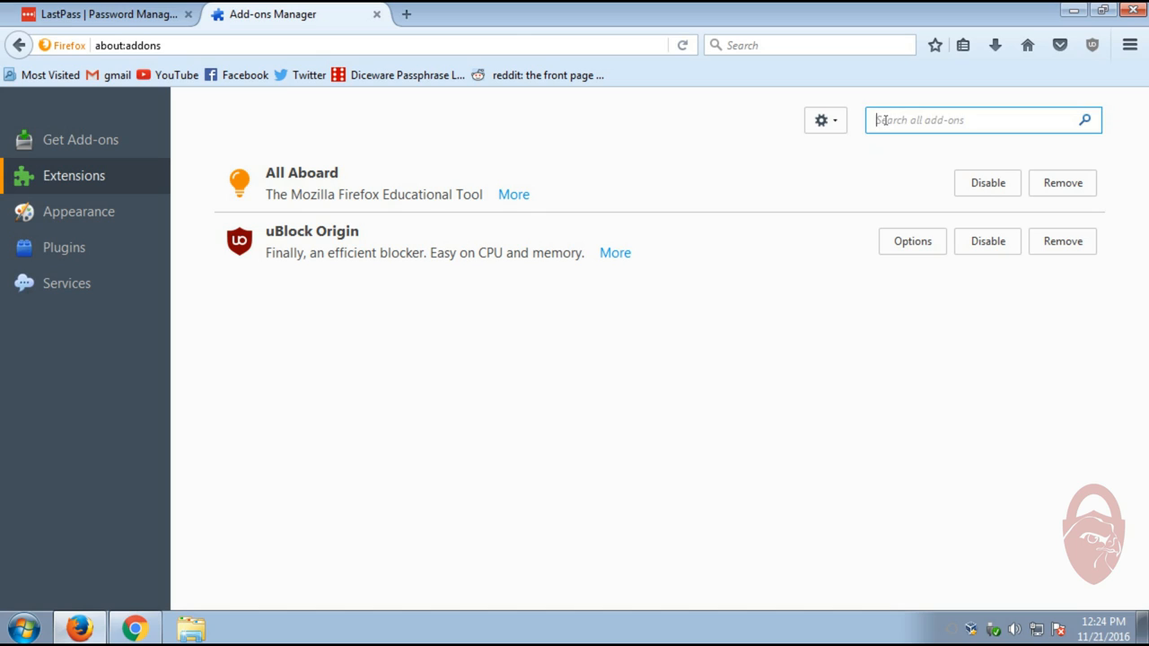
type("la")
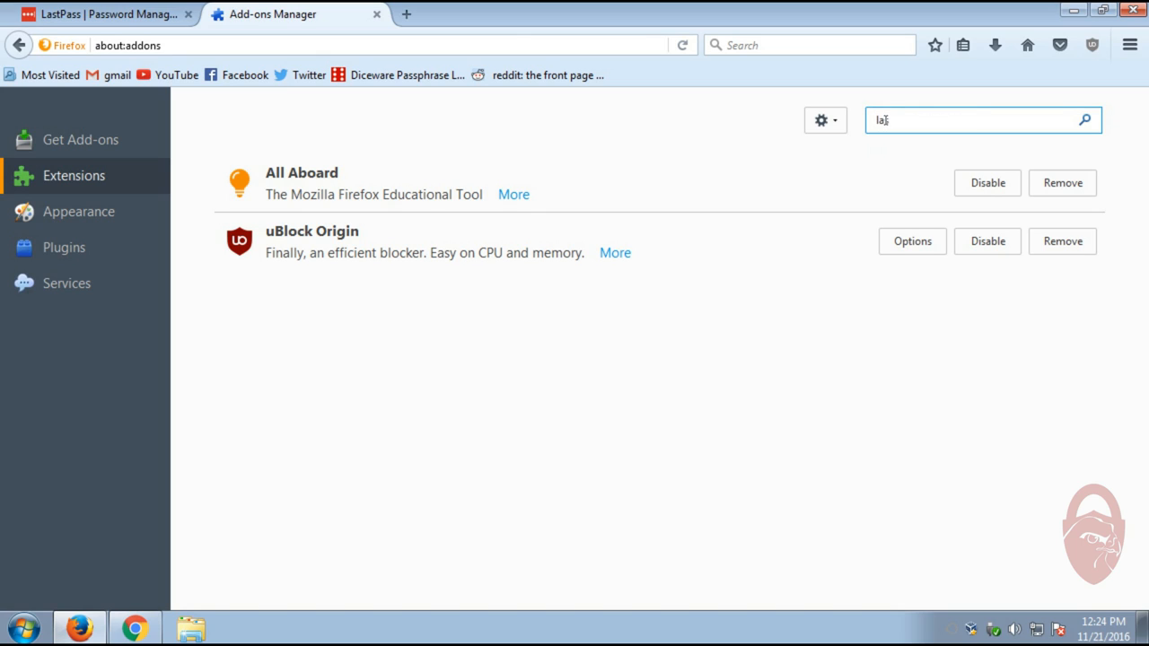
type("ssp")
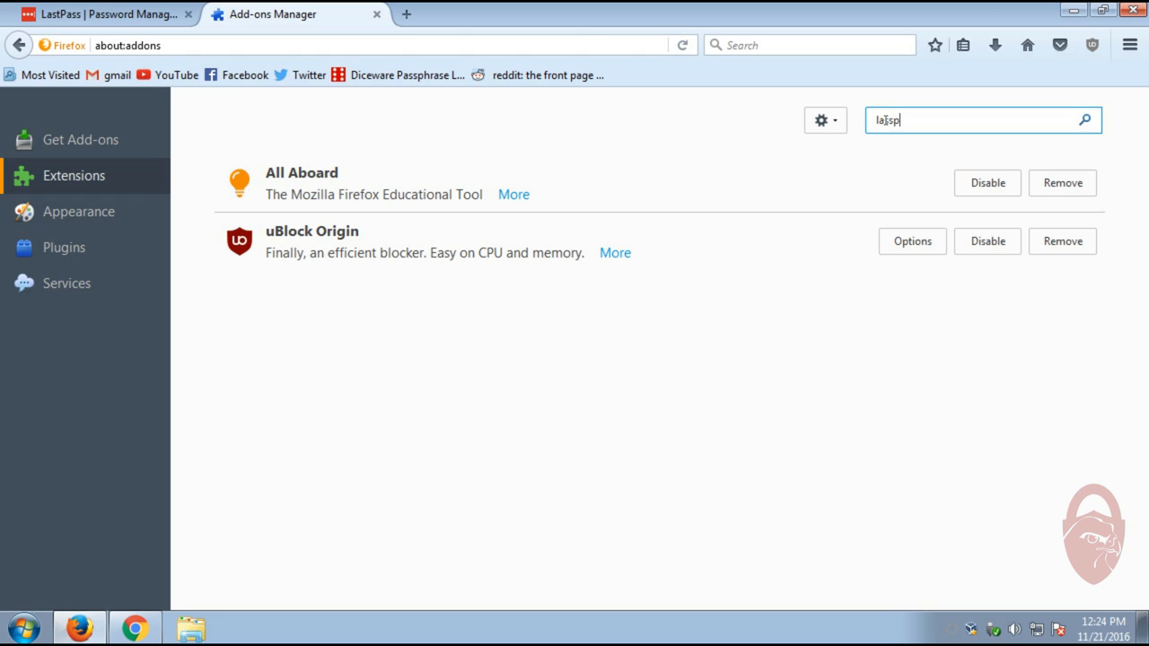
key("BackSpace")
type("tpass")
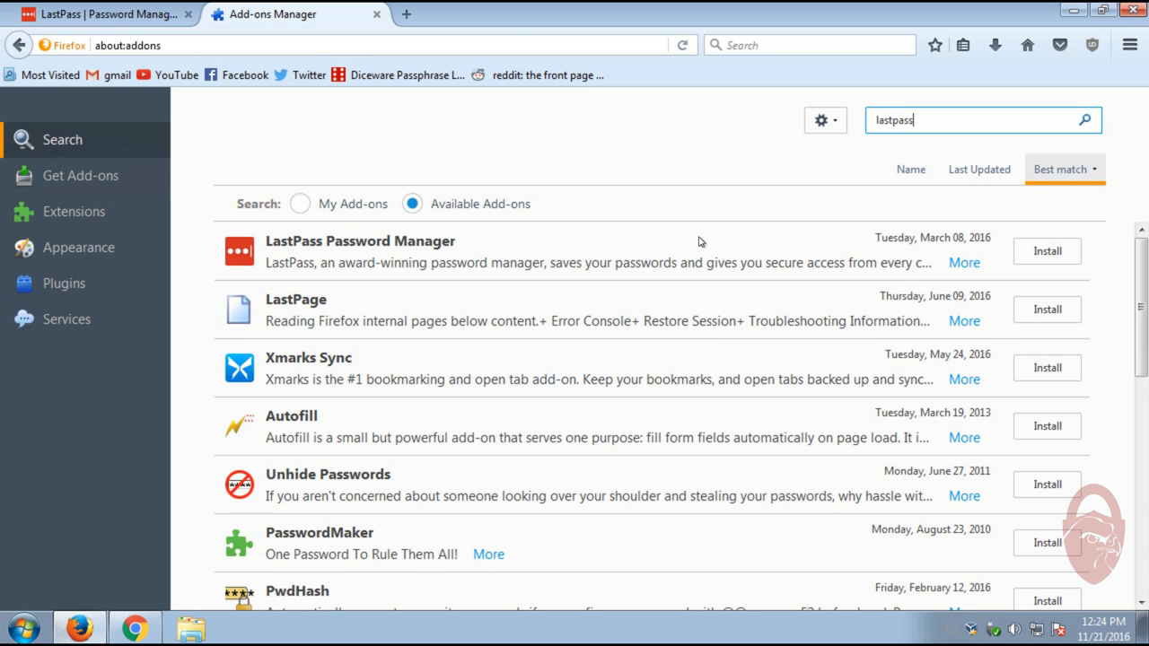
mouse_move(462, 286)
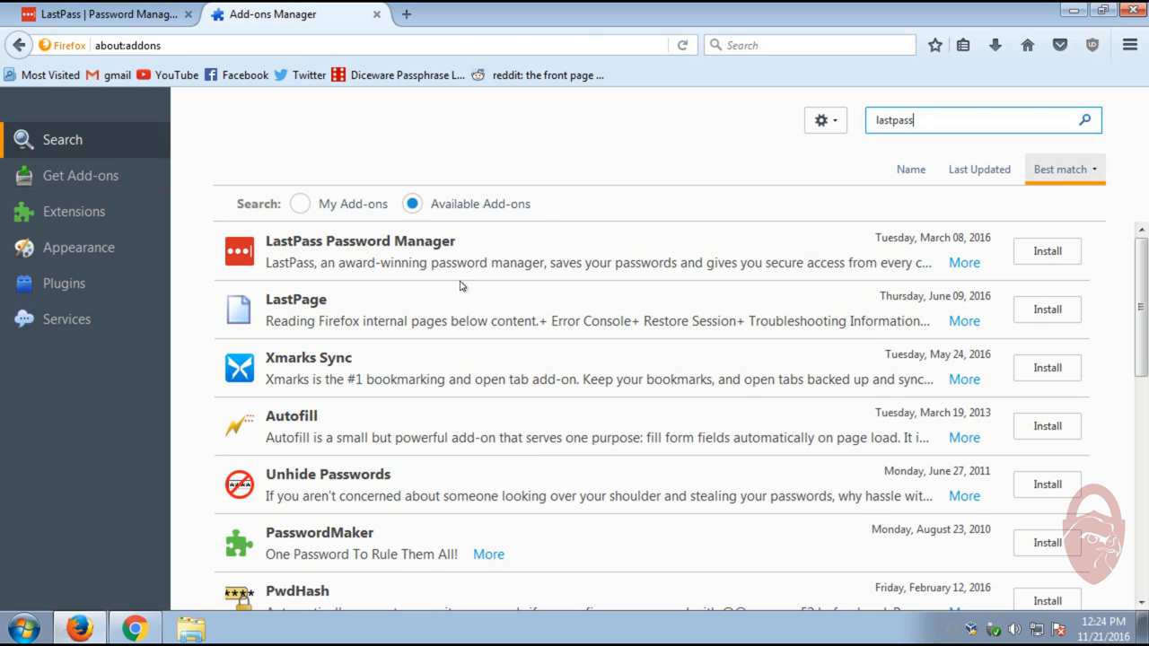
mouse_move(316, 254)
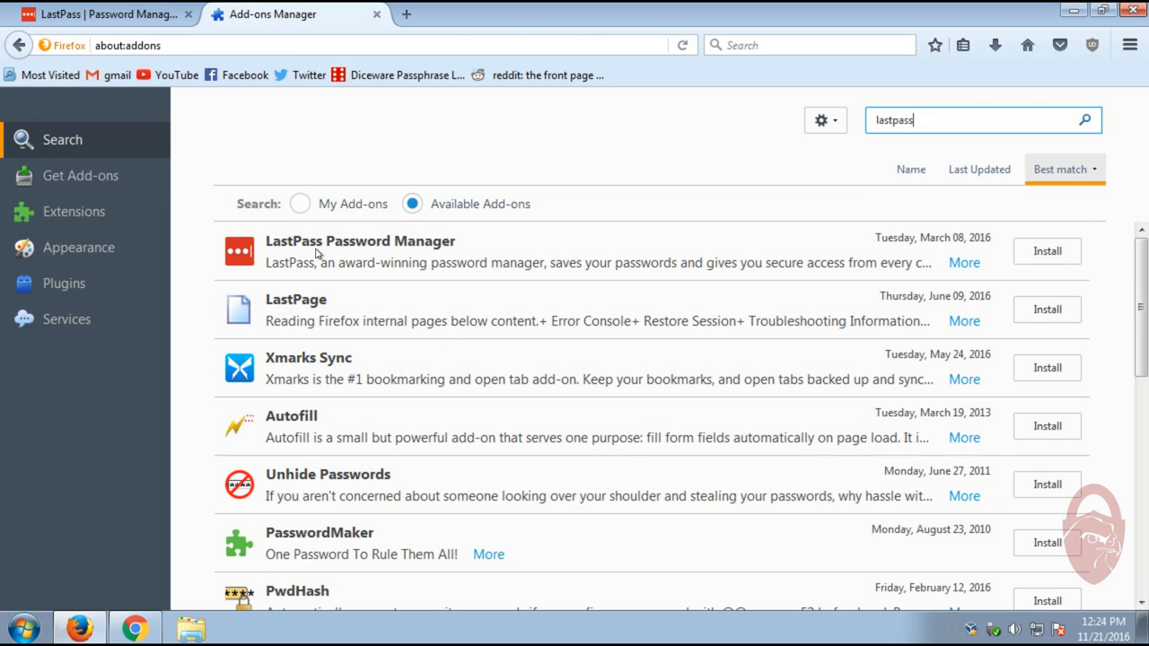
Install LastPass Password Manager from its add-on page and restart Firefox
left_click(356, 241)
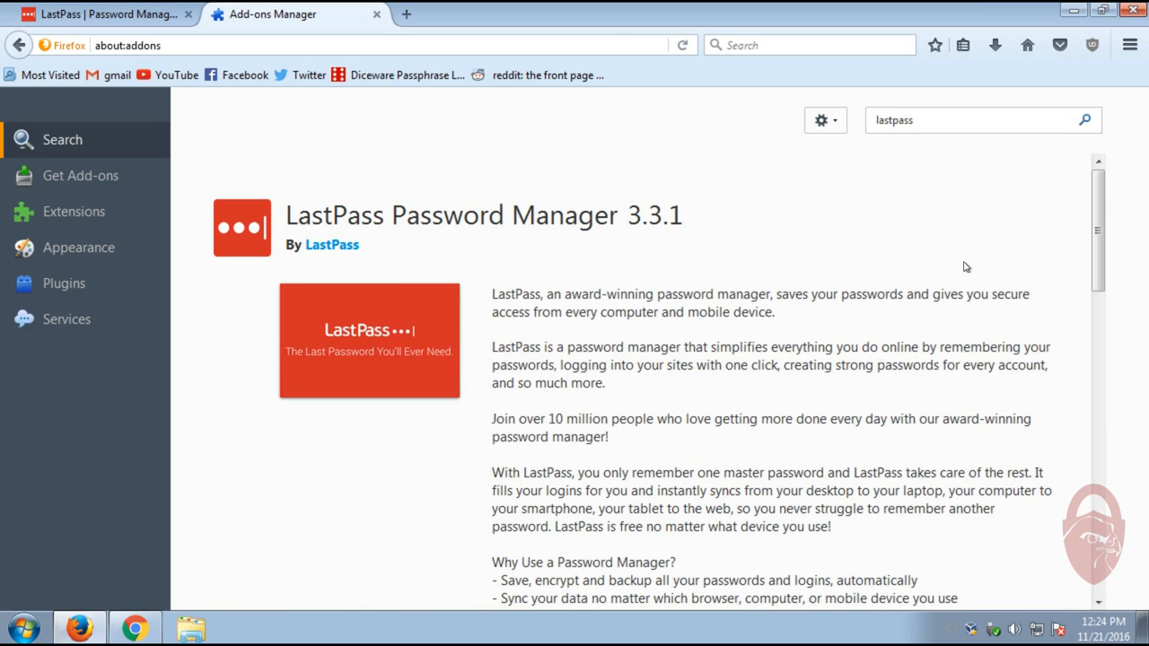
mouse_move(371, 247)
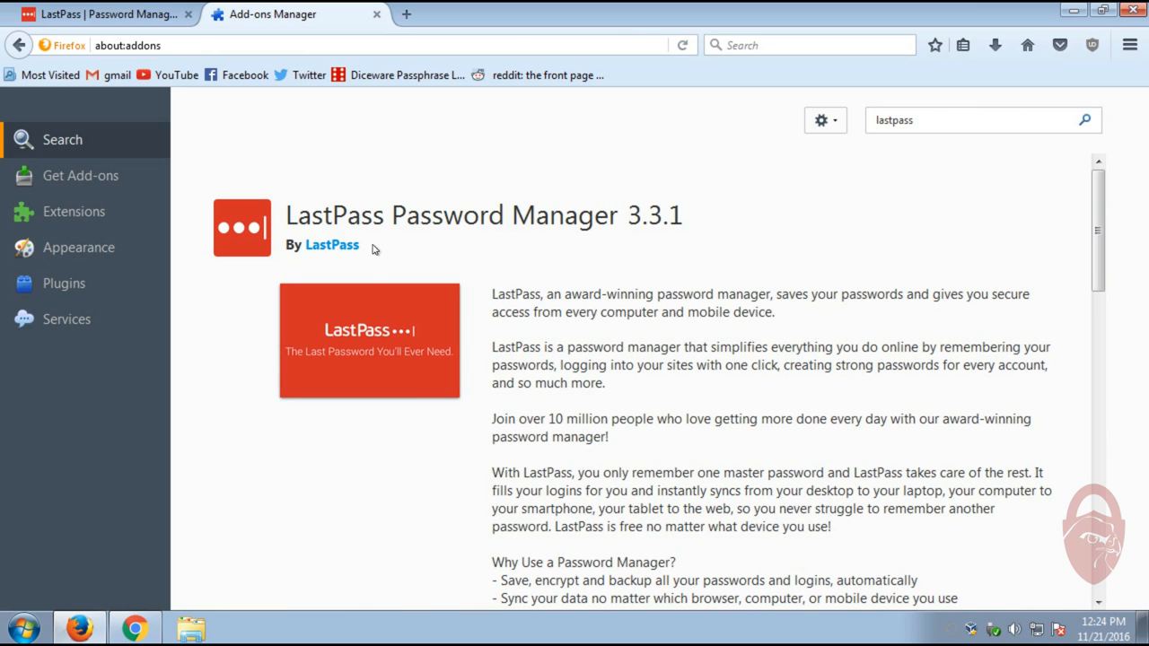
mouse_move(594, 233)
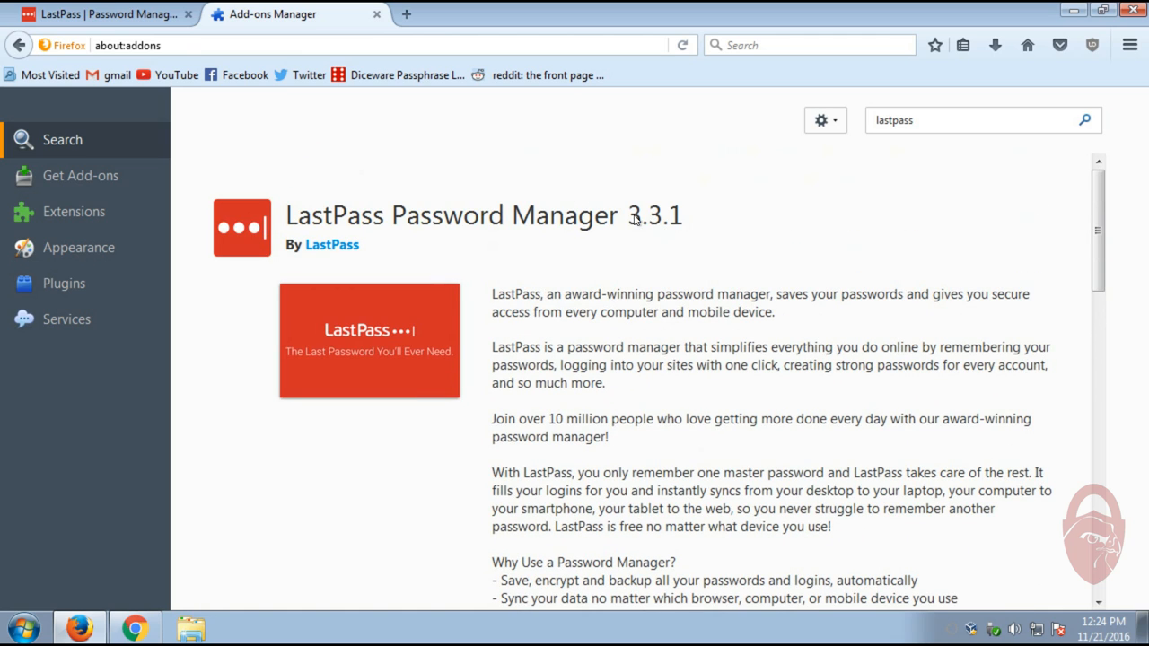
mouse_move(342, 247)
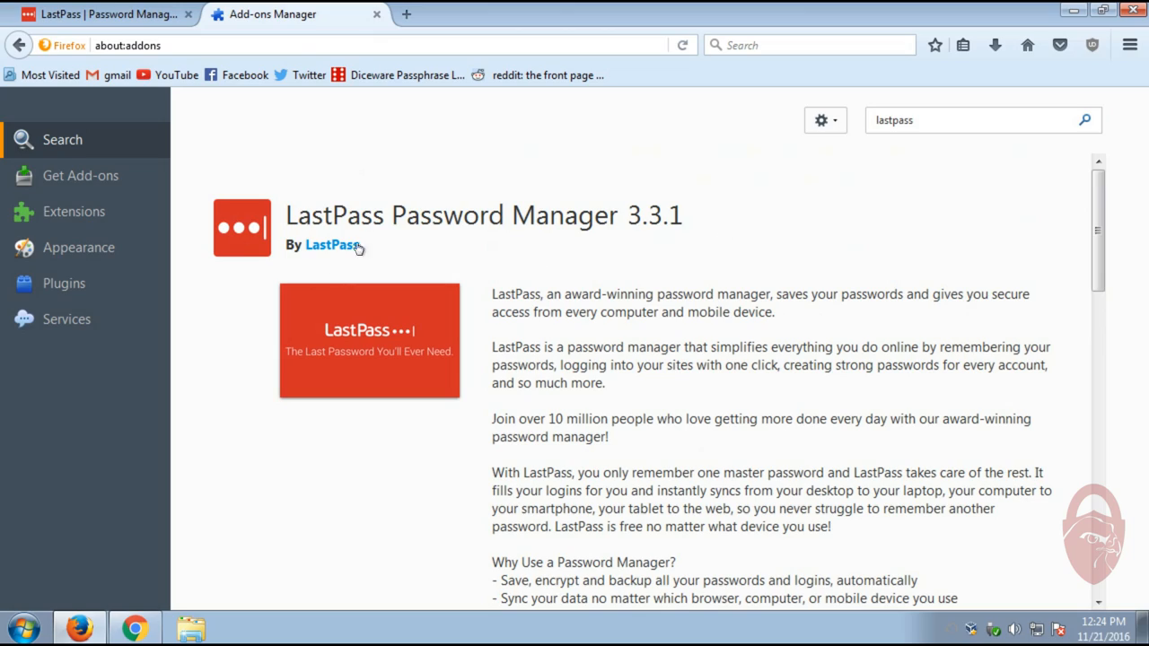
scroll("down", 3)
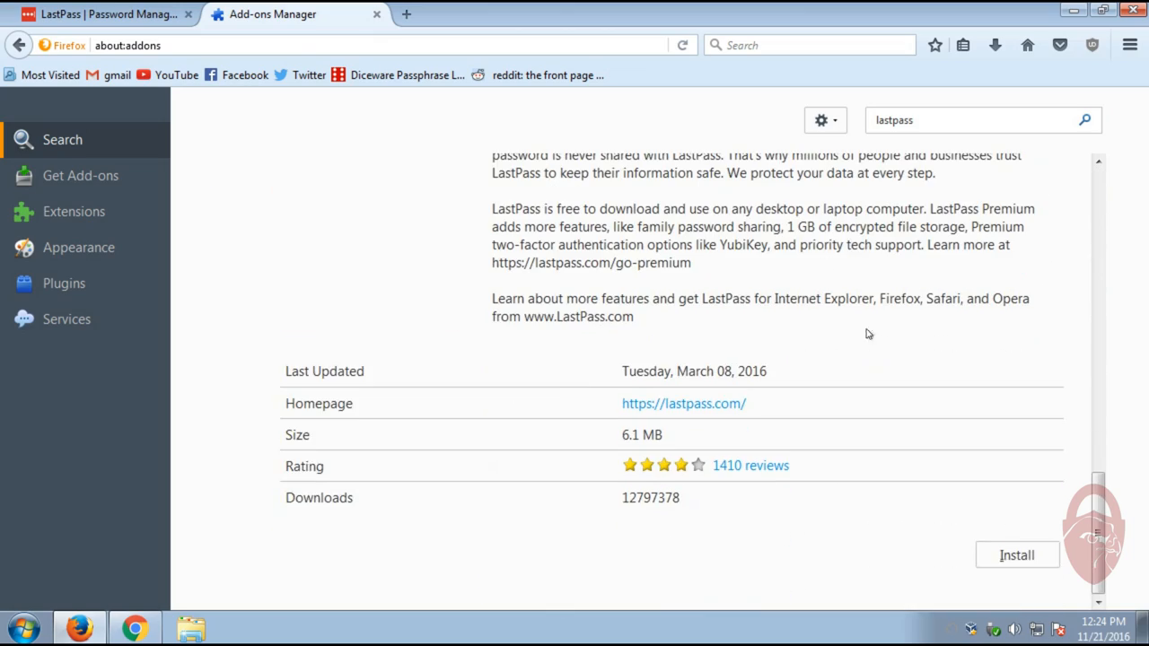
left_click(1017, 554)
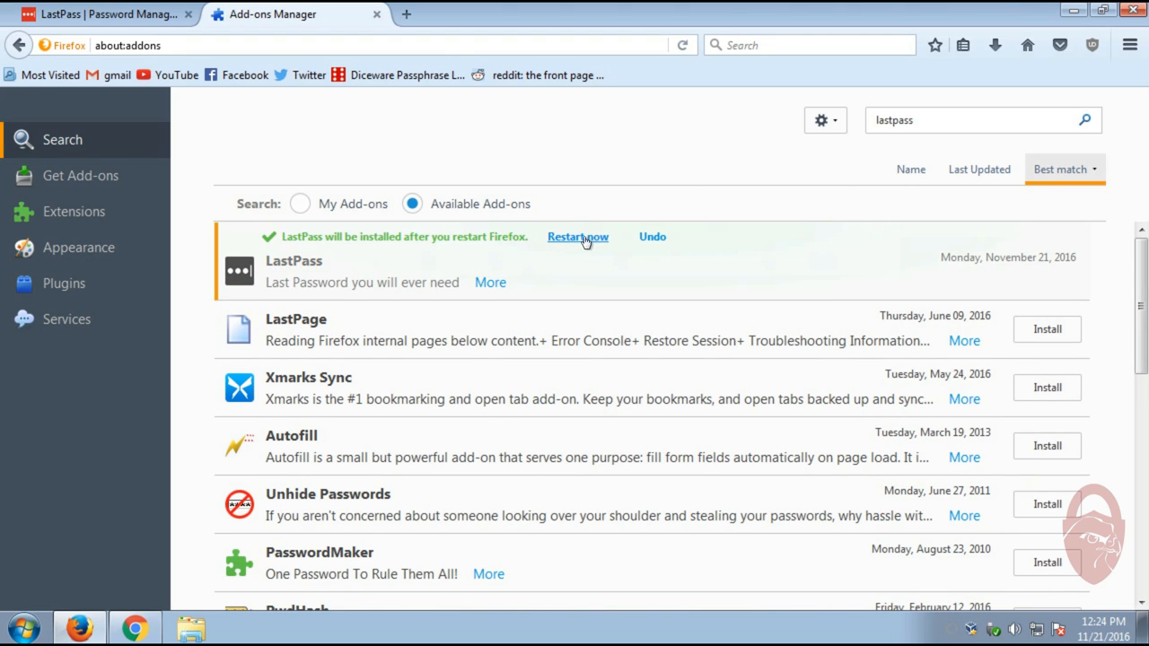
left_click(577, 236)
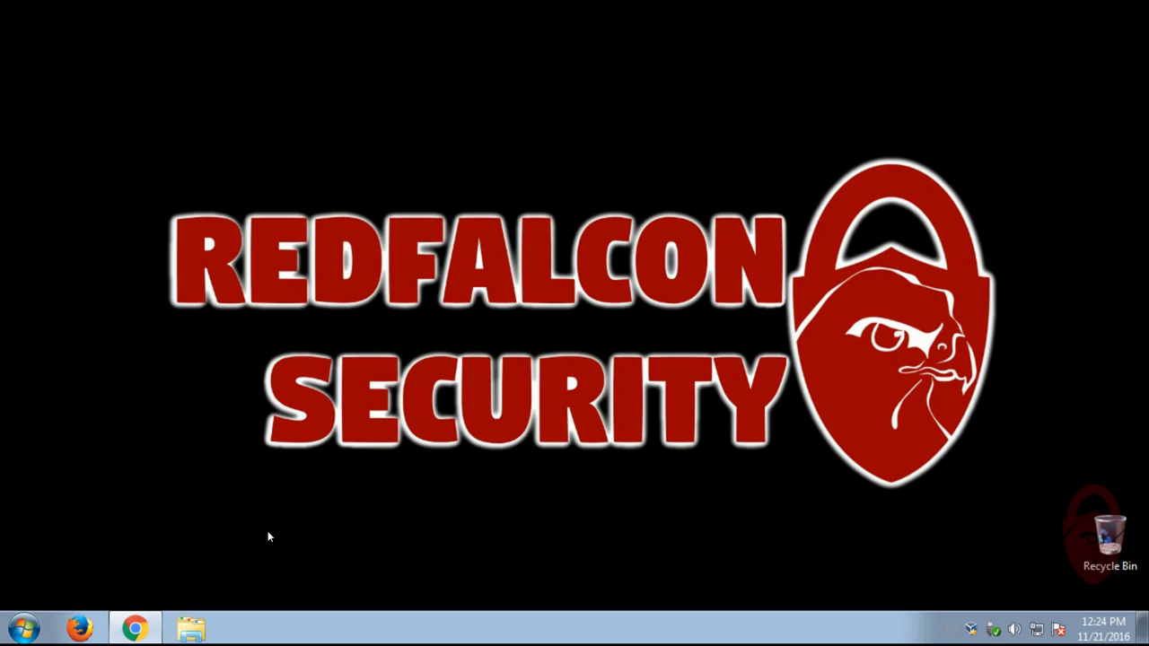
Switch to Chrome and view its installed extensions (Google Docs, Sheets, Slides)
left_click(135, 625)
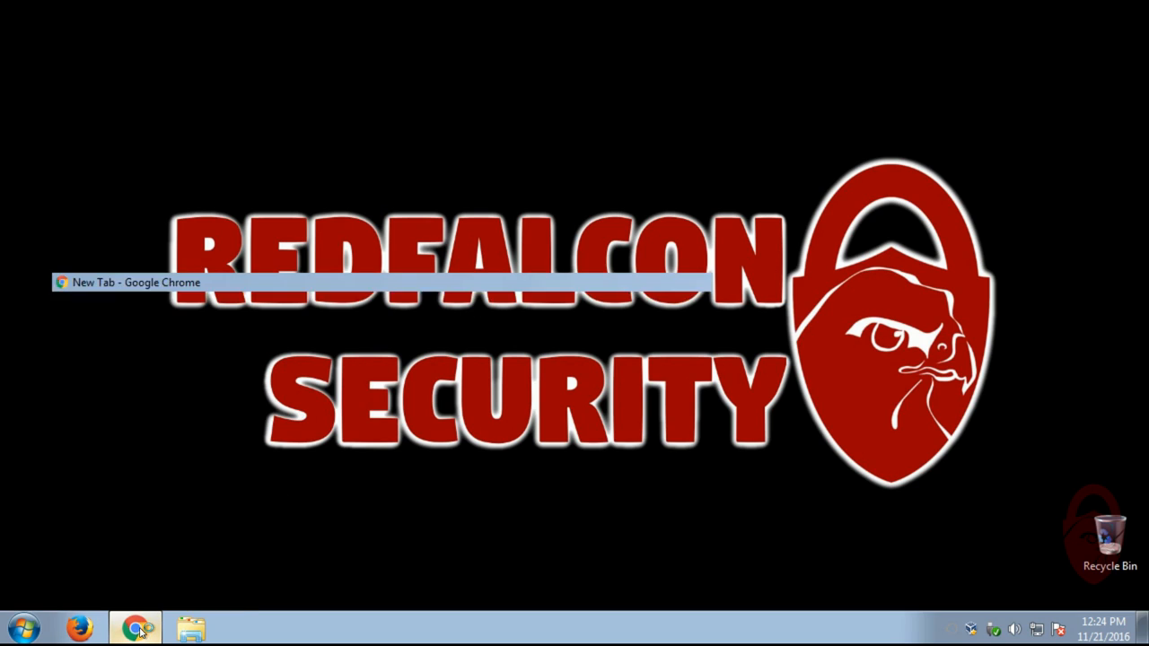
left_click(1132, 43)
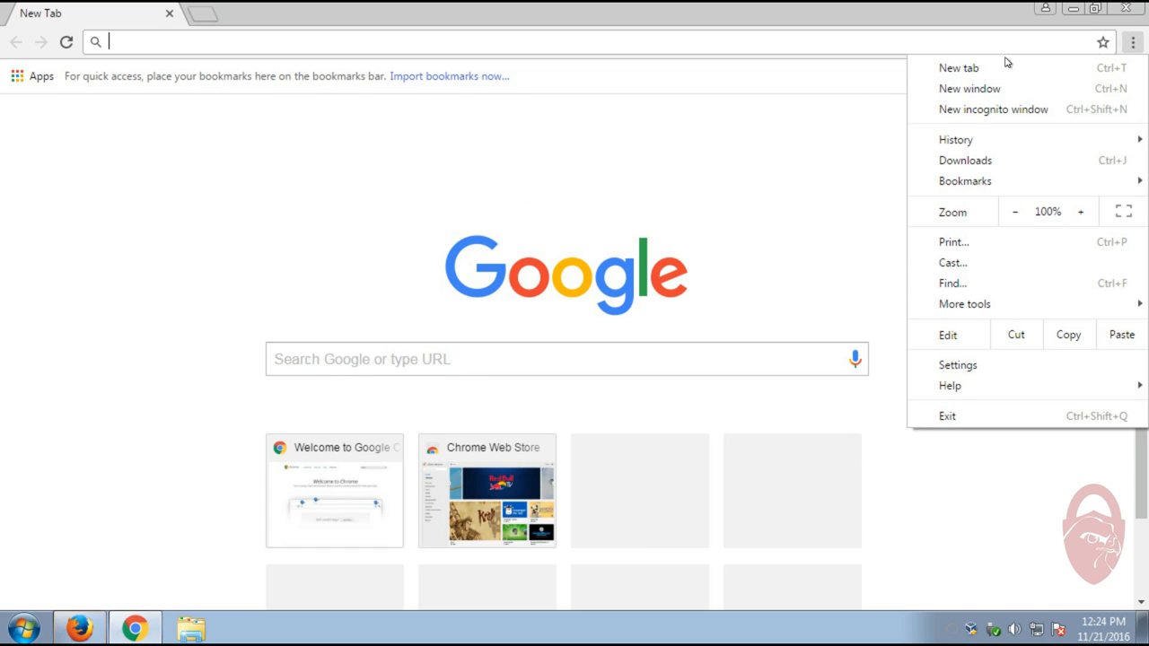
mouse_move(974, 279)
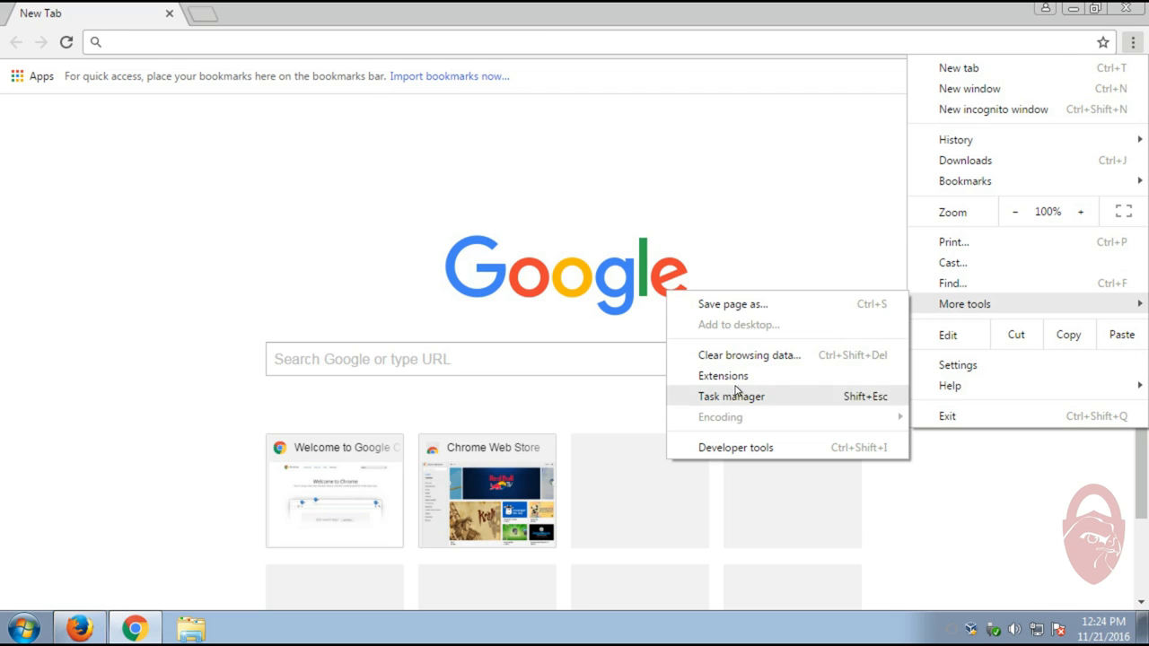
left_click(722, 375)
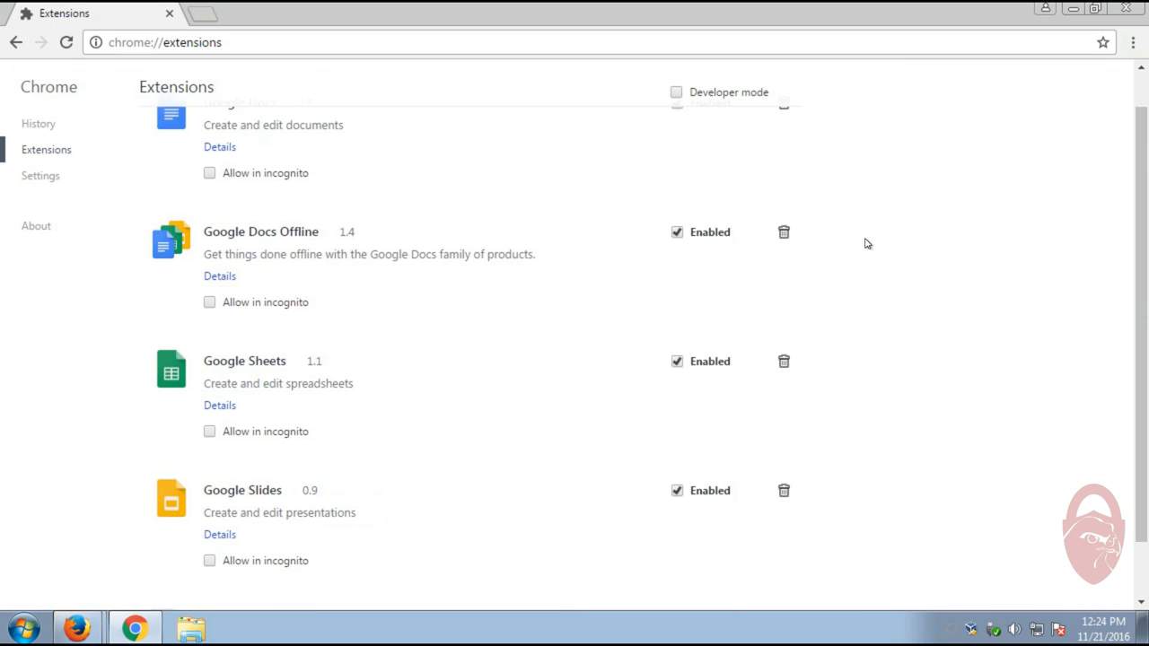
scroll("down", 3)
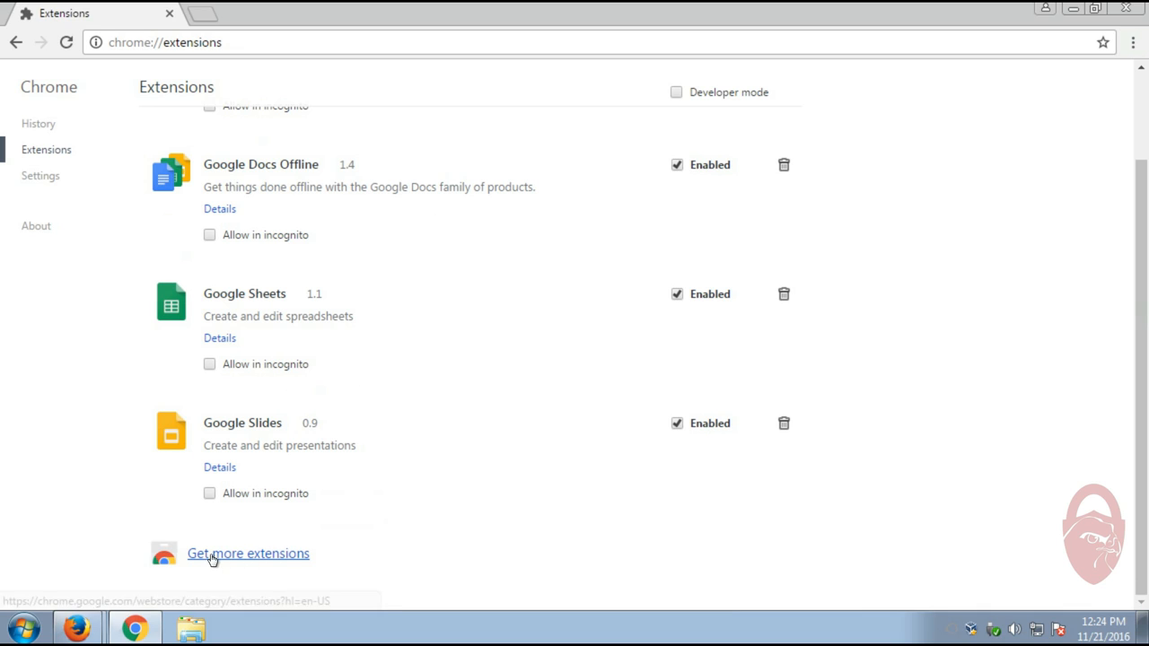
Search the Chrome Web Store for 'lastpass' and view the LastPass: Free Password Manager listing
left_click(248, 554)
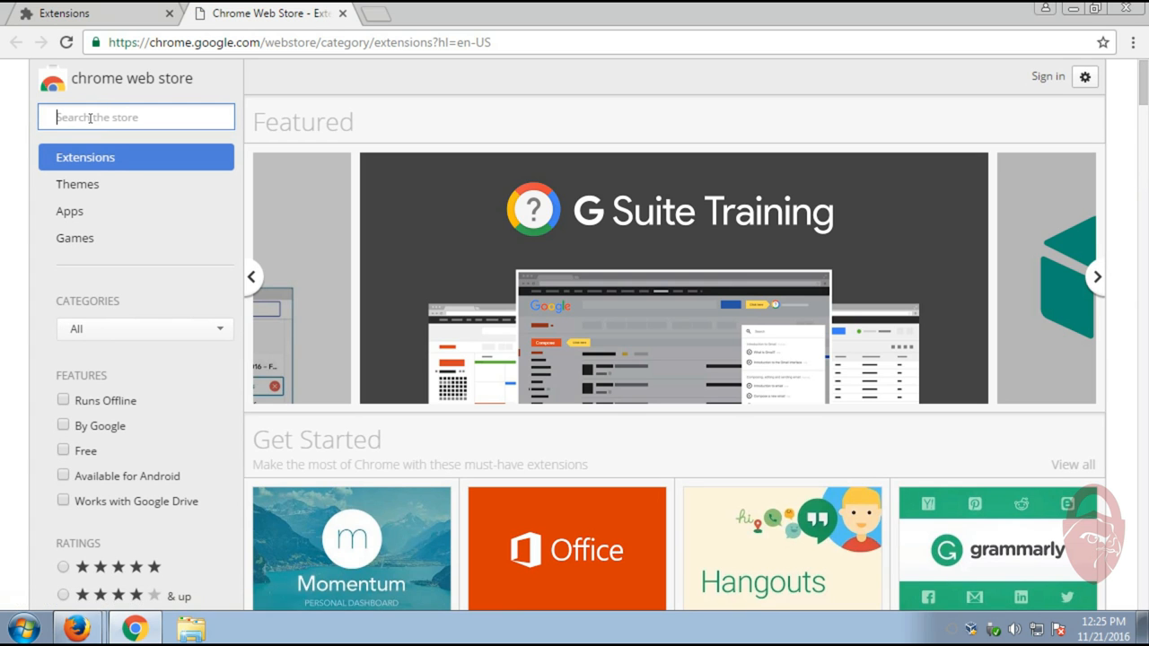
type("lastpass")
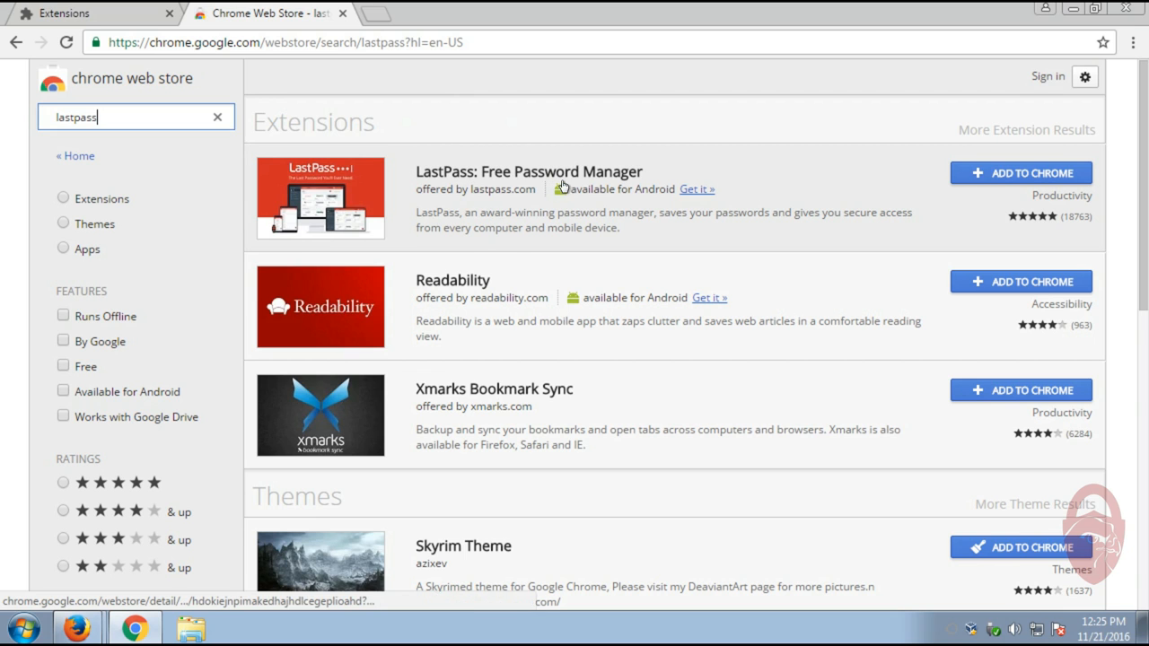
left_click(522, 172)
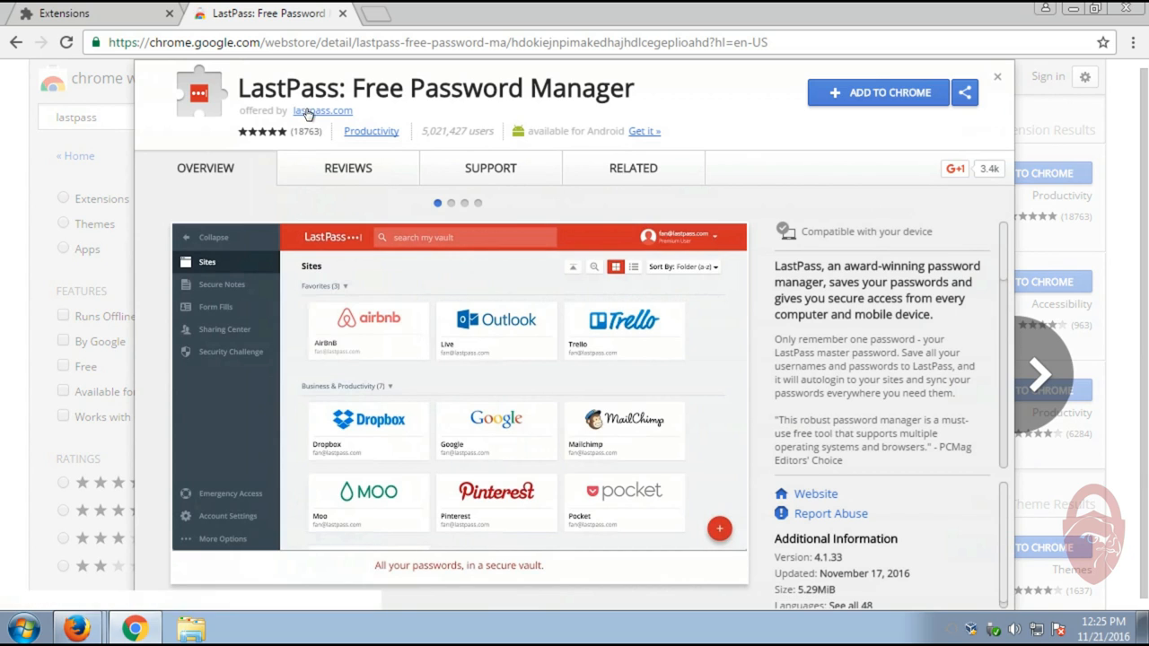
mouse_move(371, 131)
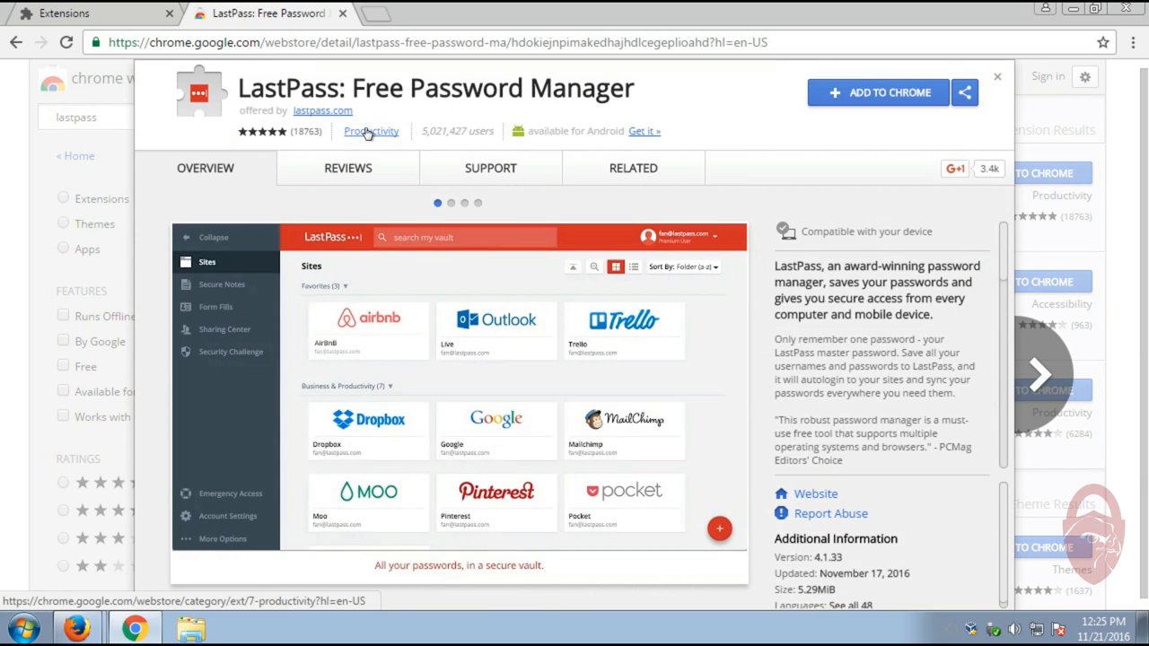
scroll("down", 3)
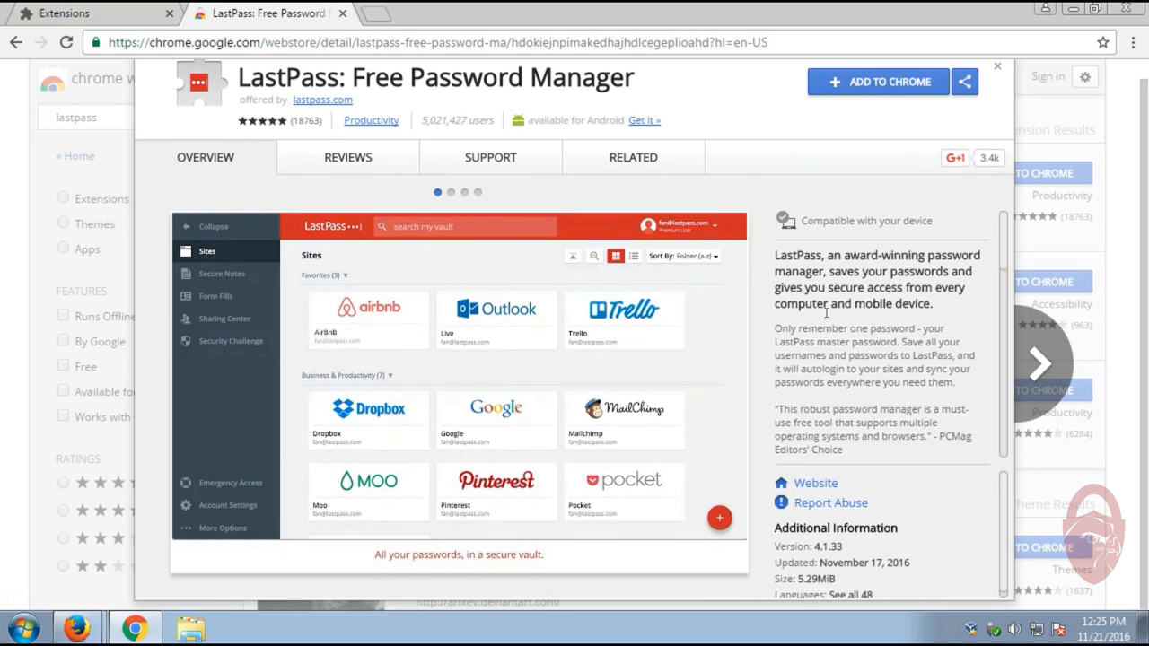
scroll("down", 3)
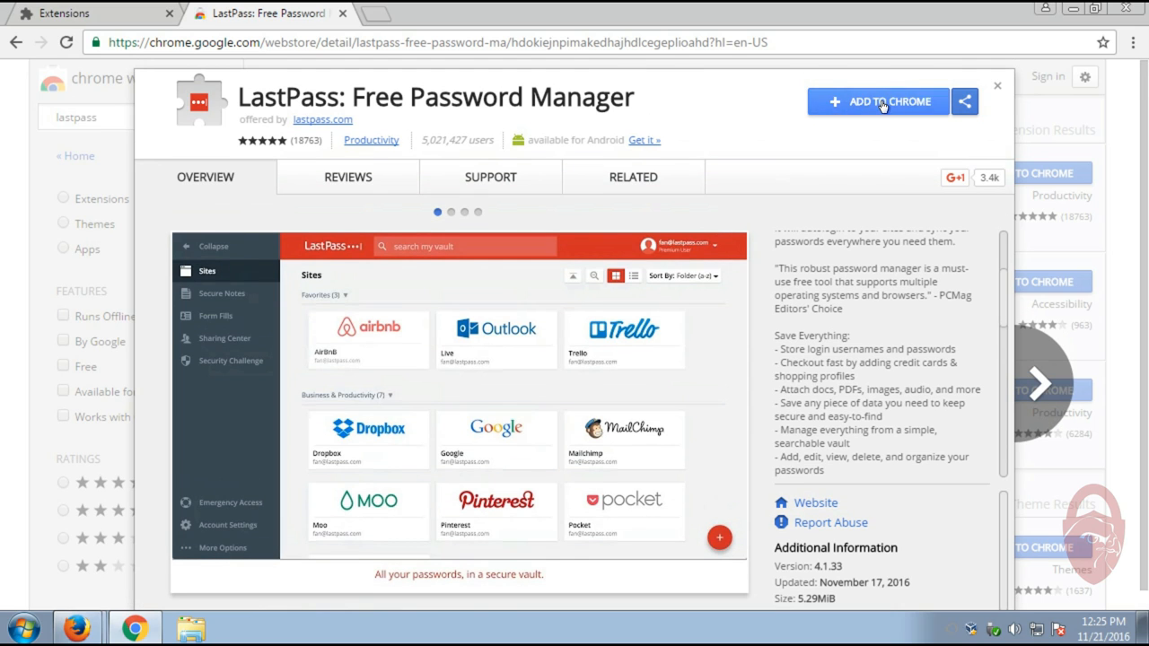
Add the LastPass extension to Chrome, confirm, and launch it from the toolbar
left_click(882, 101)
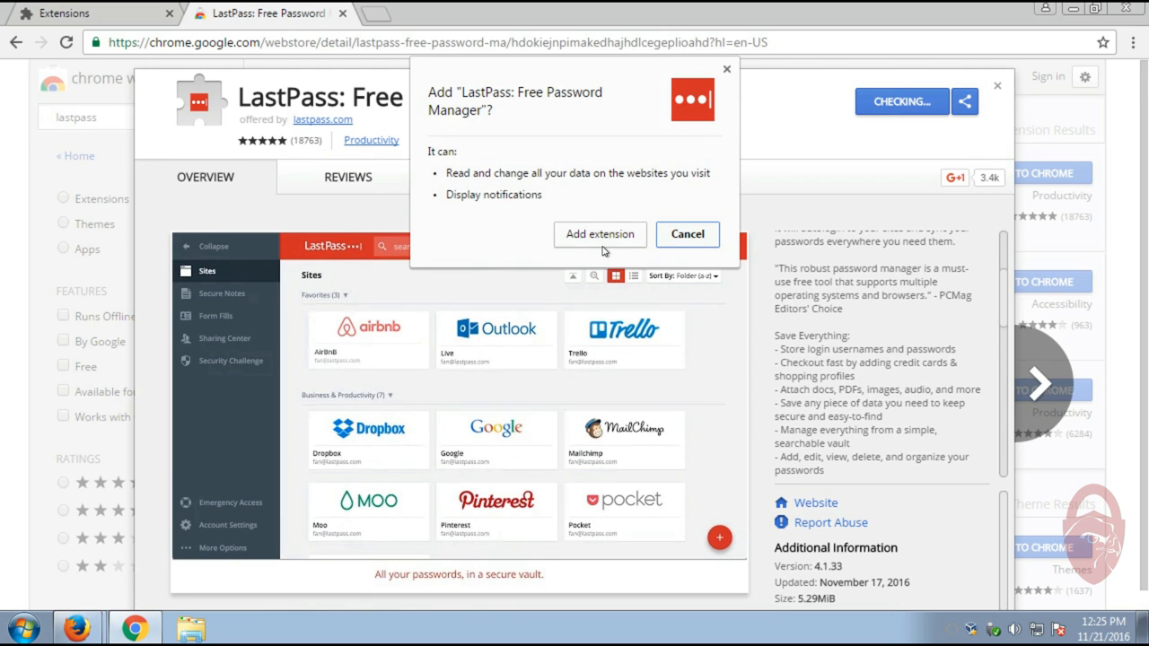
left_click(687, 235)
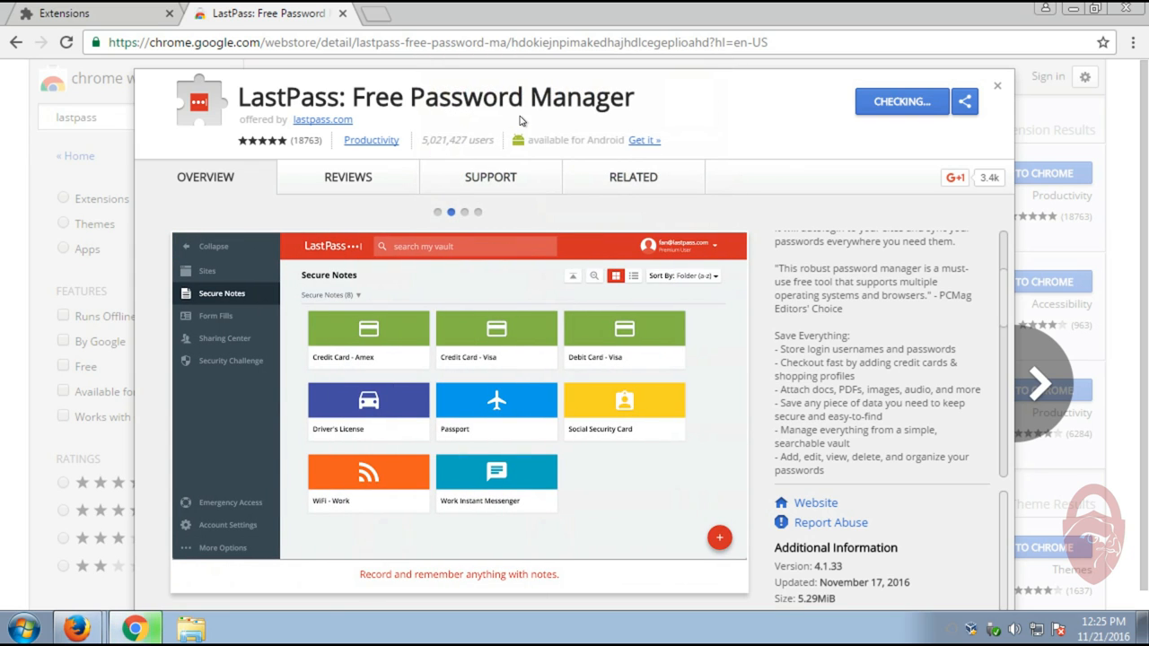
left_click(900, 102)
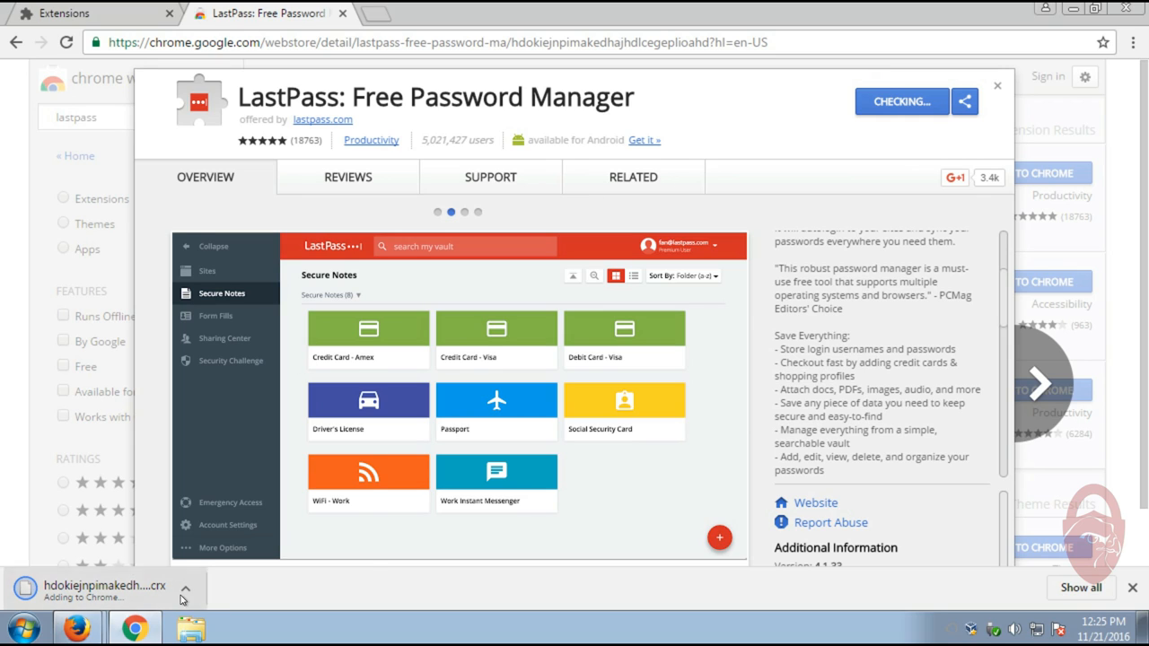
left_click(186, 588)
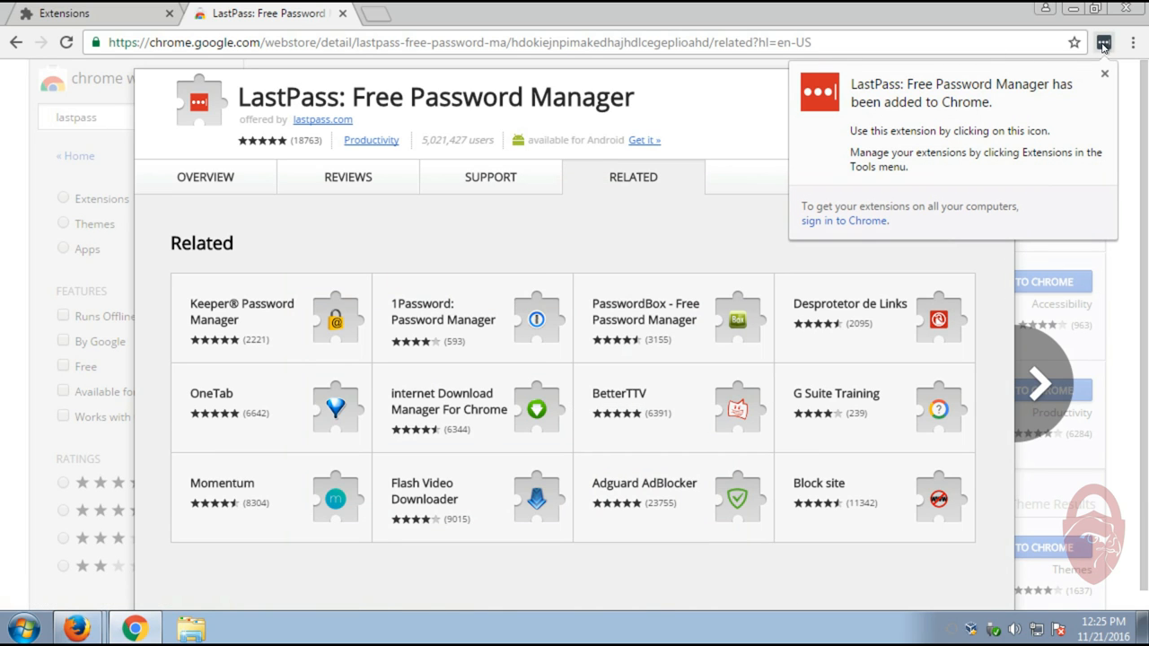
left_click(1077, 76)
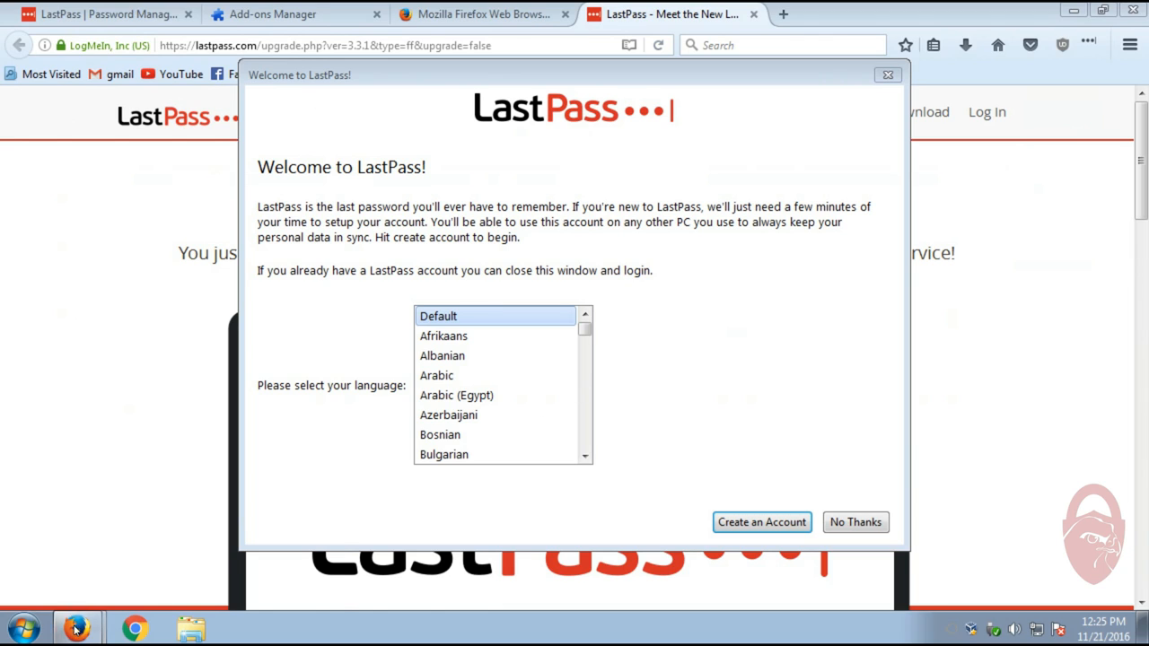
mouse_move(80, 616)
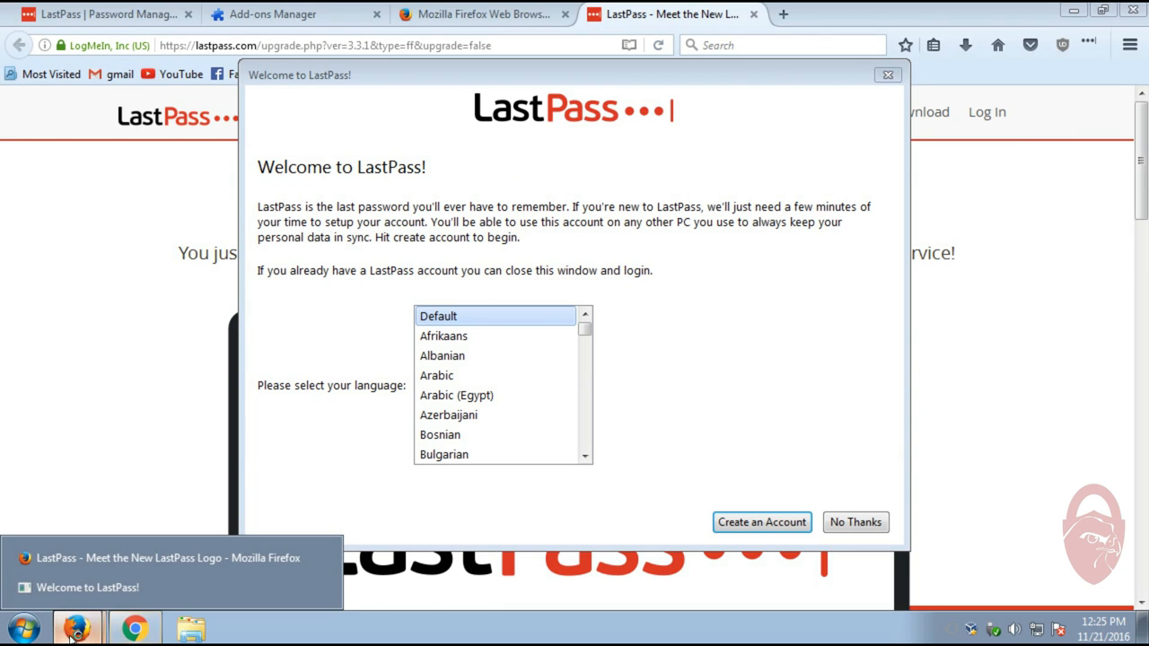
Pick English in the Welcome to LastPass language list and confirm the switch
left_click(133, 623)
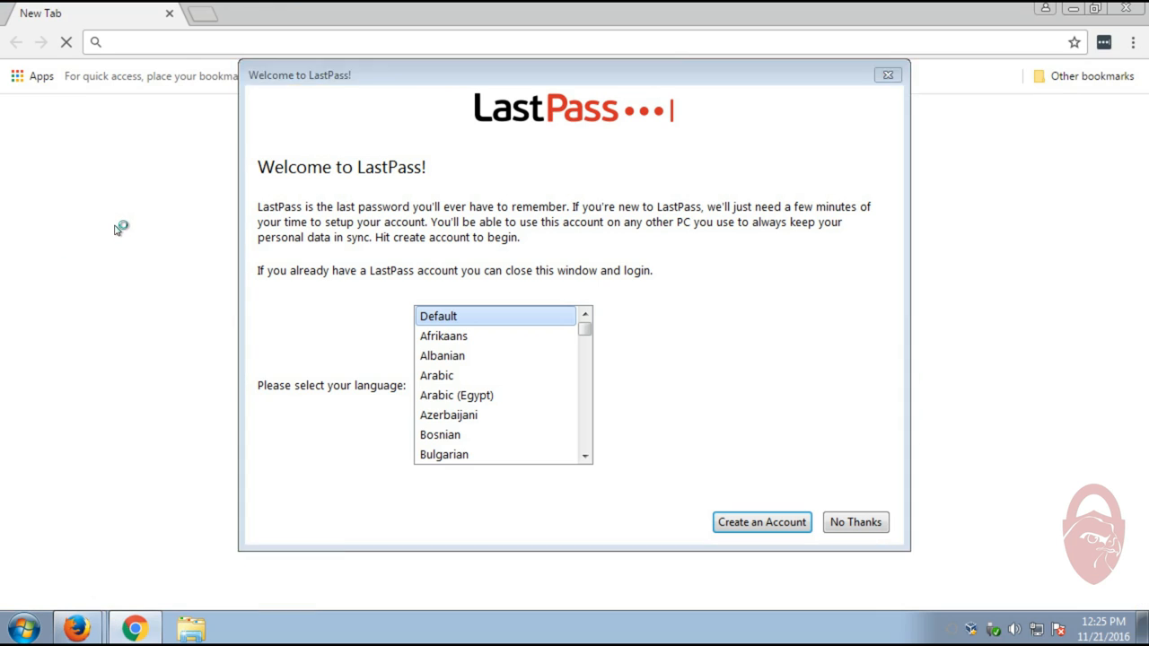
left_click(761, 521)
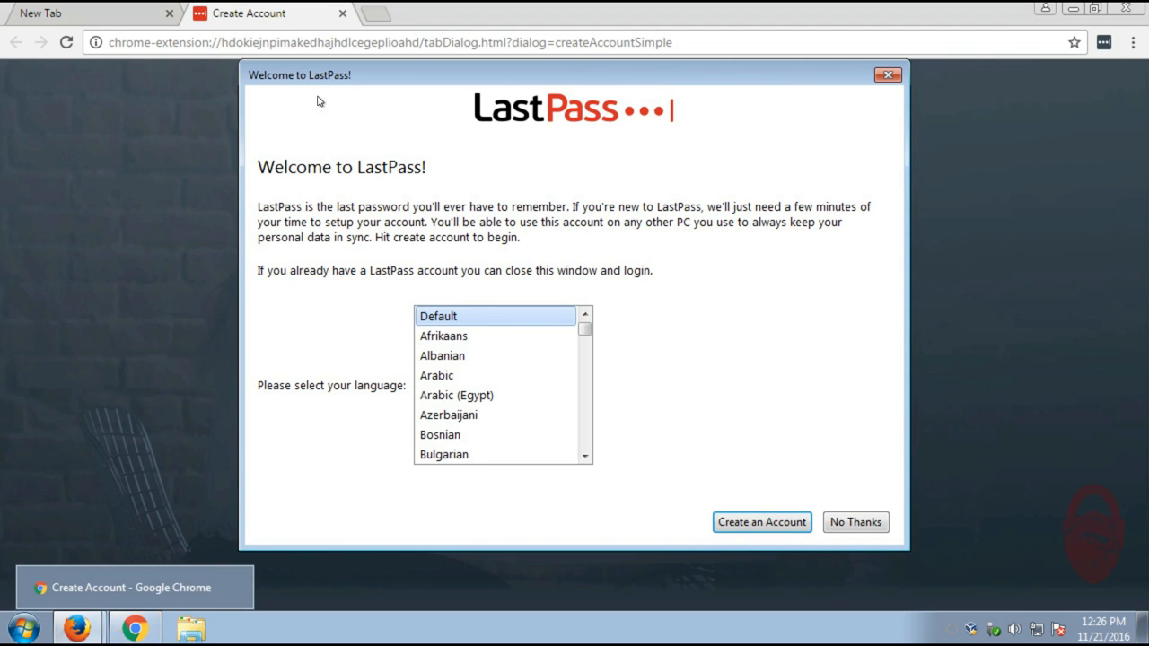
mouse_move(657, 106)
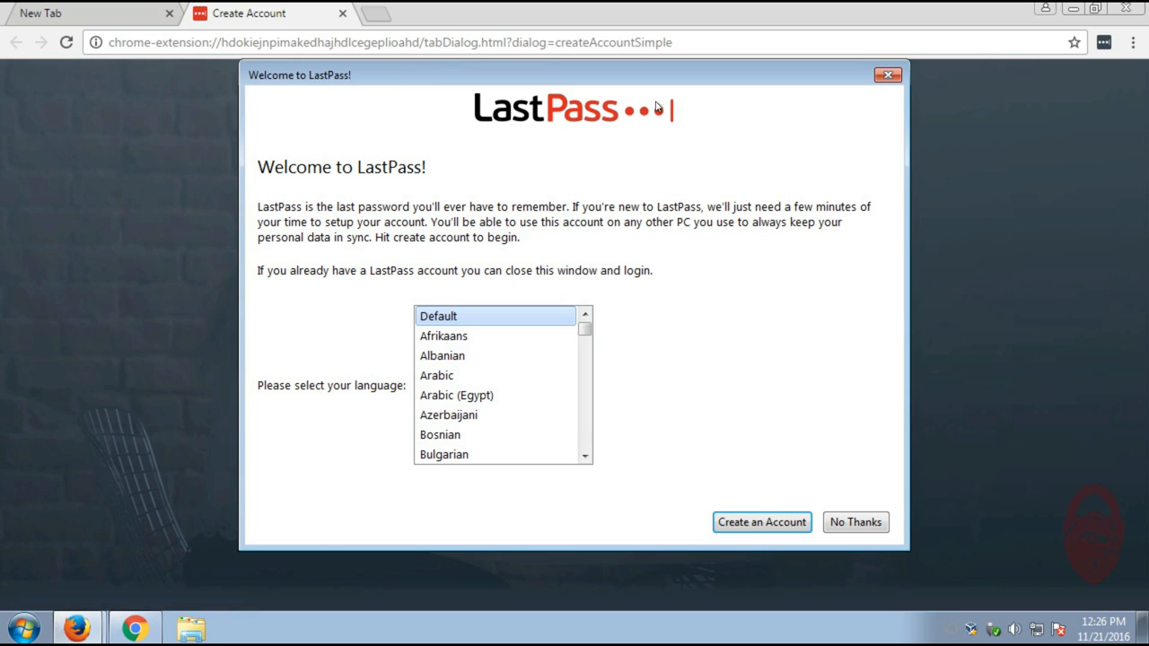
mouse_move(594, 166)
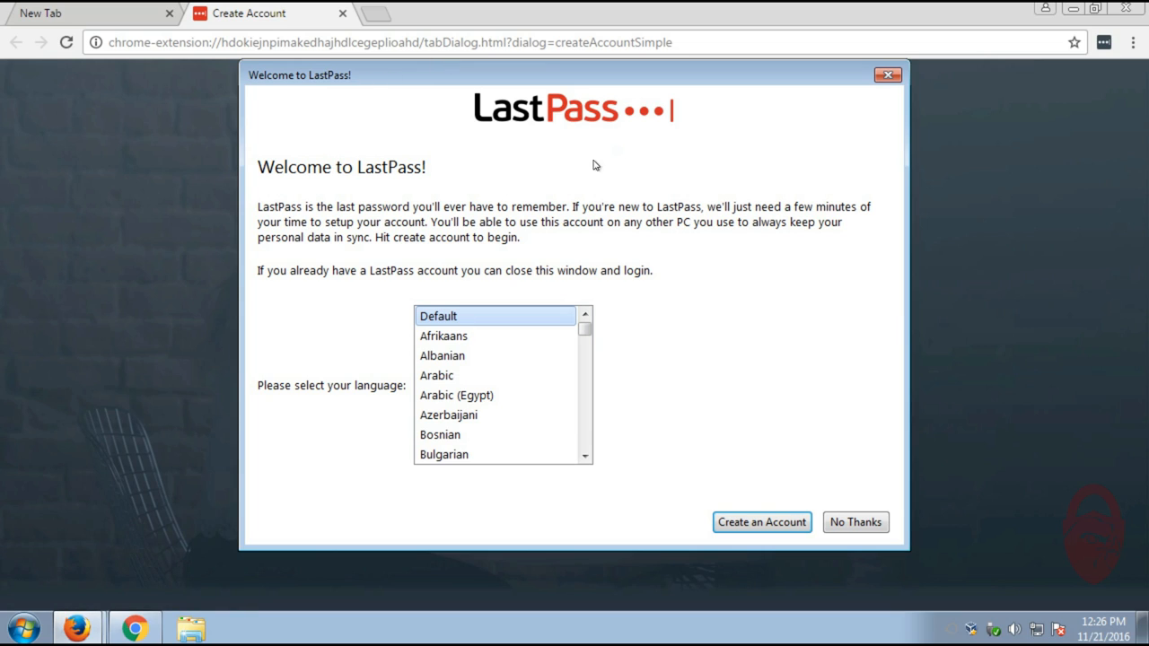
mouse_move(590, 333)
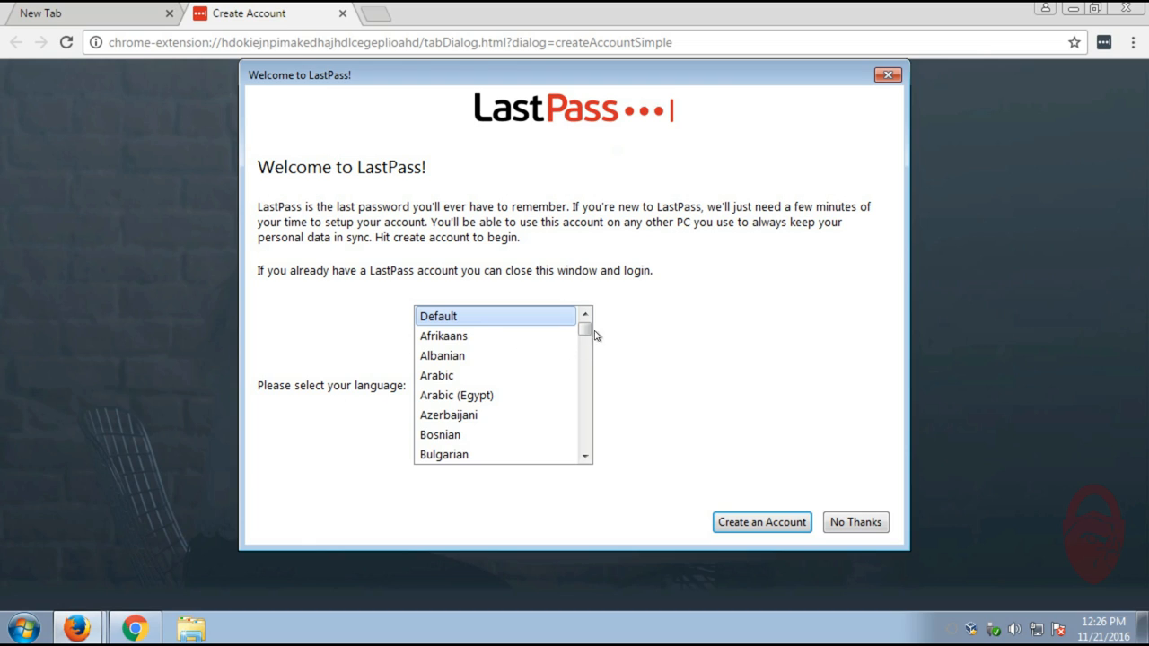
scroll("down", 3)
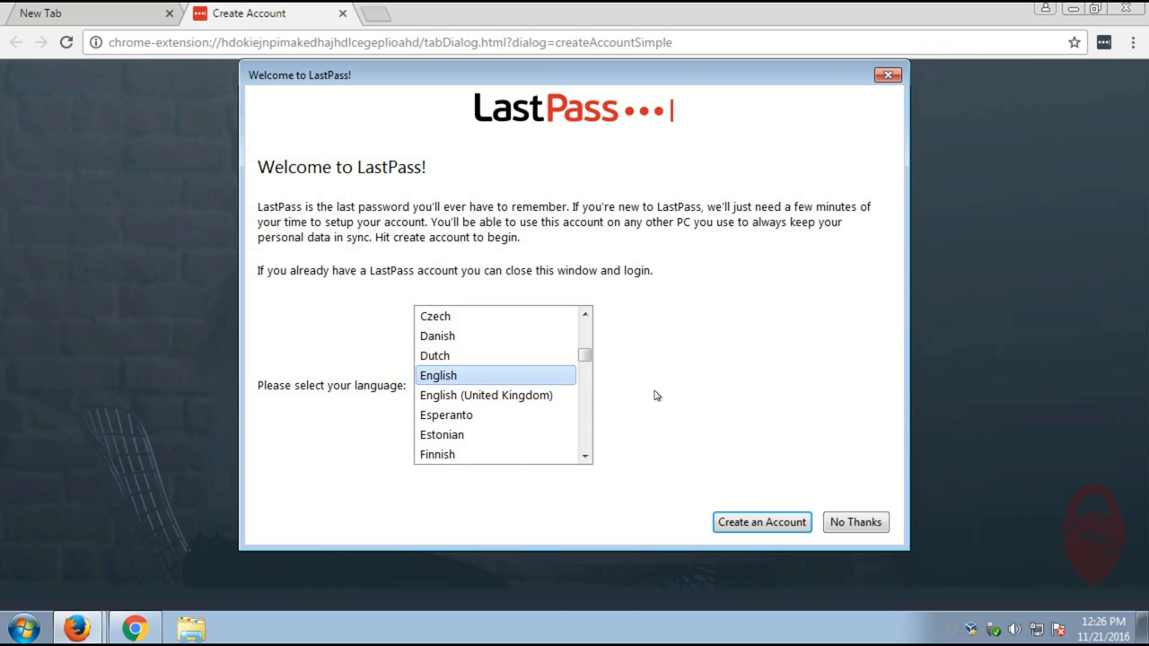
left_click(439, 375)
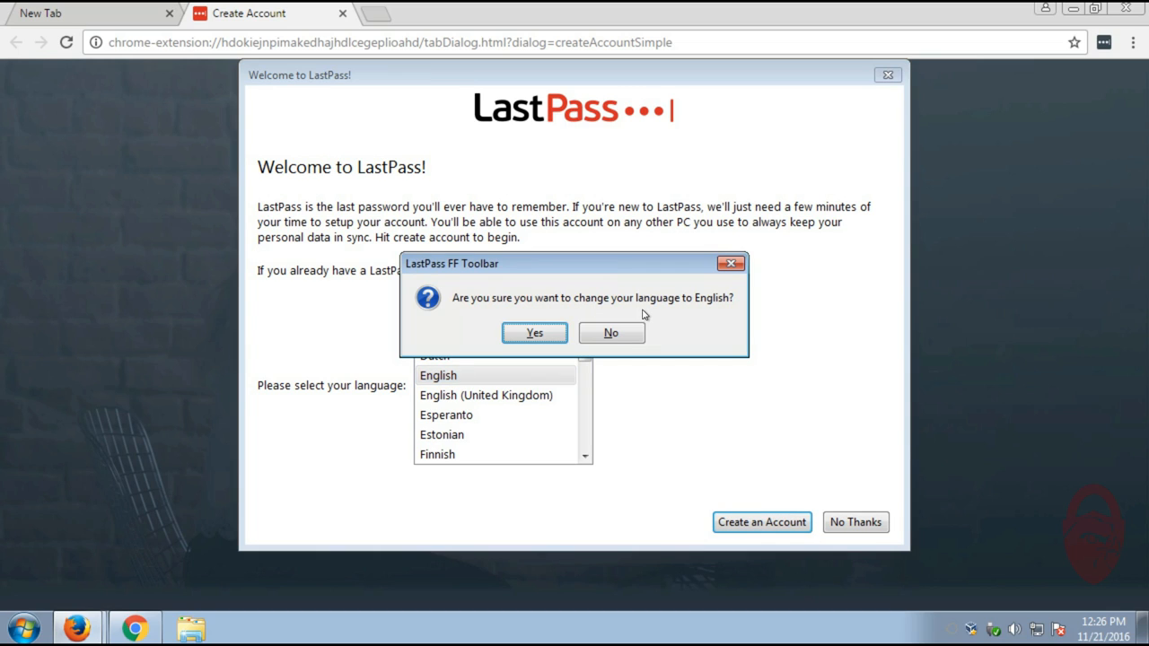
mouse_move(860, 528)
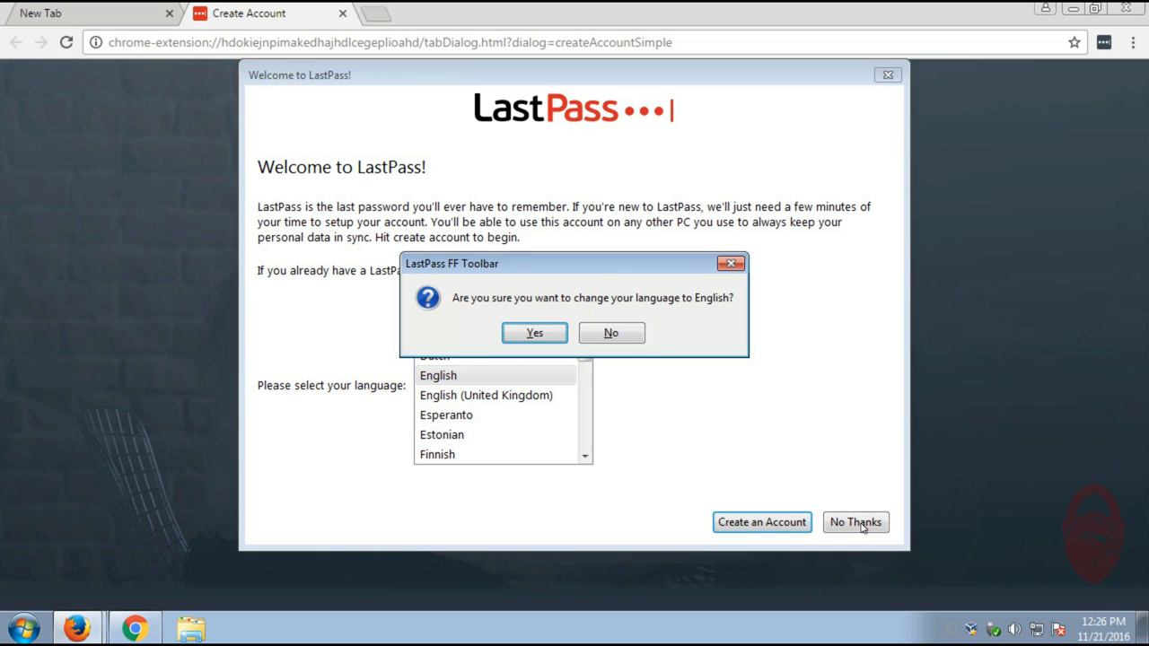
mouse_move(518, 328)
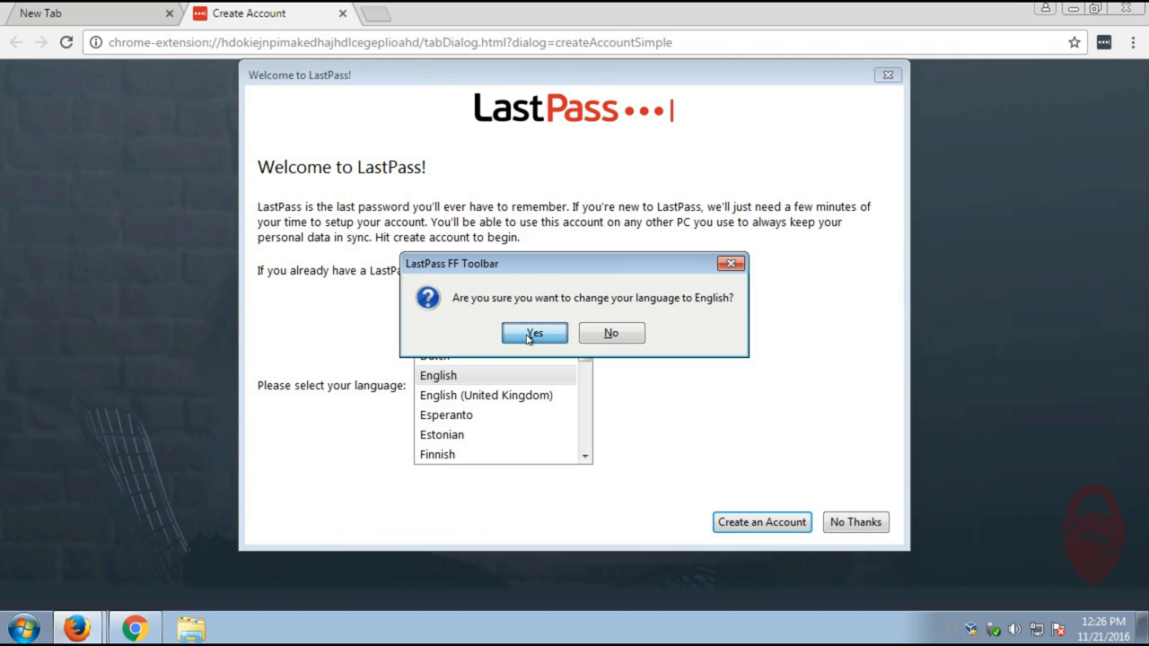
left_click(534, 333)
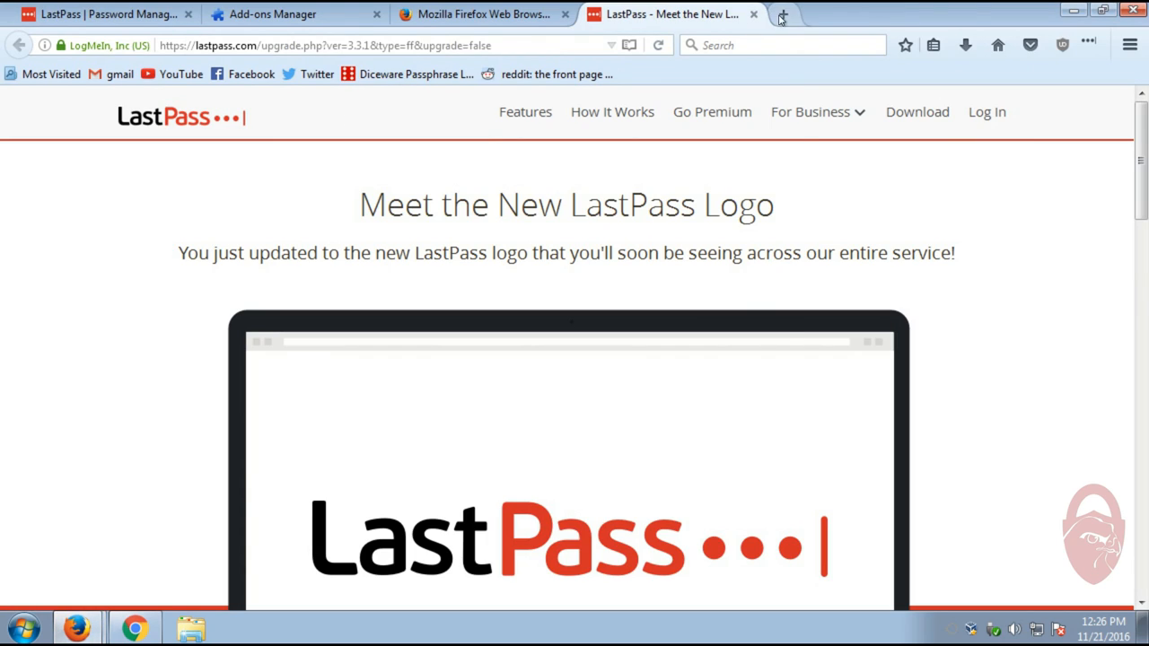
Open the Diceware Passphrase Generator in a new tab and scroll through its page
left_click(781, 16)
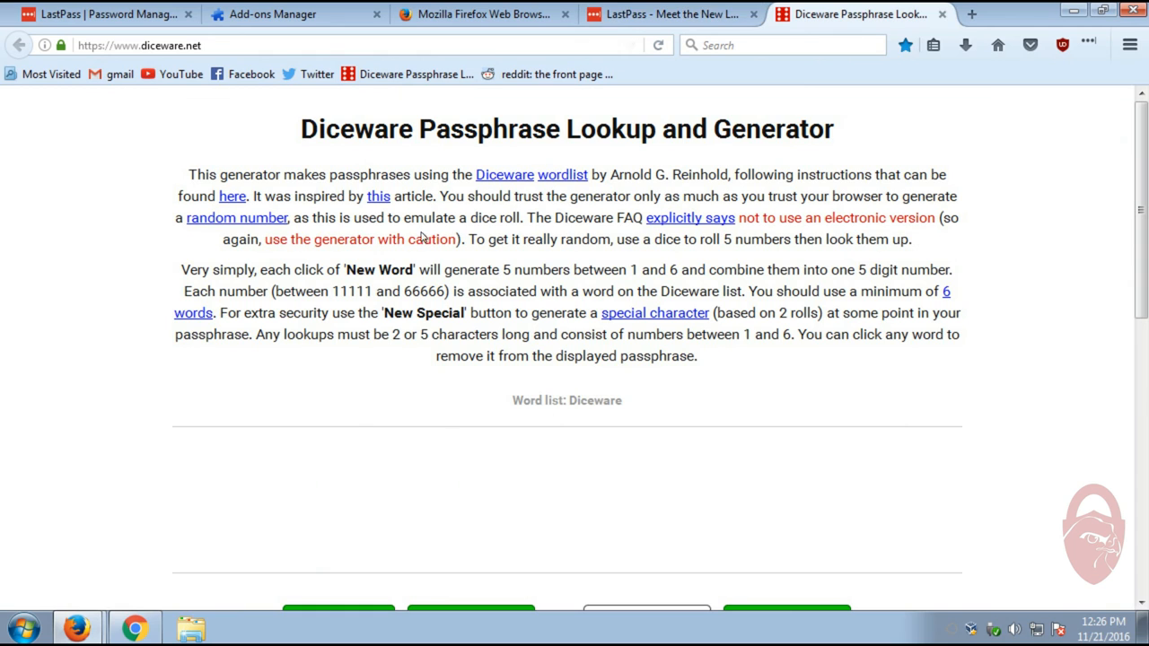
scroll("down", 3)
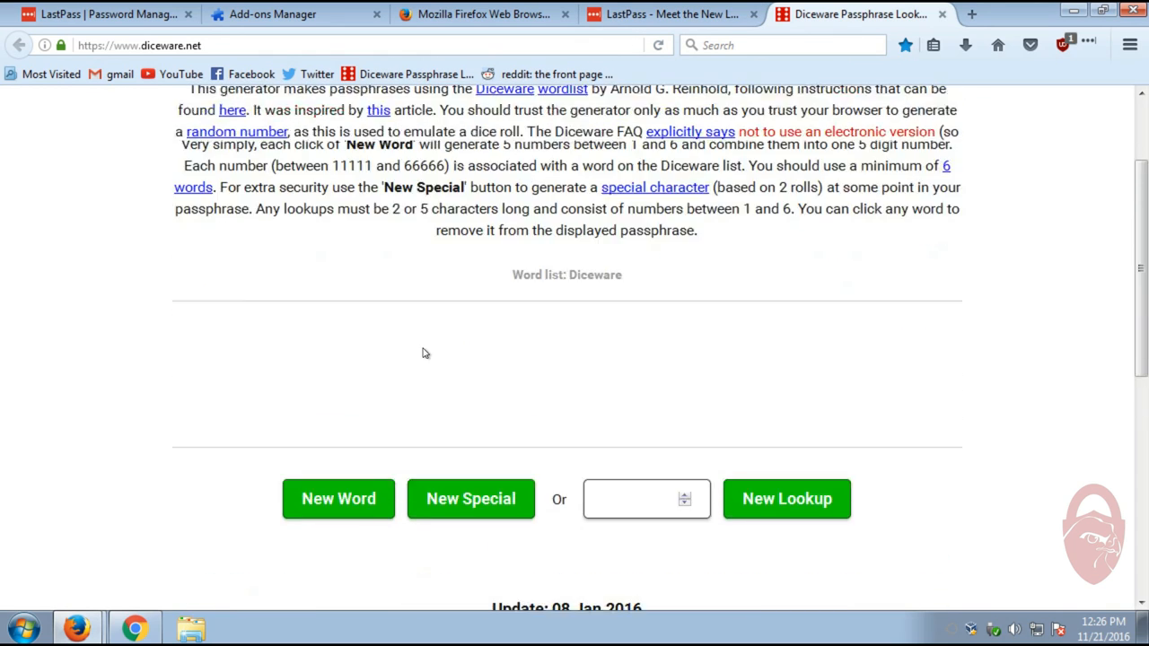
scroll("up", 3)
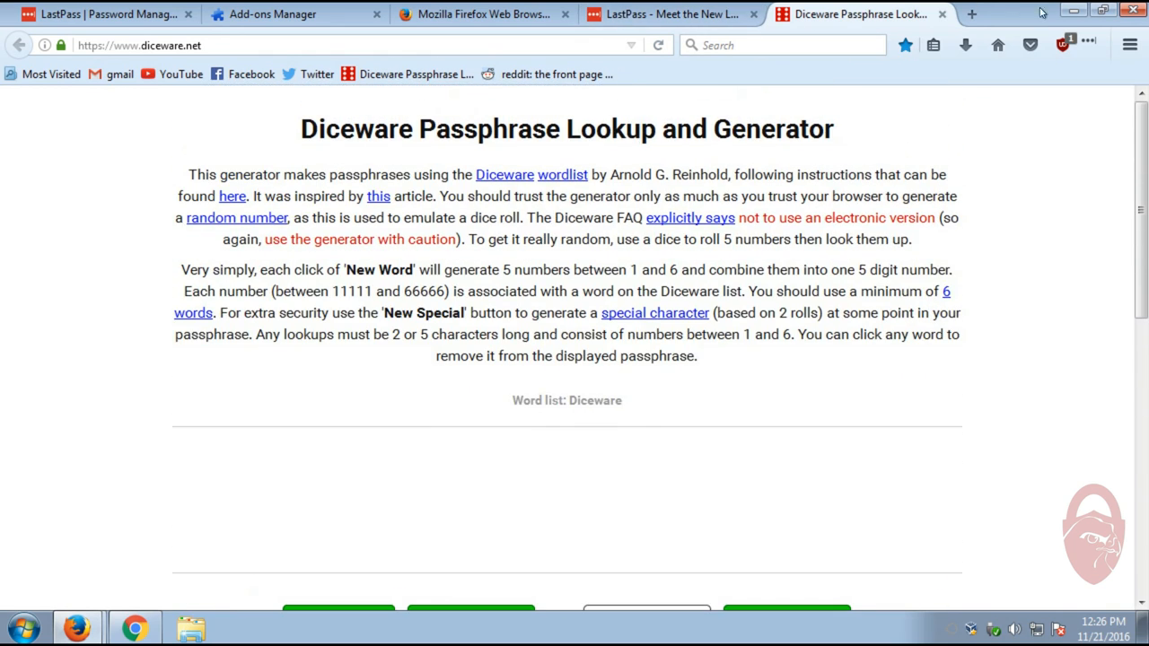
scroll("down", 3)
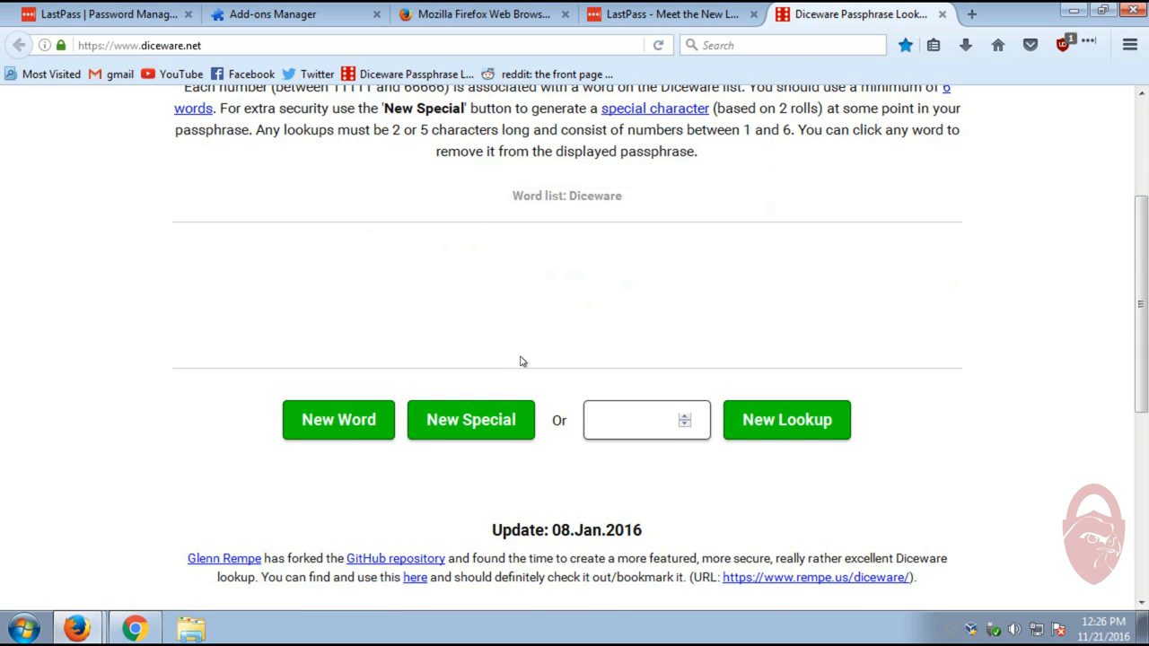
scroll("up", 3)
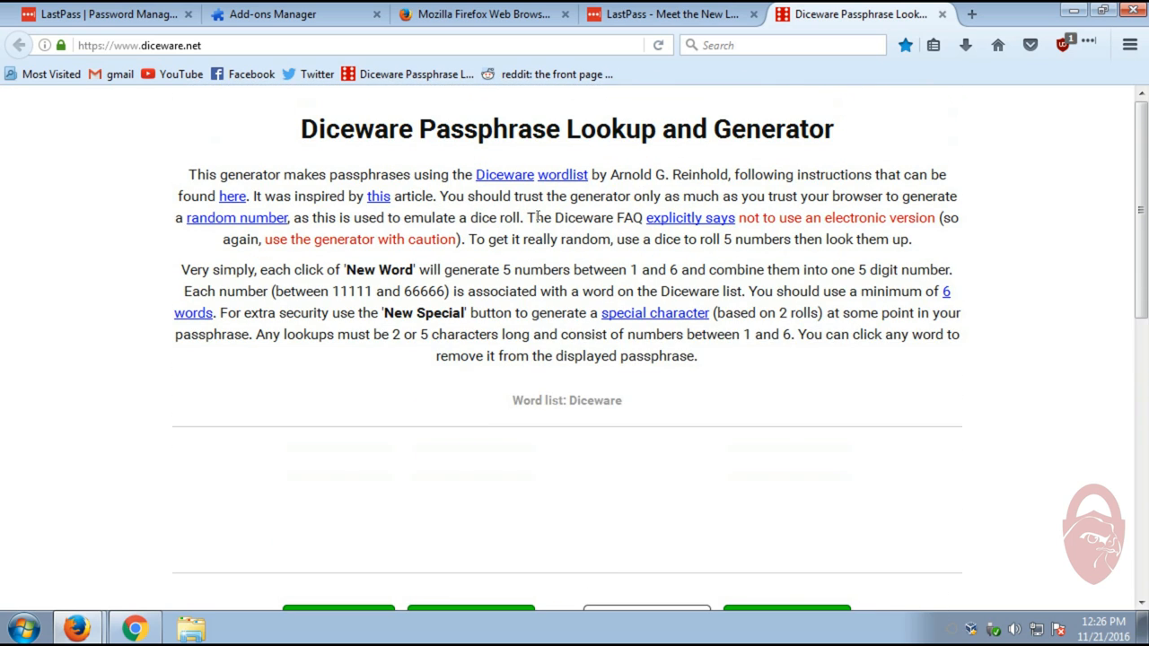
left_click(482, 14)
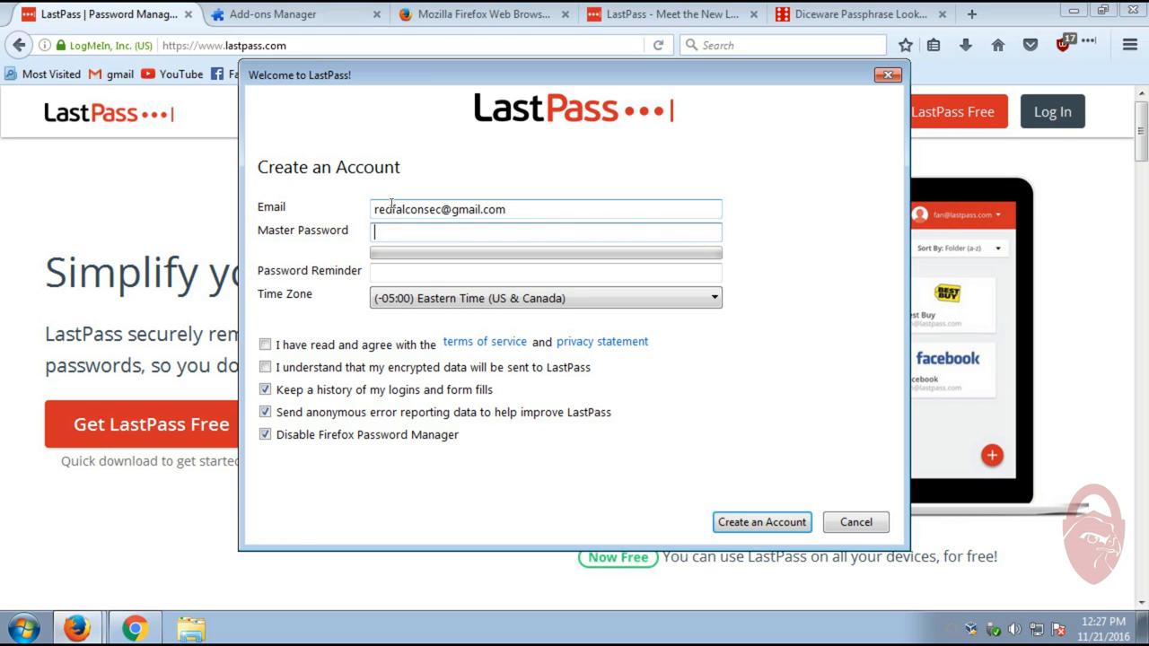
Enter the master password and 'n/a' reminder, then accept the terms and encrypted-data notice
type("••")
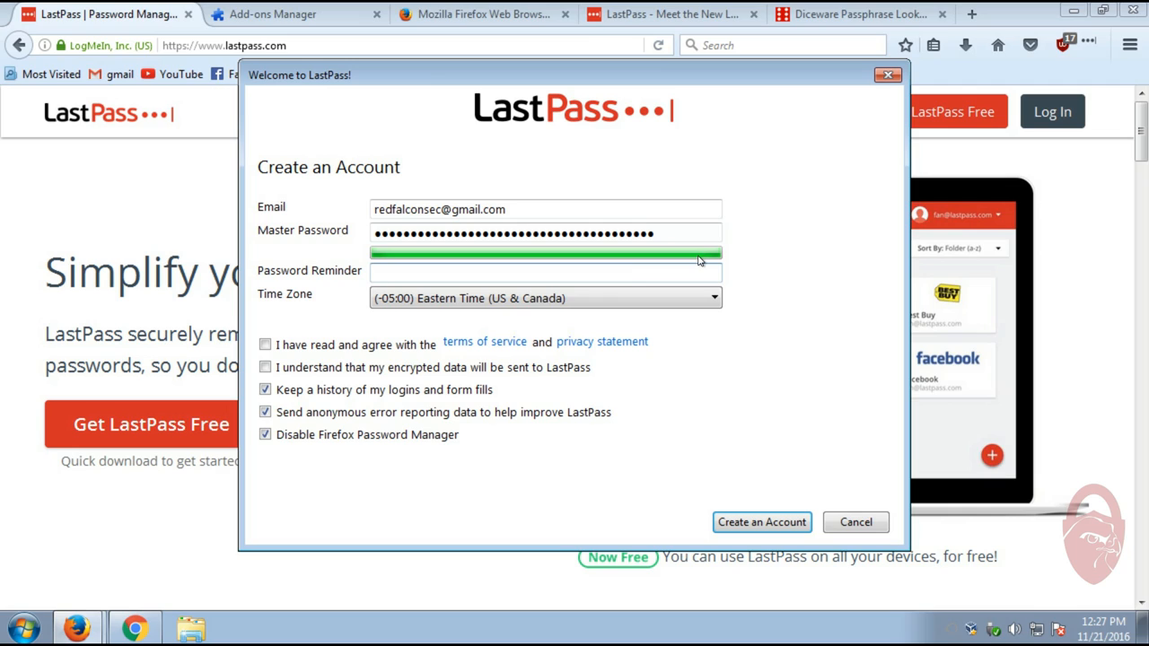
left_click(545, 271)
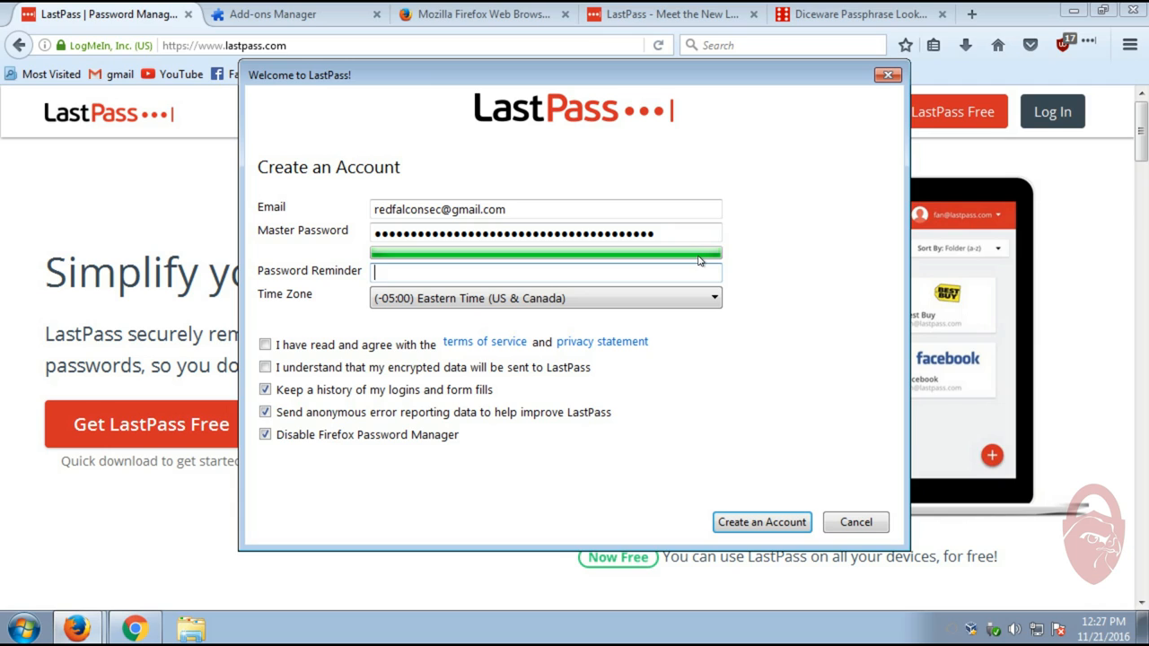
type("n")
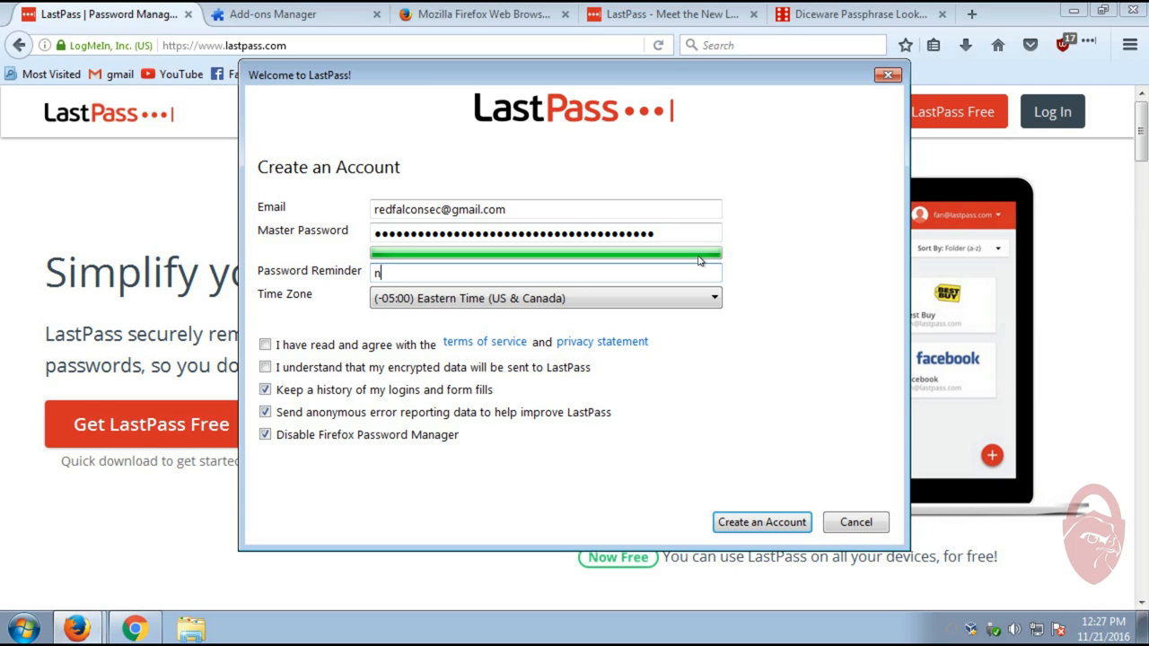
type("/a")
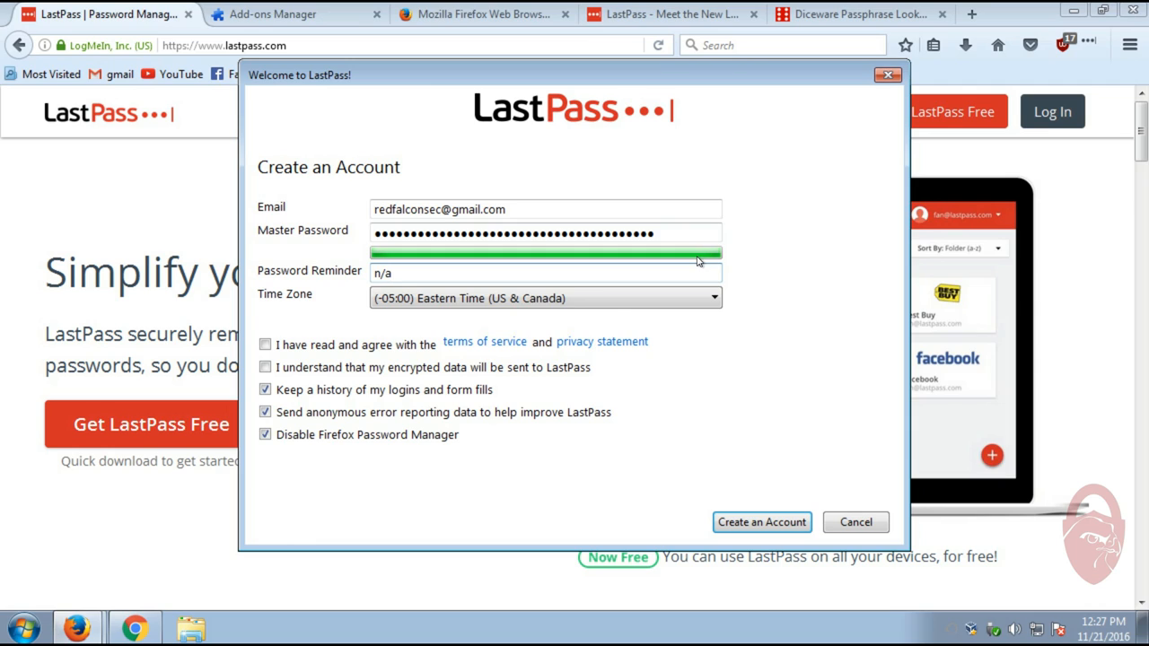
mouse_move(621, 324)
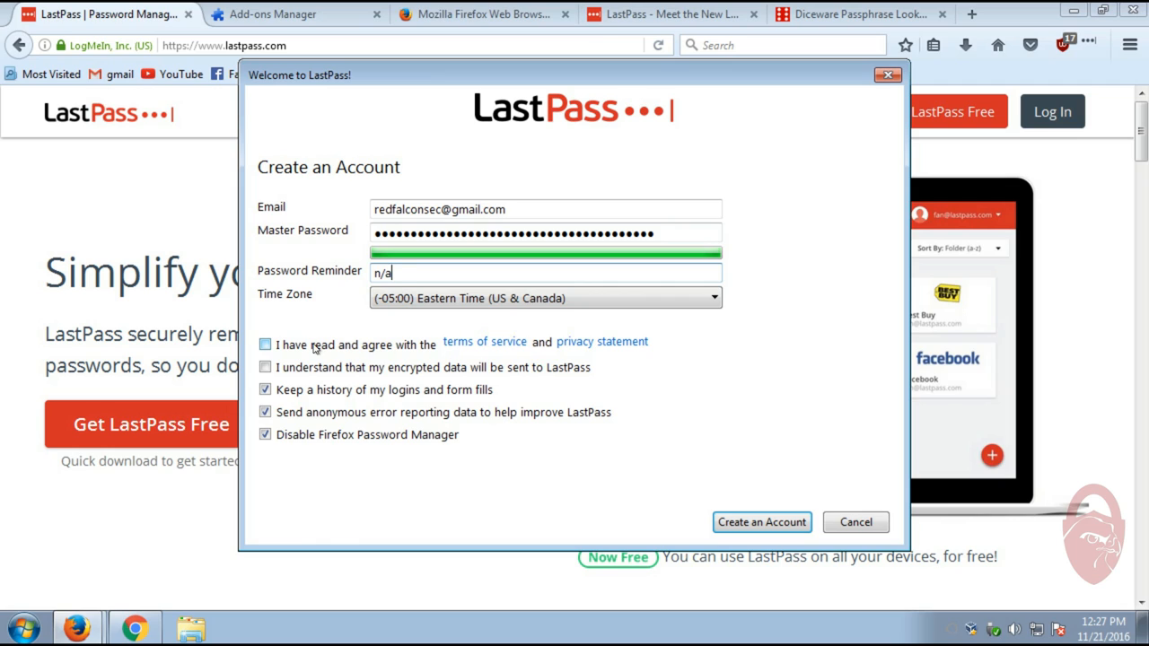
left_click(265, 344)
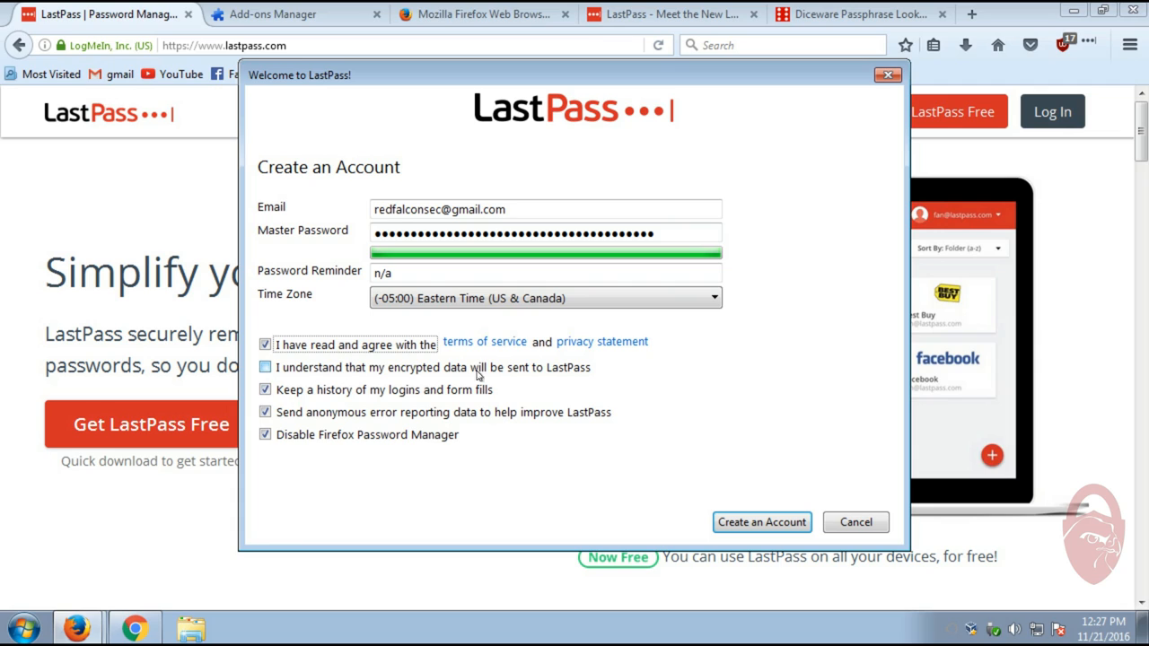
left_click(265, 367)
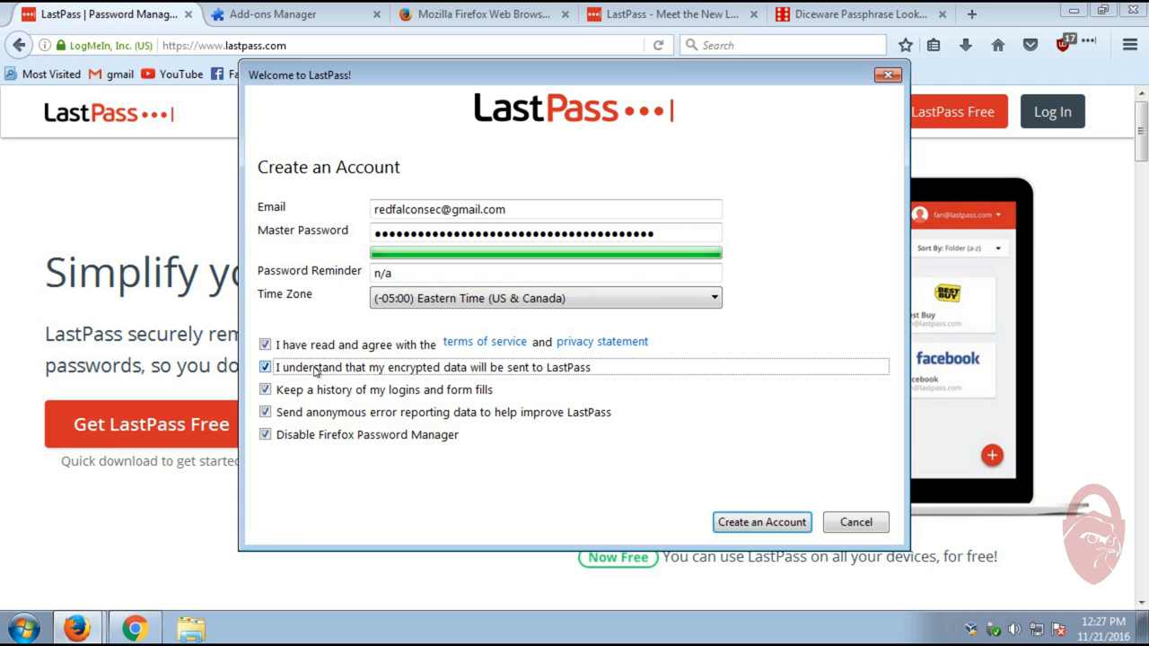
mouse_move(375, 370)
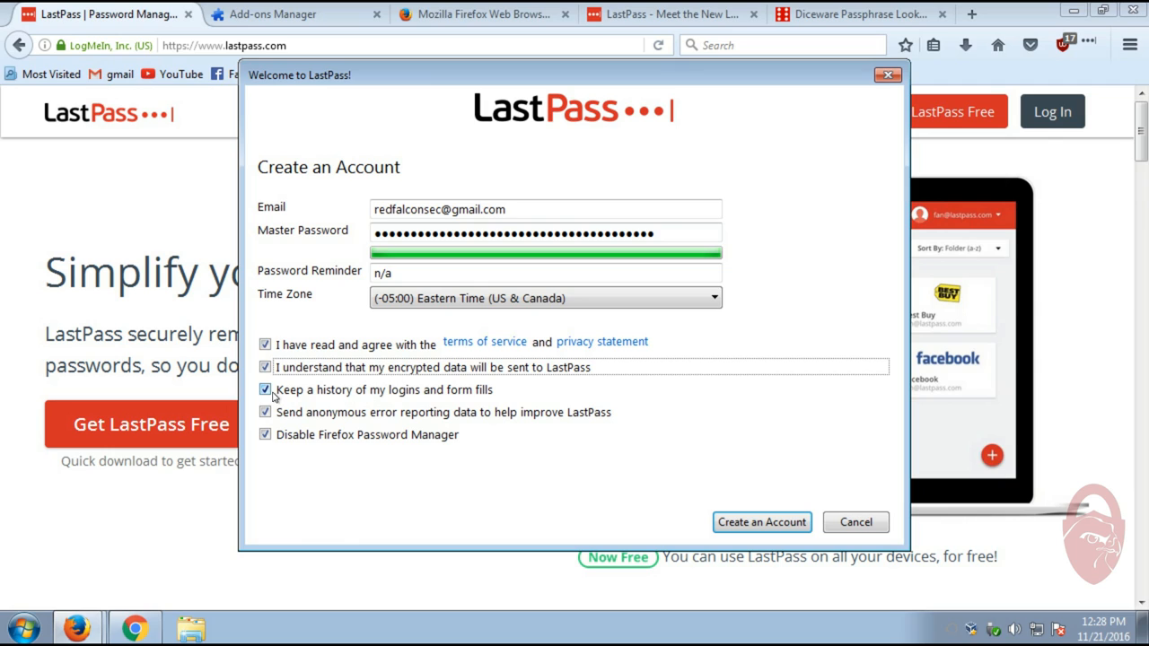
Untick 'Keep a history of my logins and form fills' and 'Send anonymous error reporting data'
left_click(264, 390)
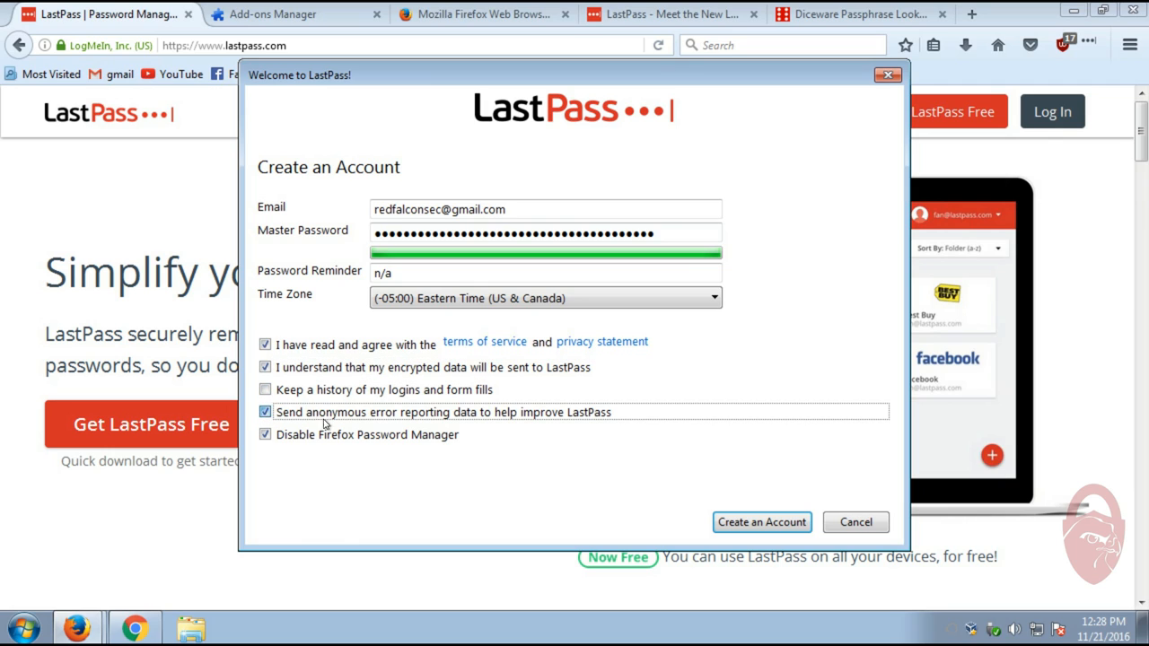
left_click(267, 413)
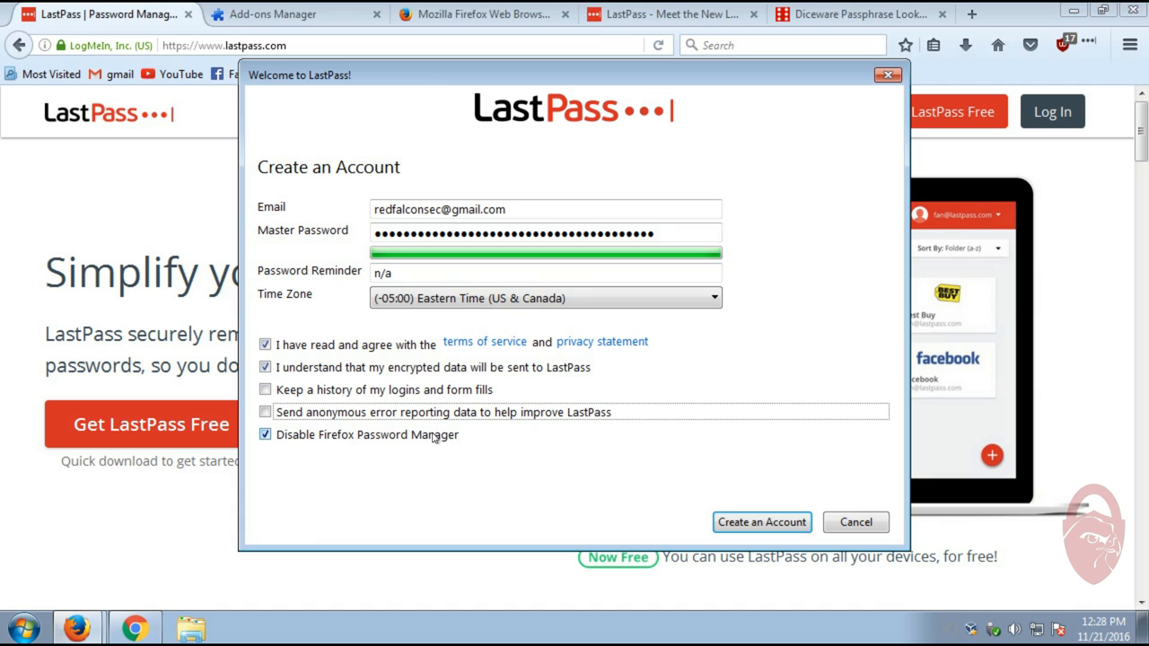
mouse_move(459, 439)
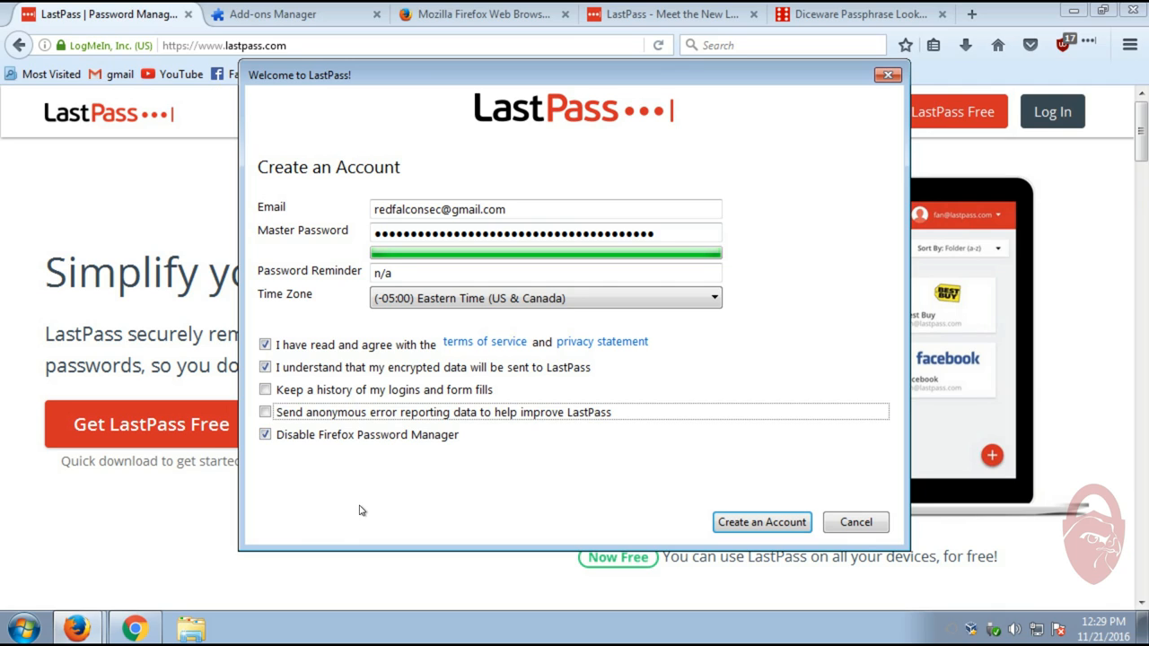
mouse_move(337, 436)
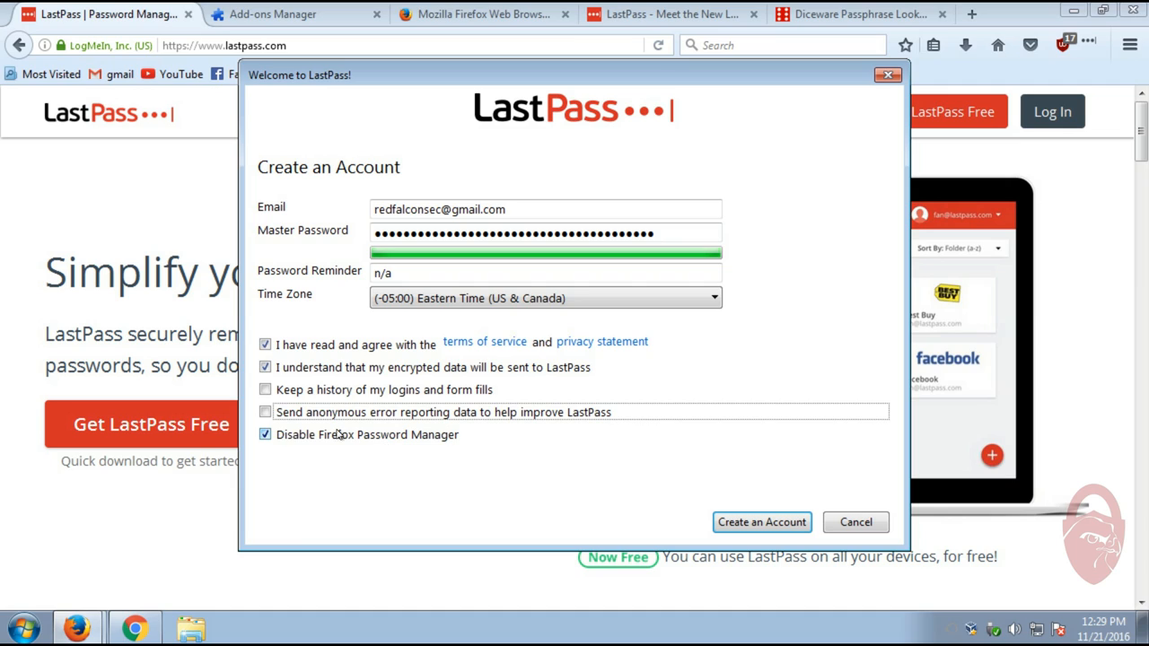
mouse_move(388, 445)
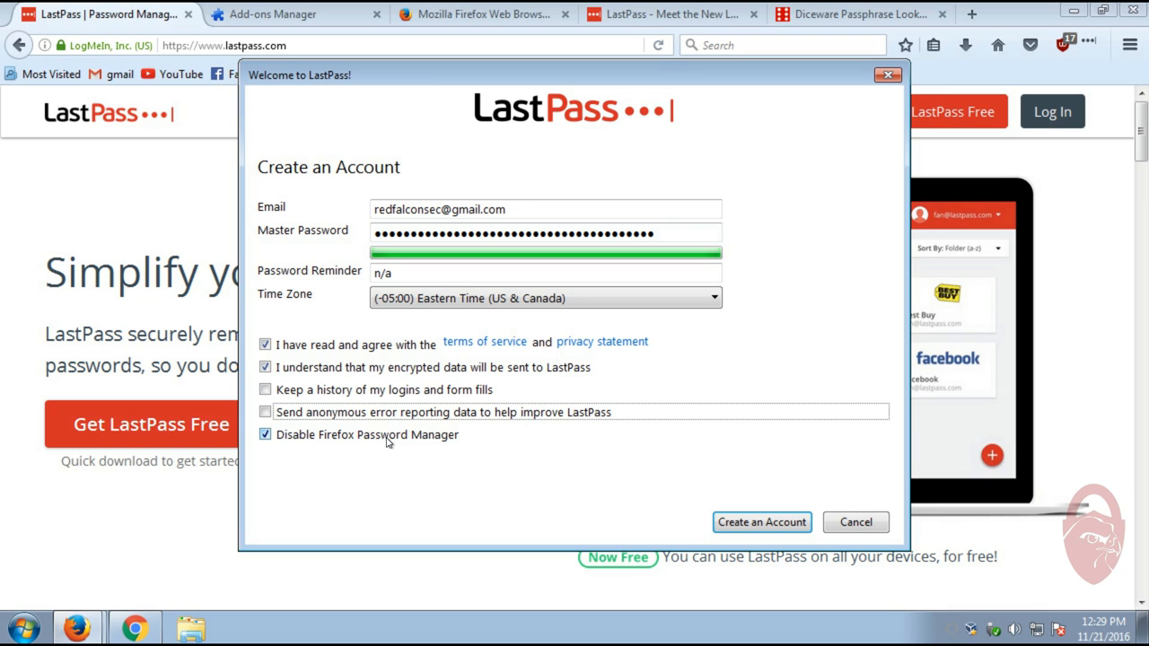
mouse_move(761, 522)
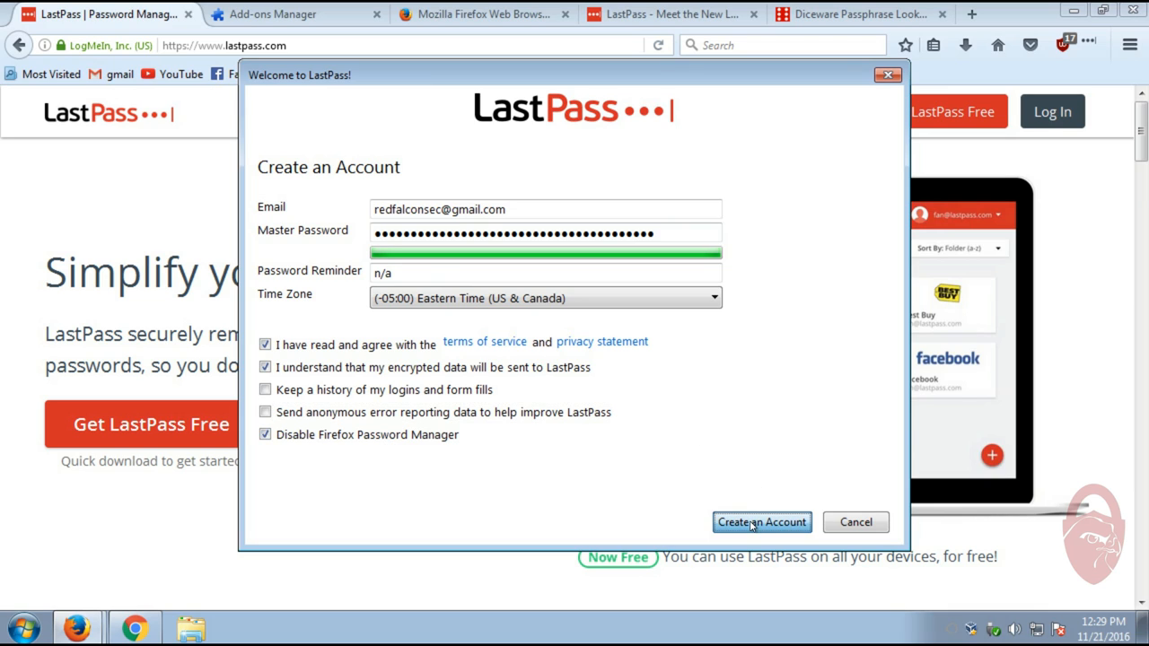
Submit the account form, re-enter the master password, and create the account
left_click(762, 521)
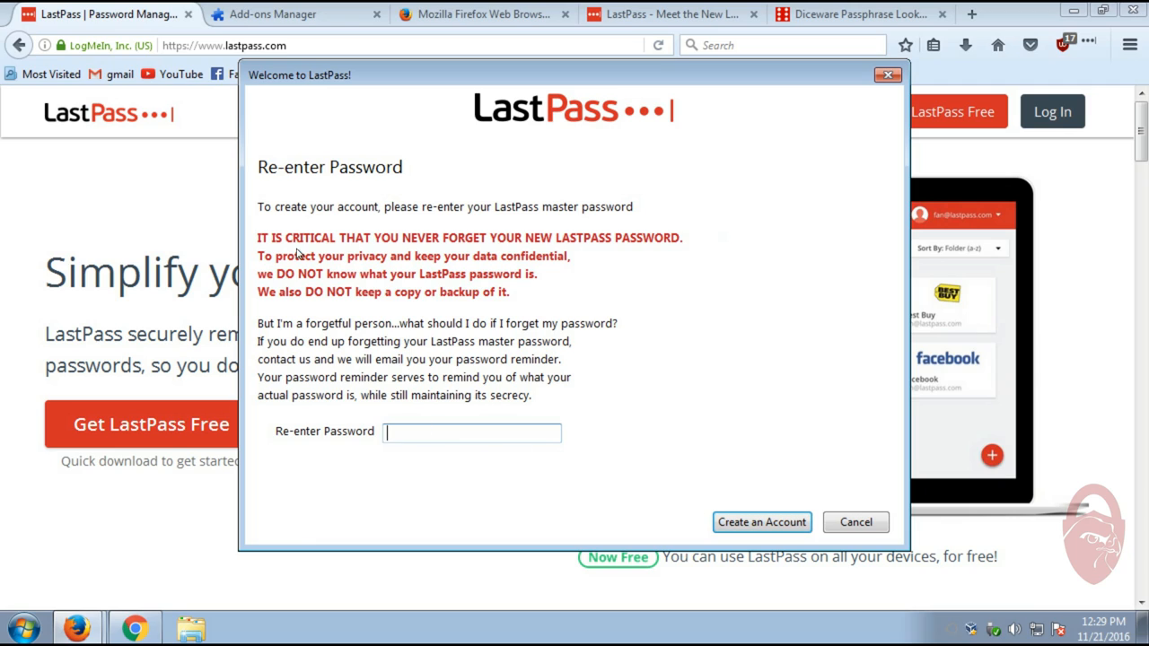
mouse_move(386, 420)
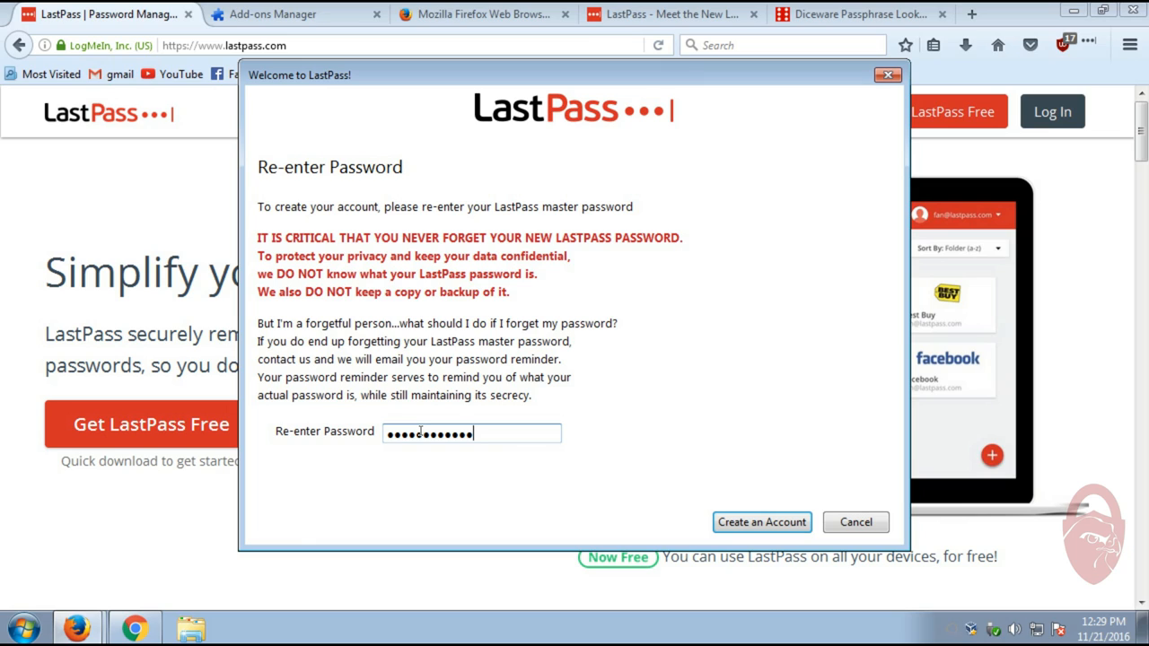
type("••")
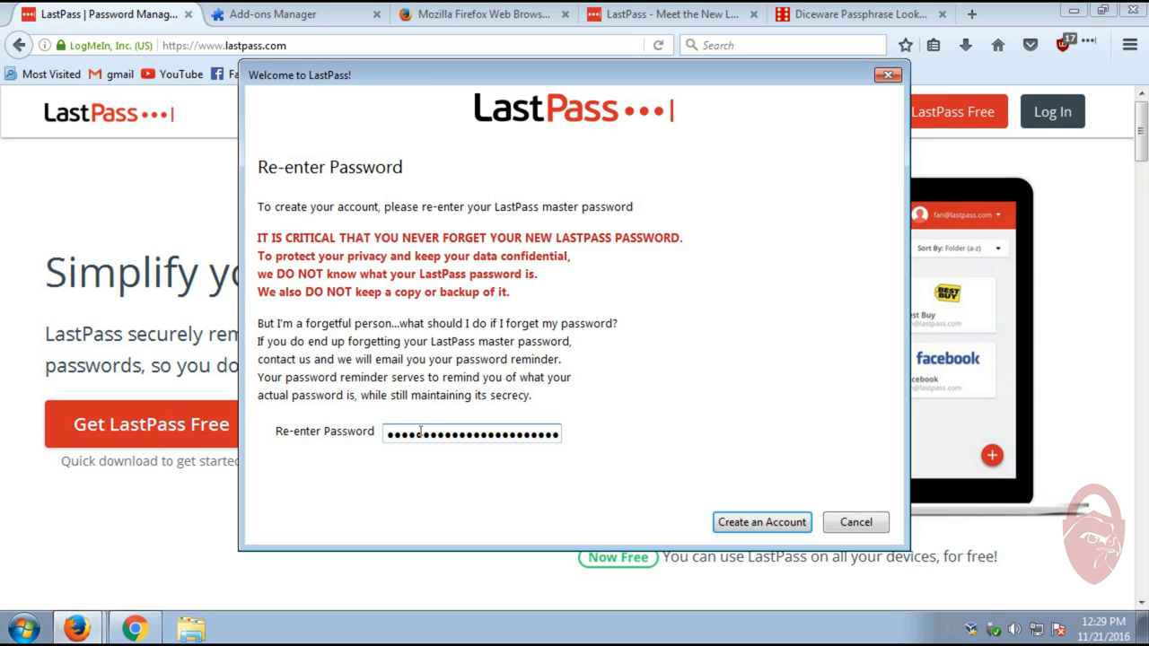
type("•")
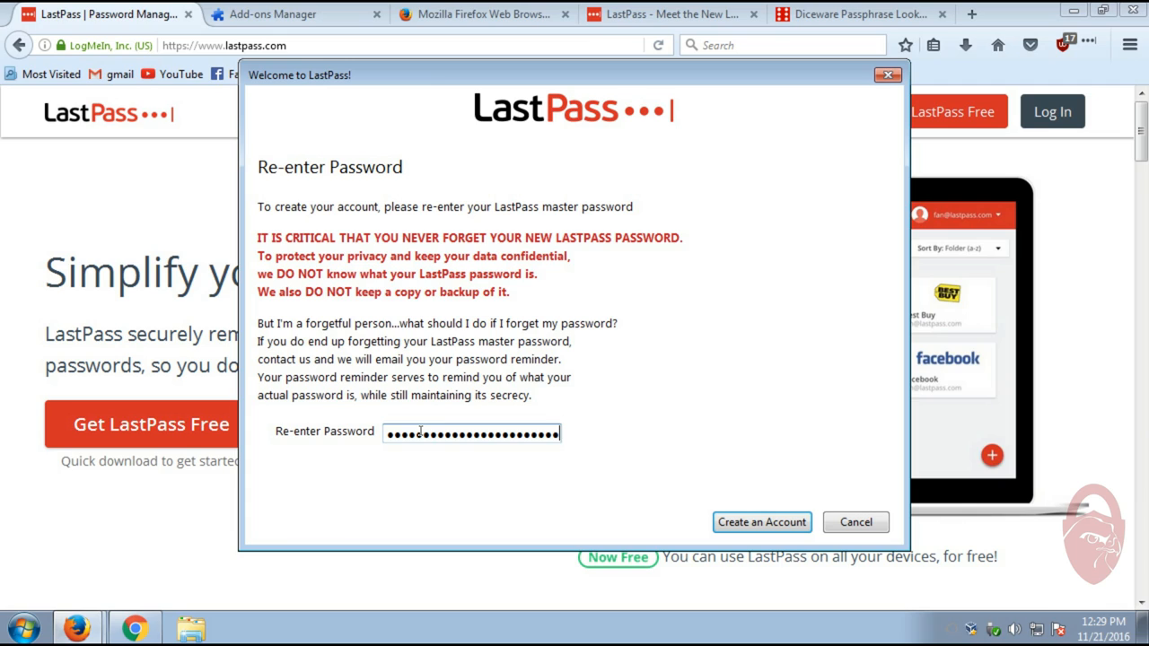
left_click(761, 522)
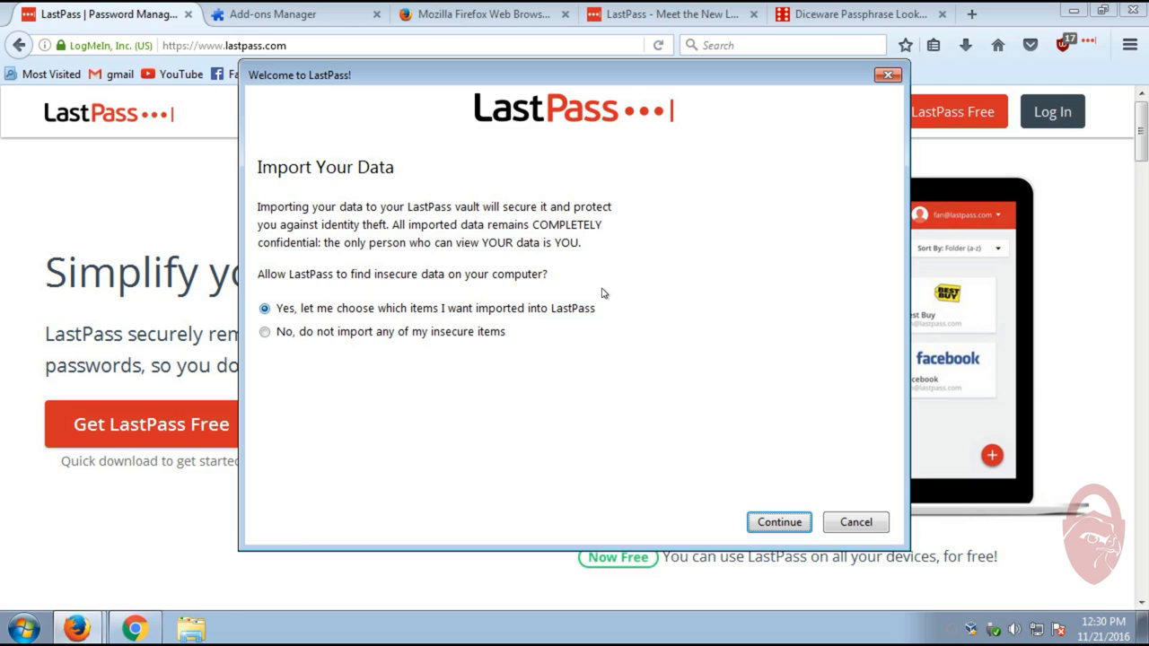
mouse_move(538, 311)
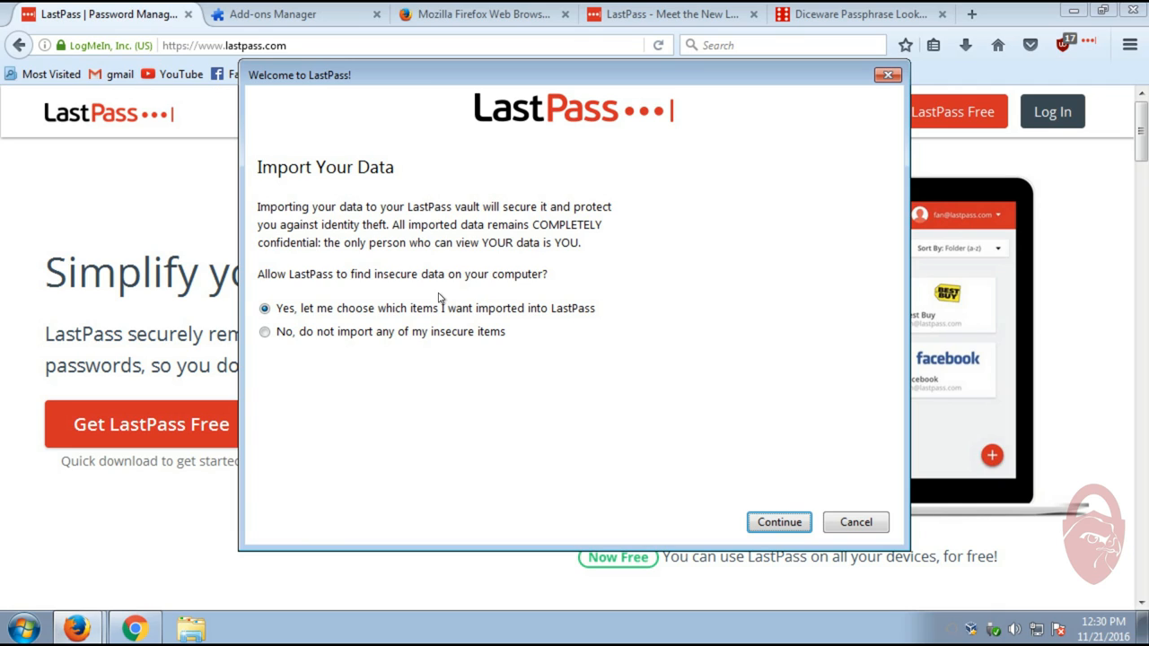
mouse_move(420, 287)
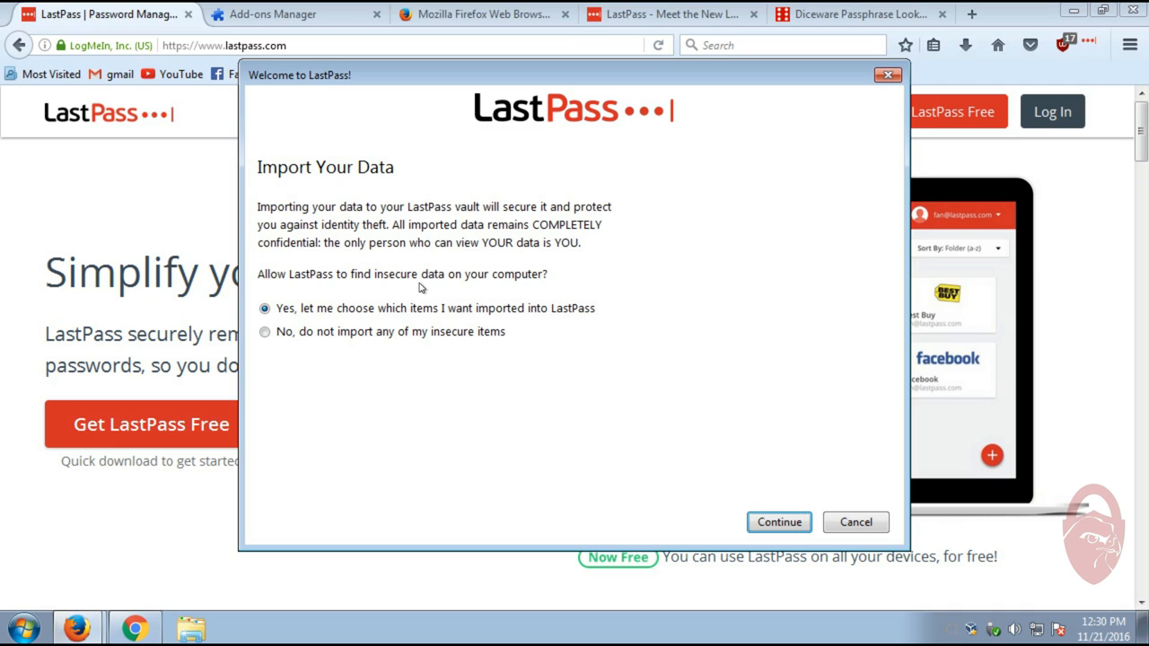
mouse_move(450, 287)
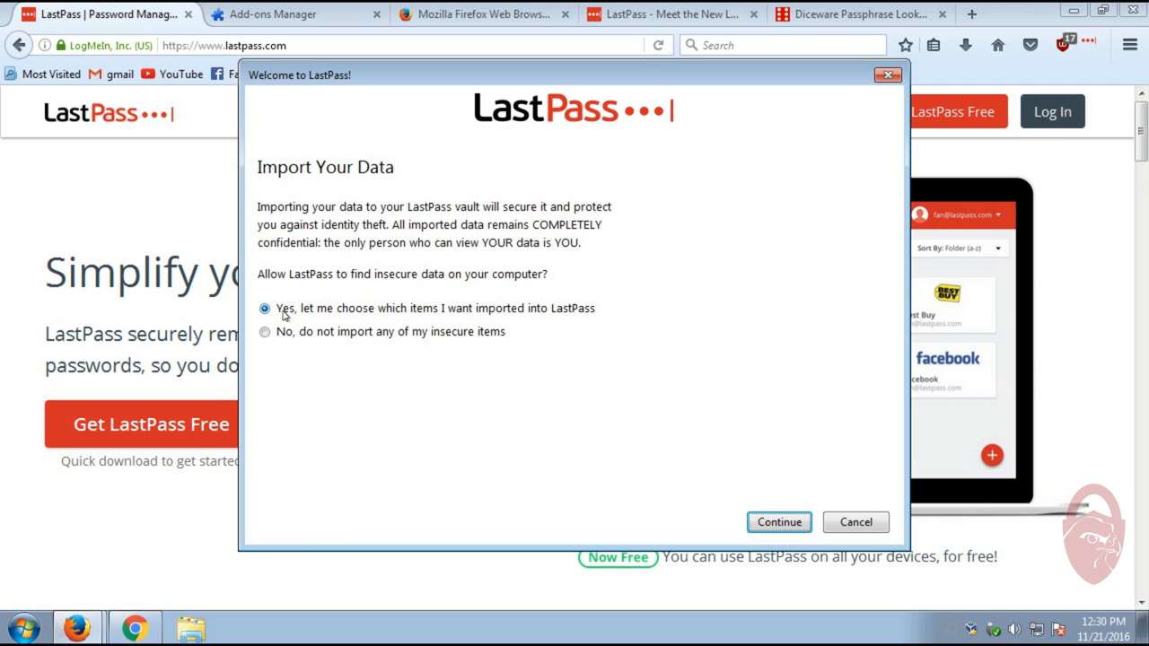
mouse_move(553, 319)
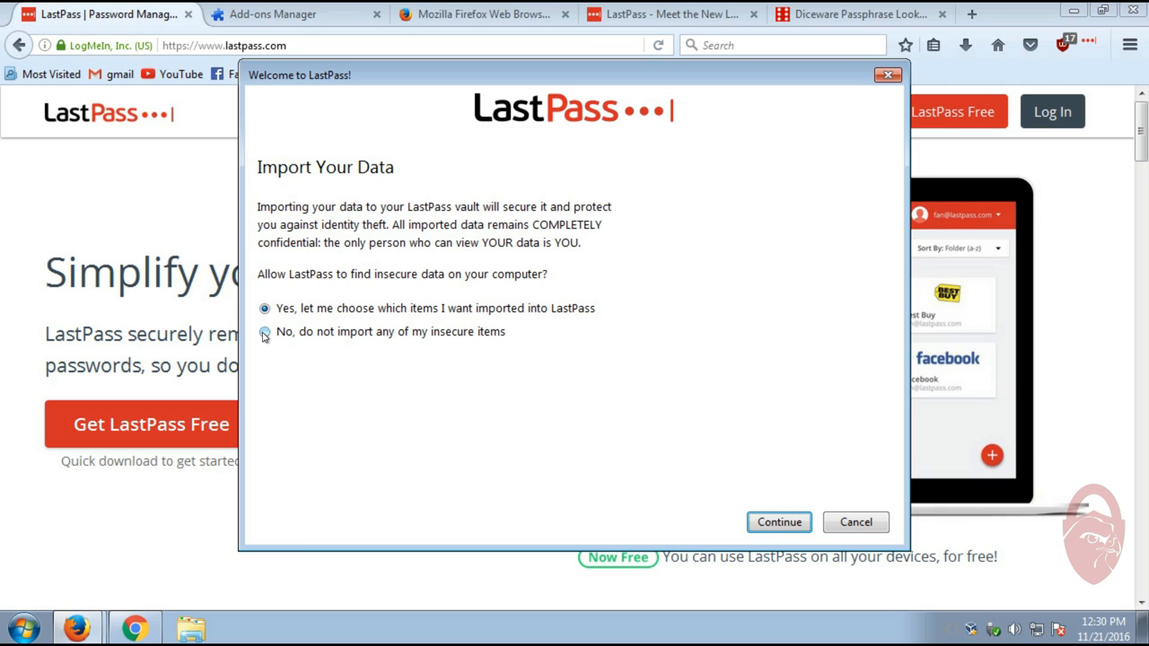
Choose 'No, do not import any of my insecure items' on the Import Your Data page
left_click(265, 332)
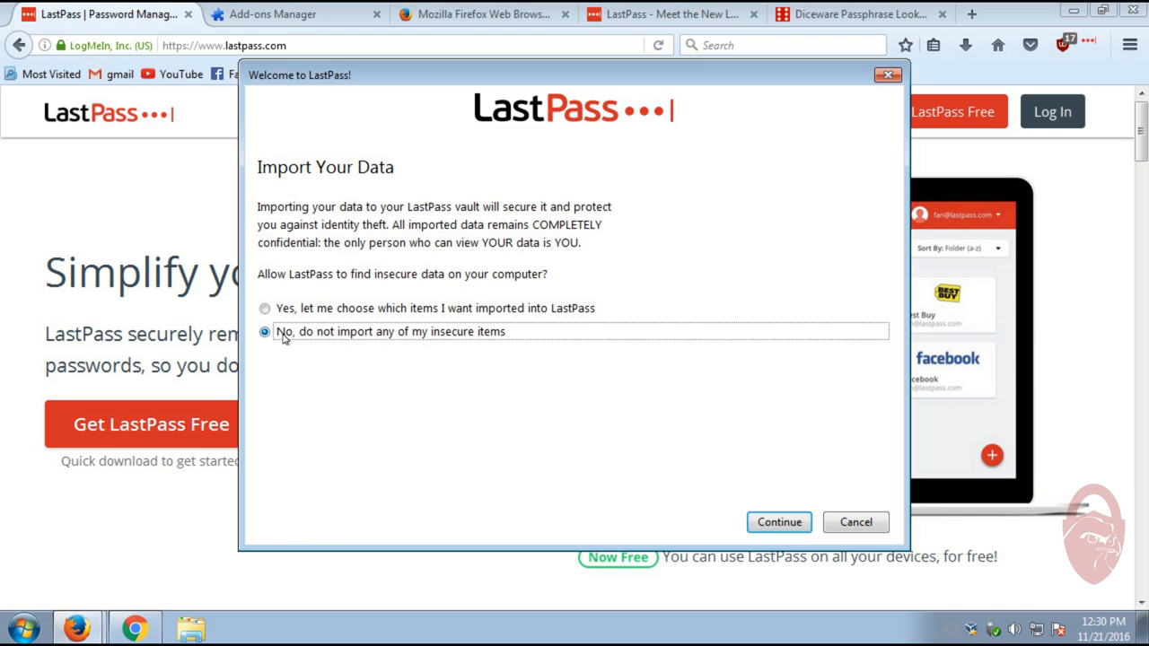
mouse_move(291, 339)
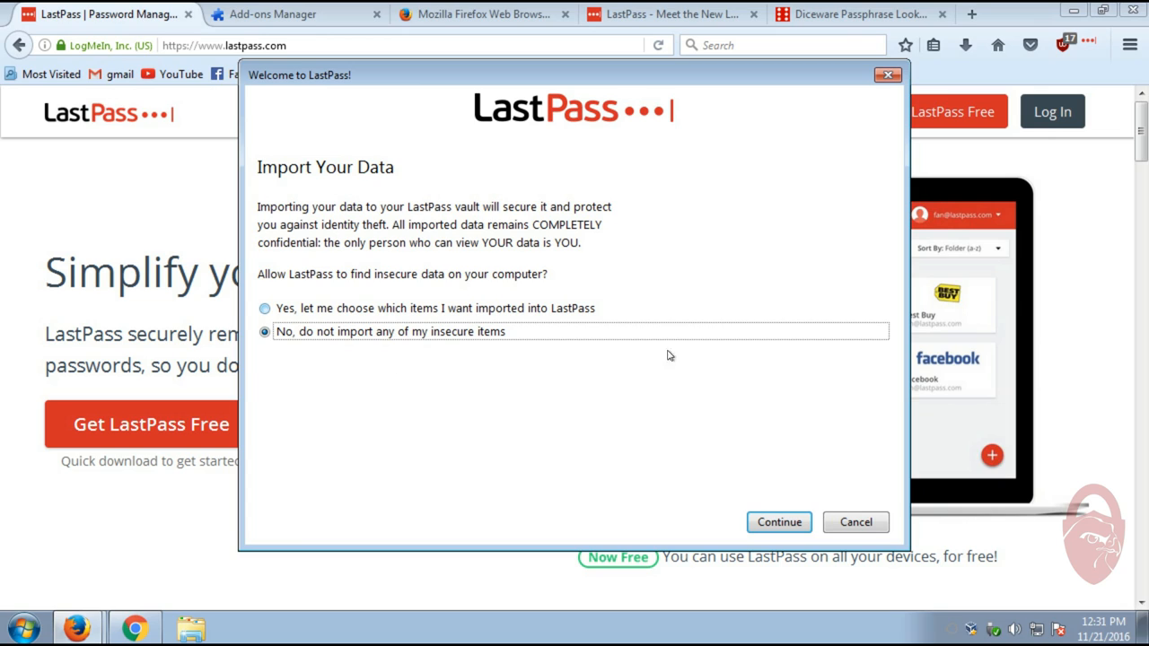
Continue past the import step to the Configure Form Fill page
left_click(779, 522)
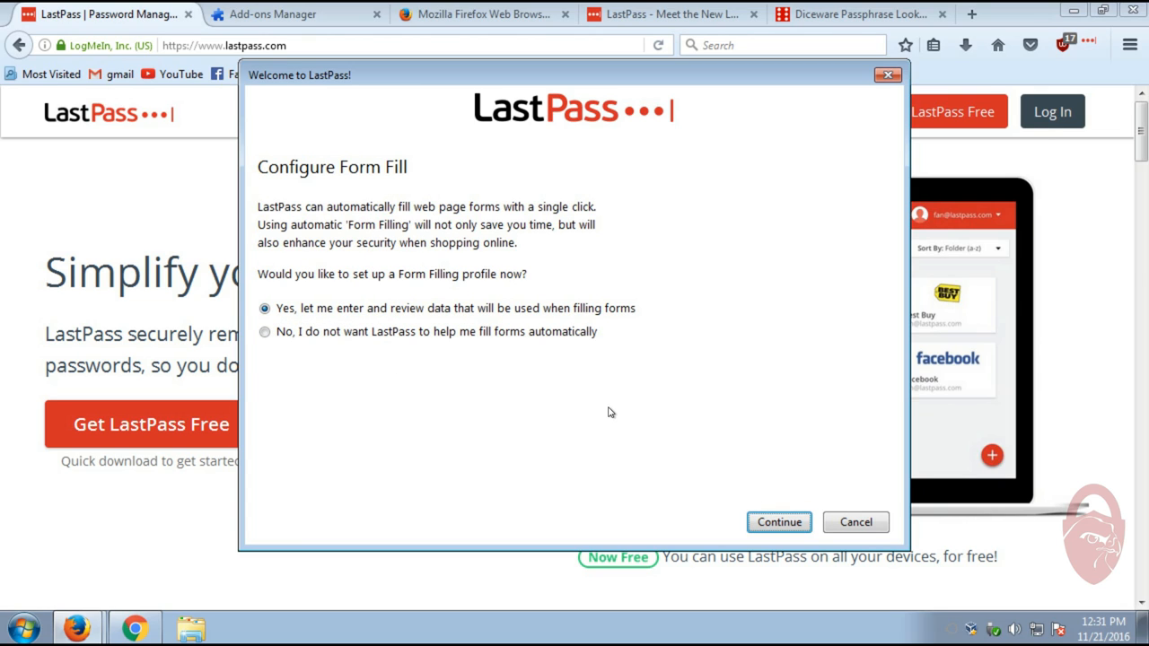
mouse_move(510, 357)
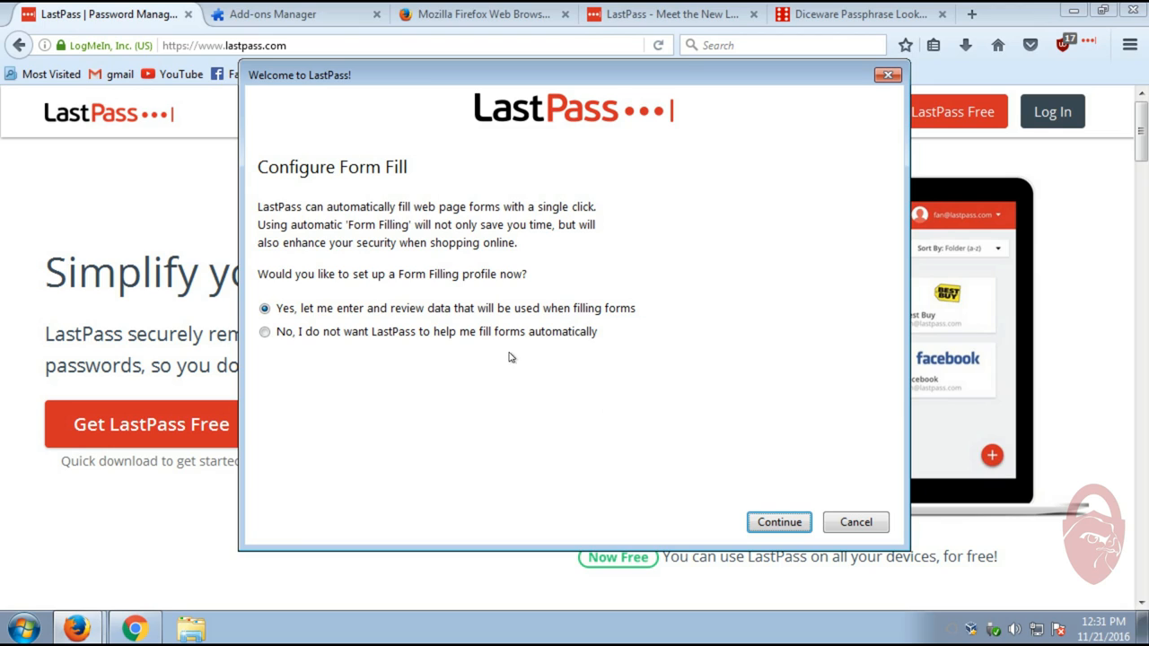
mouse_move(639, 180)
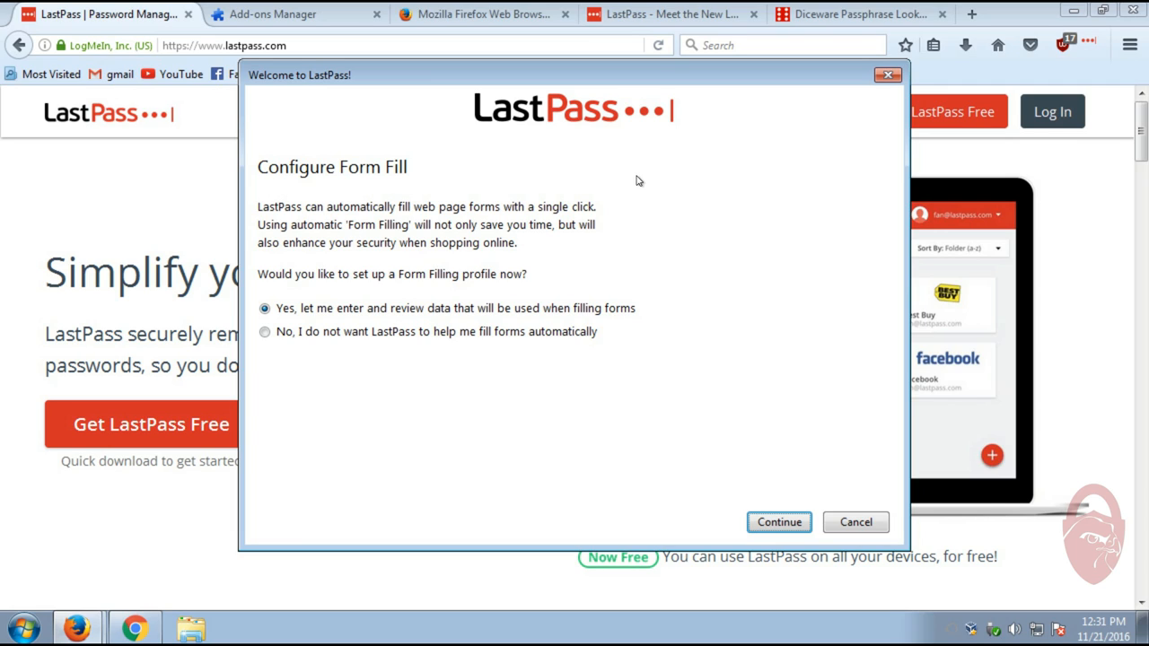
mouse_move(274, 333)
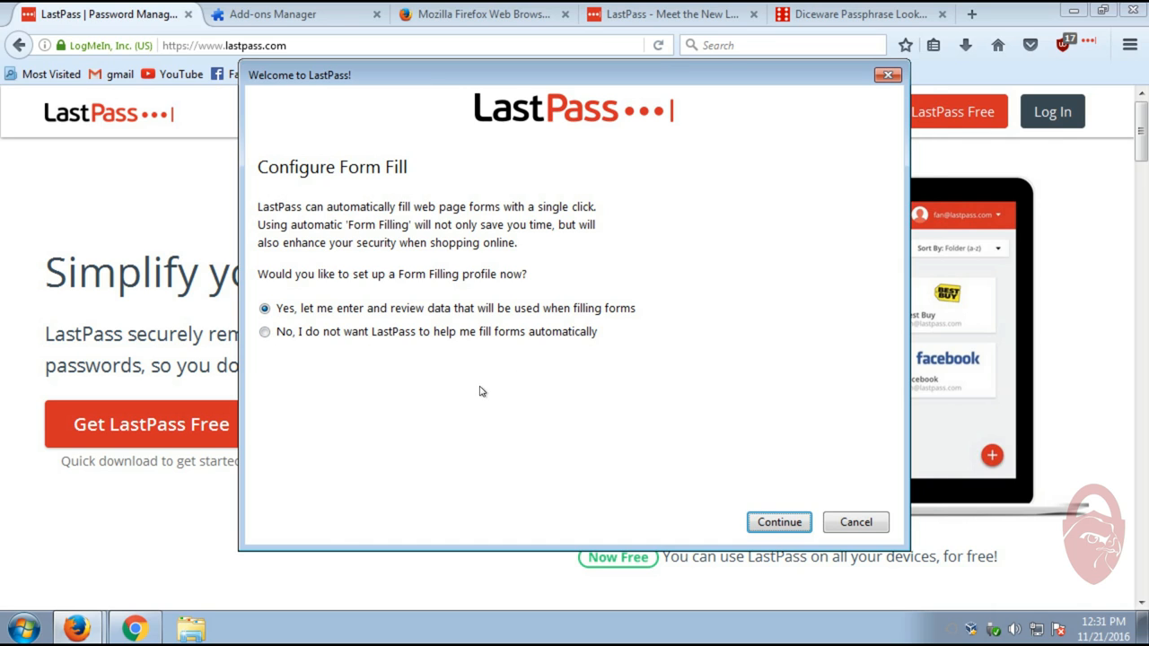
Accept a Default form fill profile, review its tabs, and require password reprompt
left_click(778, 521)
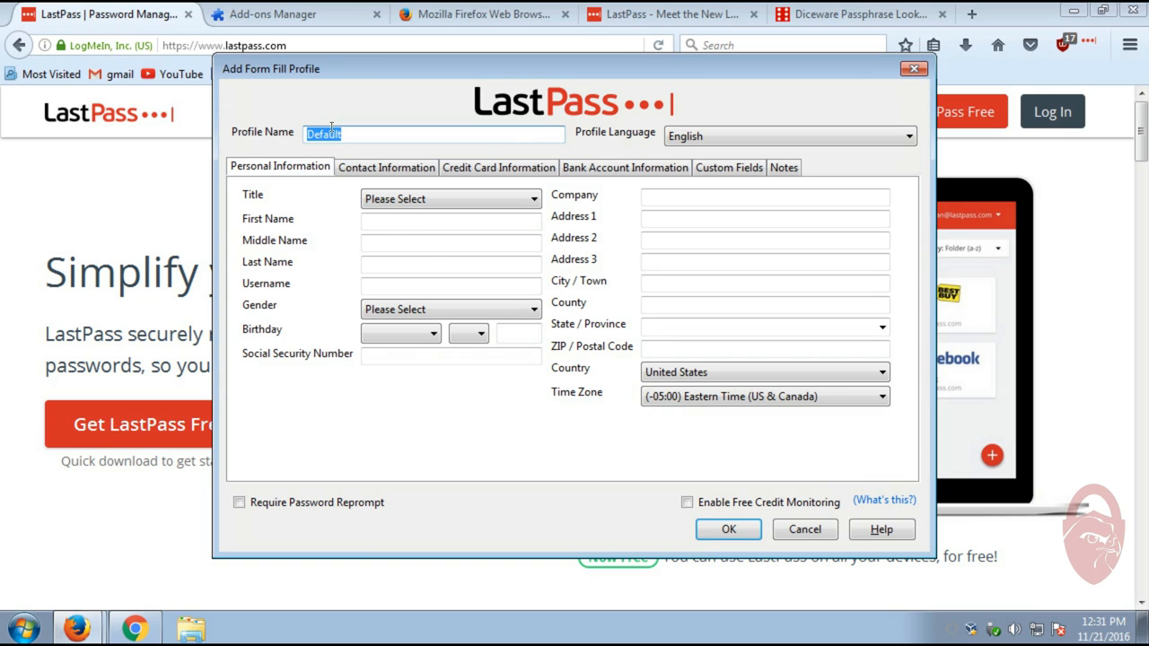
mouse_move(362, 133)
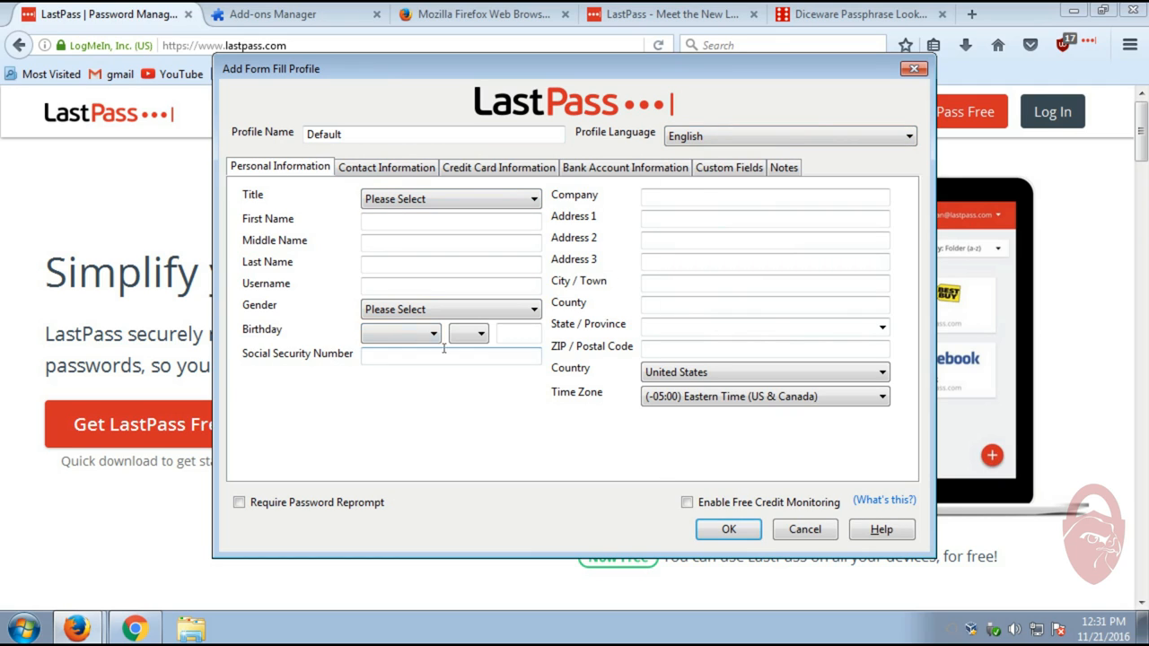
left_click(386, 167)
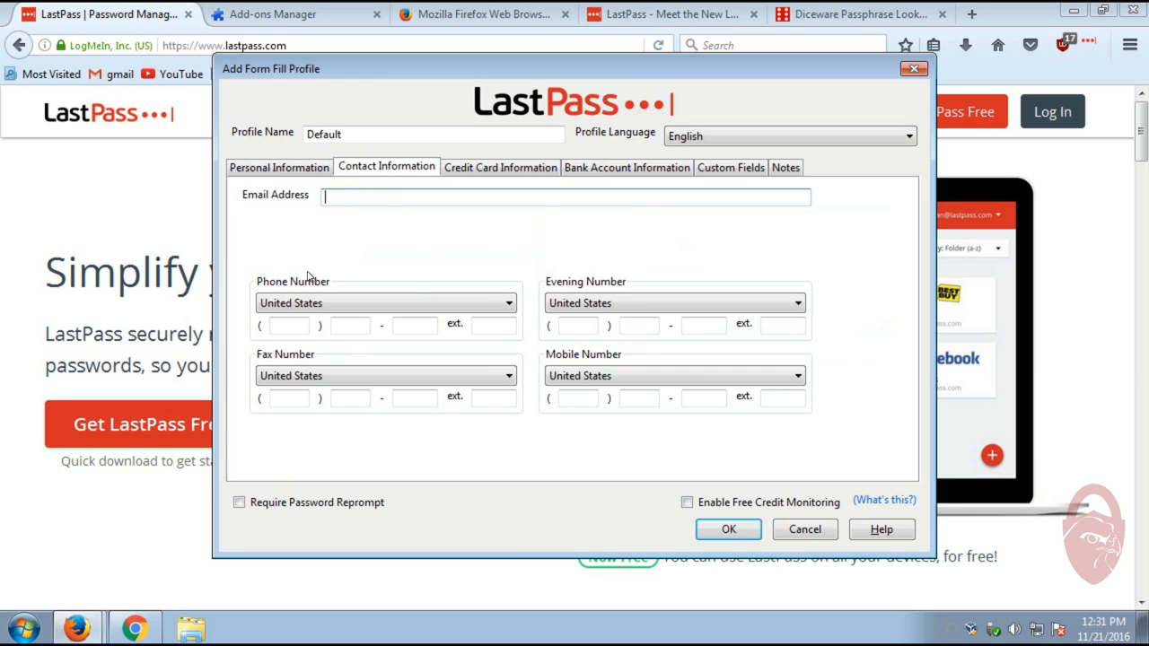
left_click(500, 167)
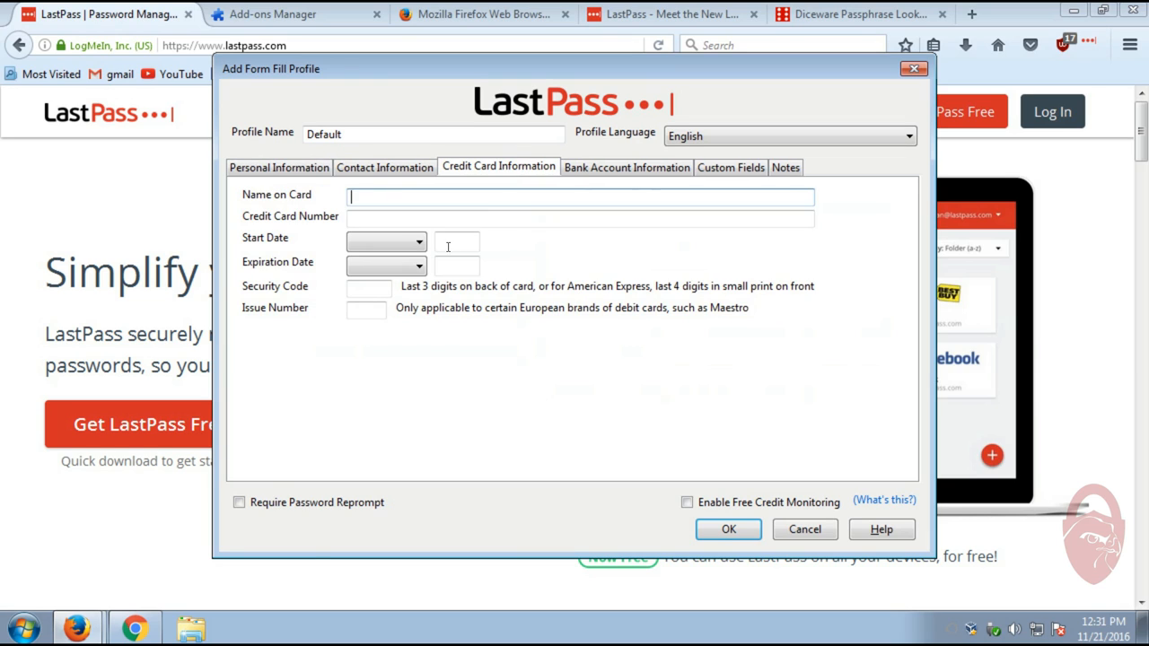
left_click(729, 166)
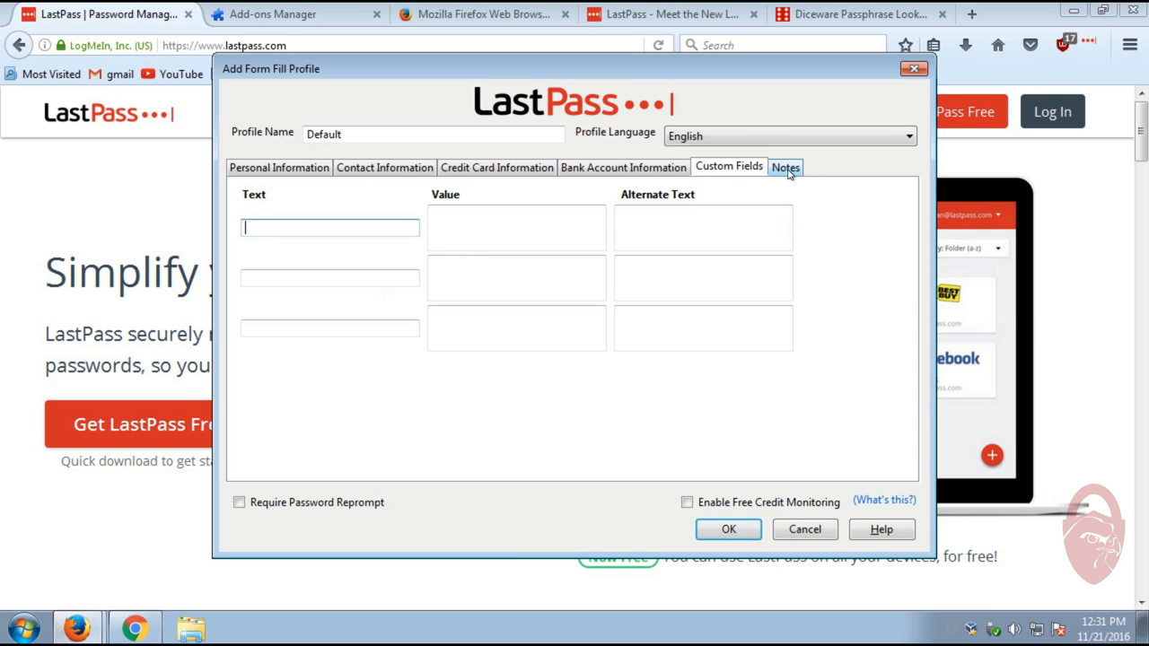
left_click(280, 167)
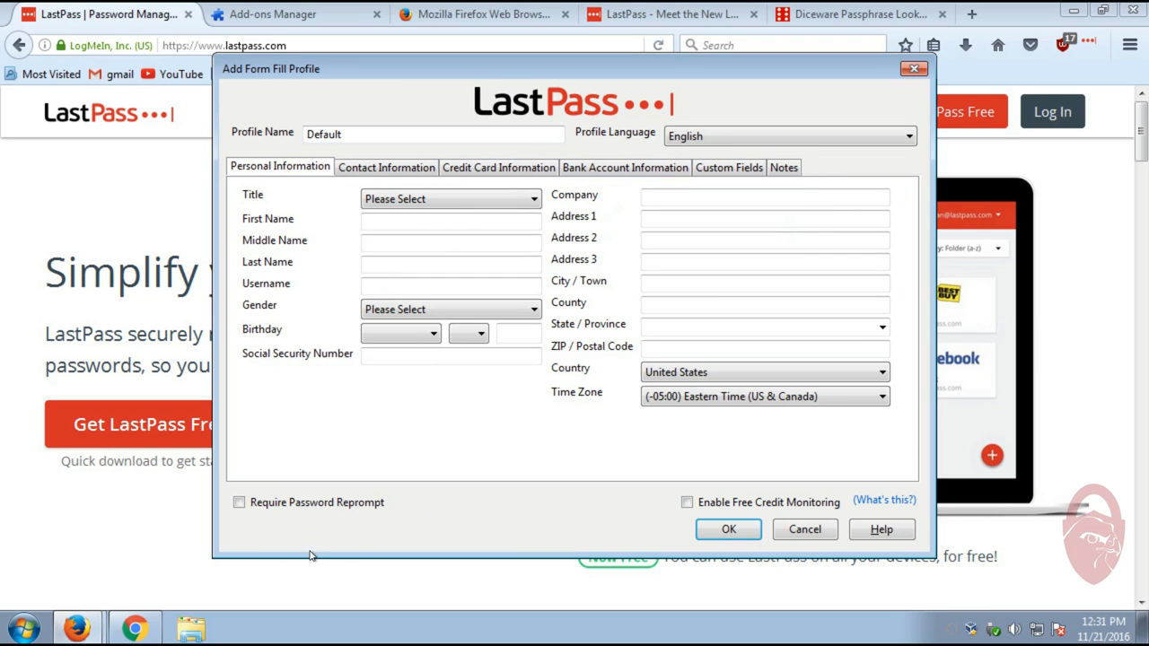
mouse_move(285, 464)
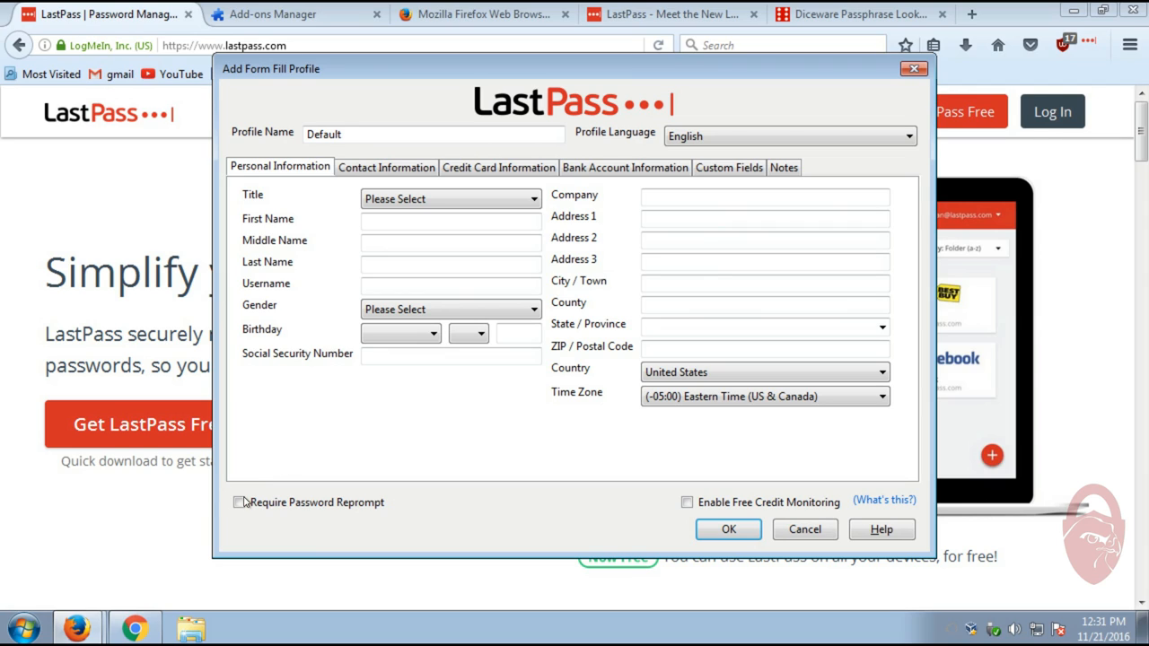
left_click(244, 503)
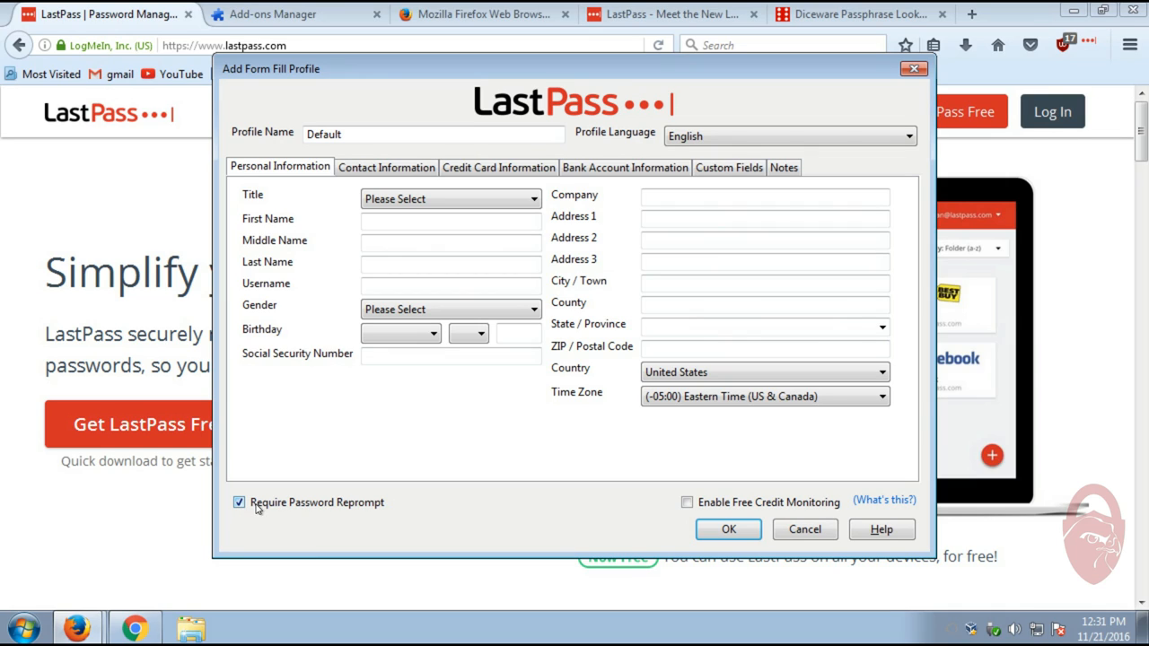
mouse_move(433, 503)
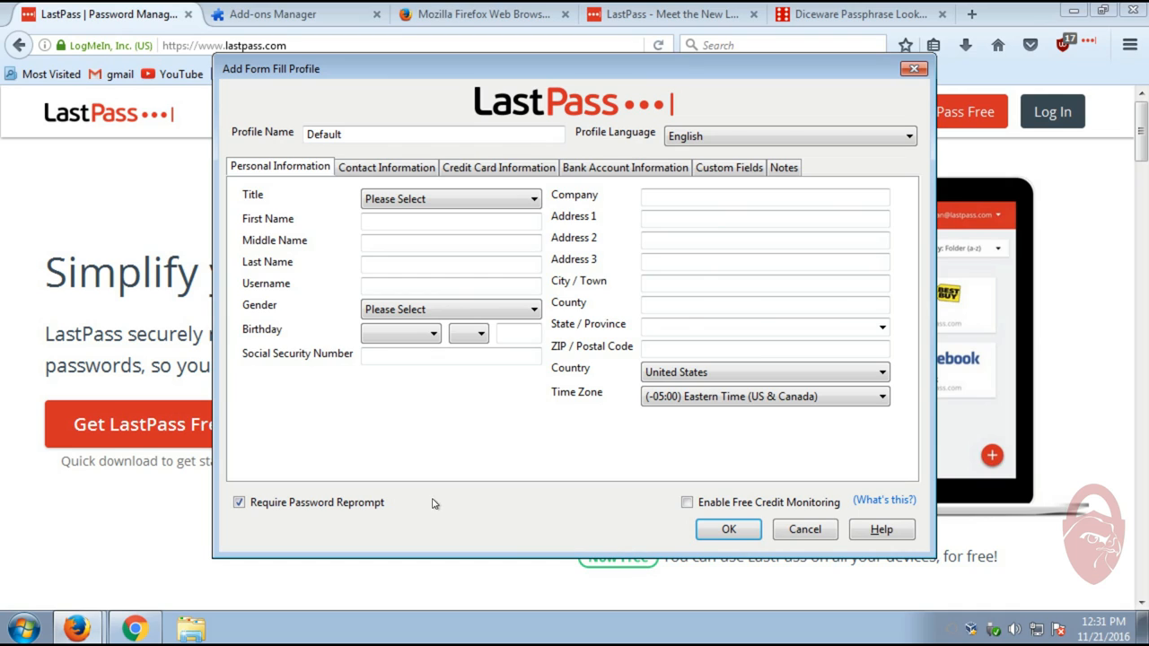
mouse_move(451, 433)
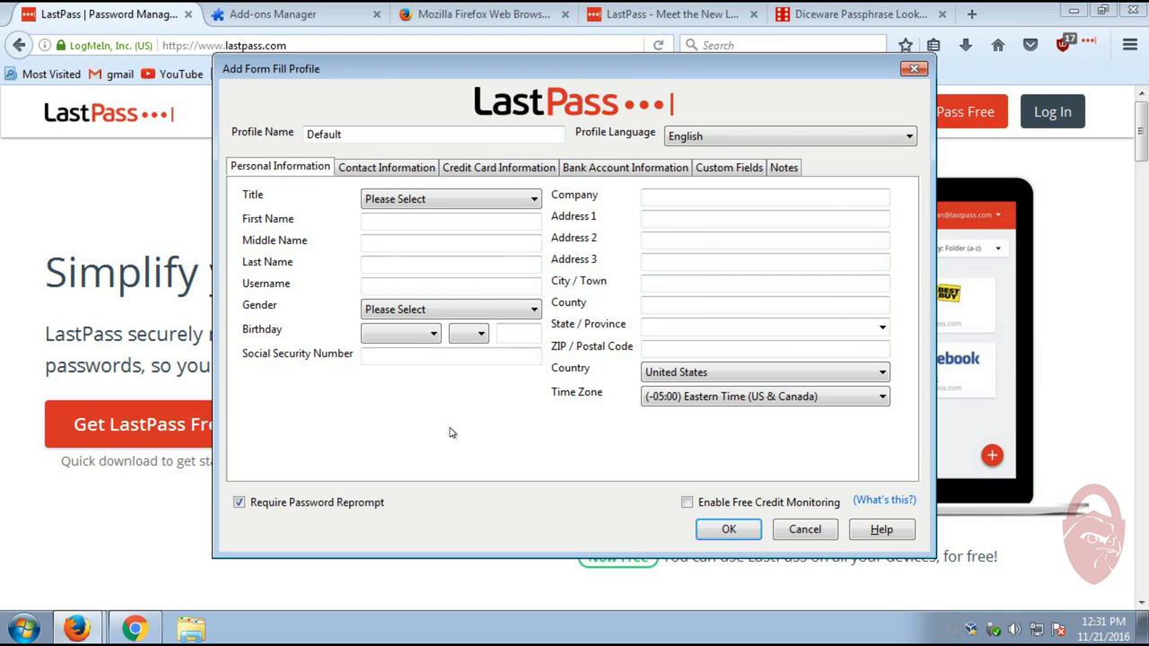
mouse_move(432, 393)
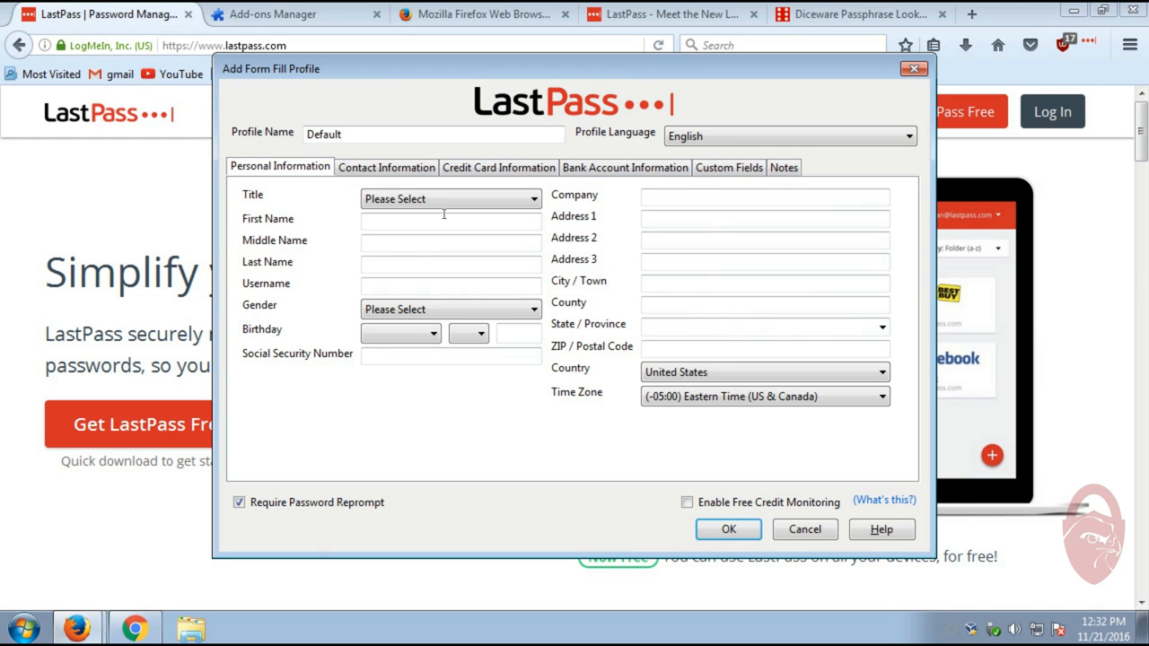
mouse_move(539, 458)
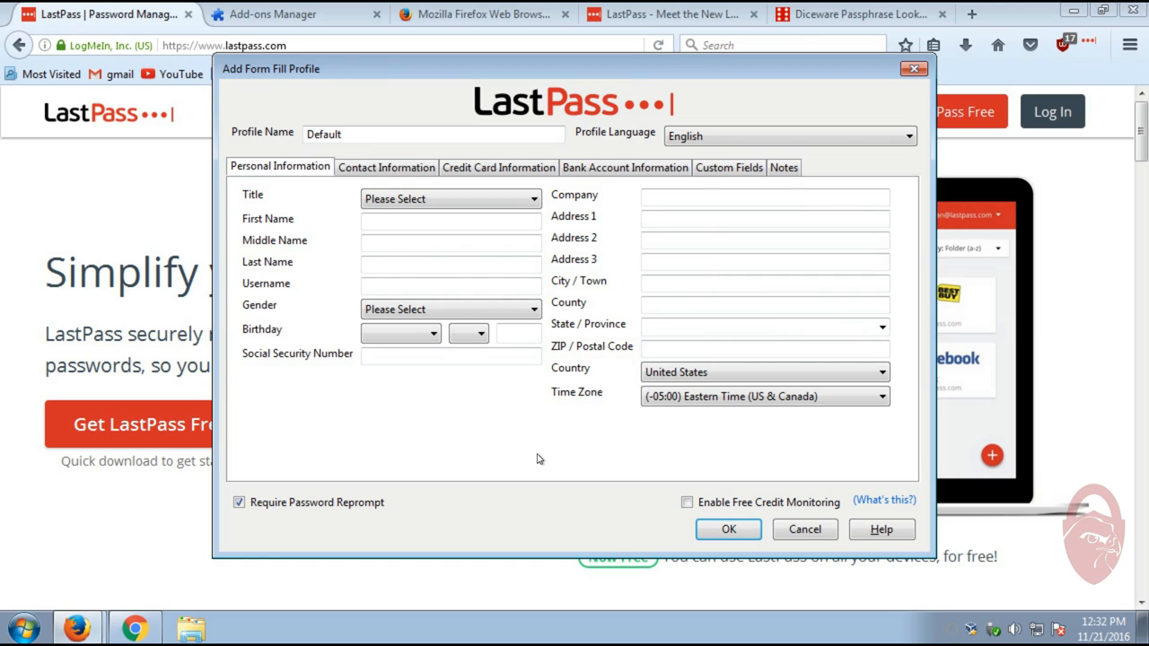
mouse_move(534, 423)
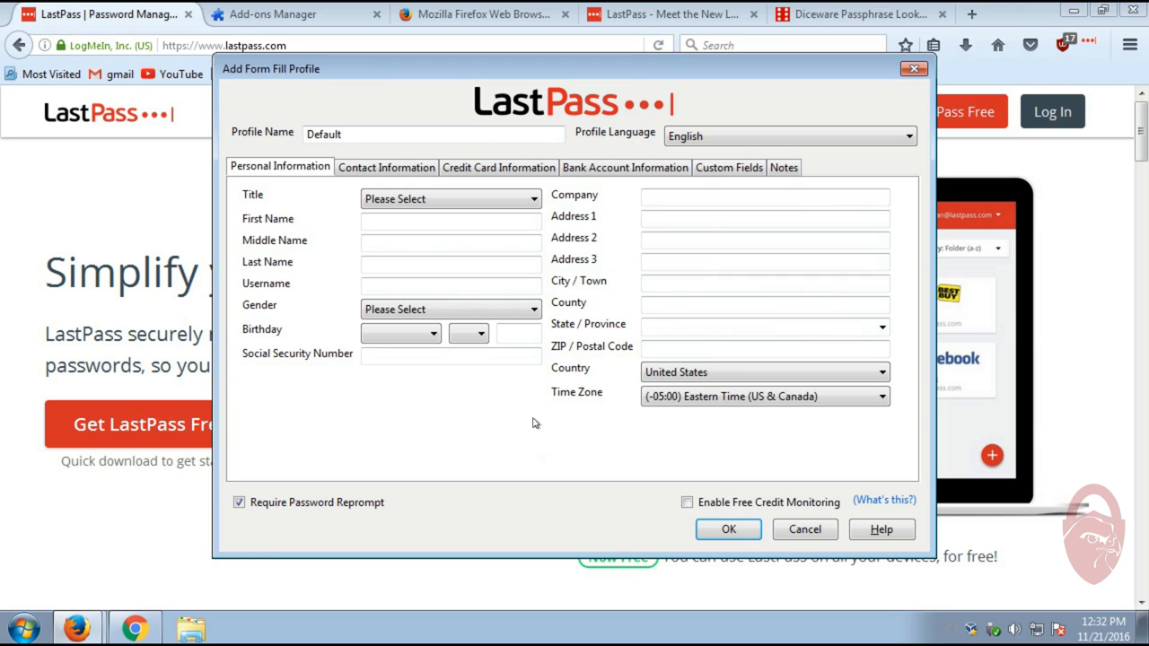
mouse_move(501, 411)
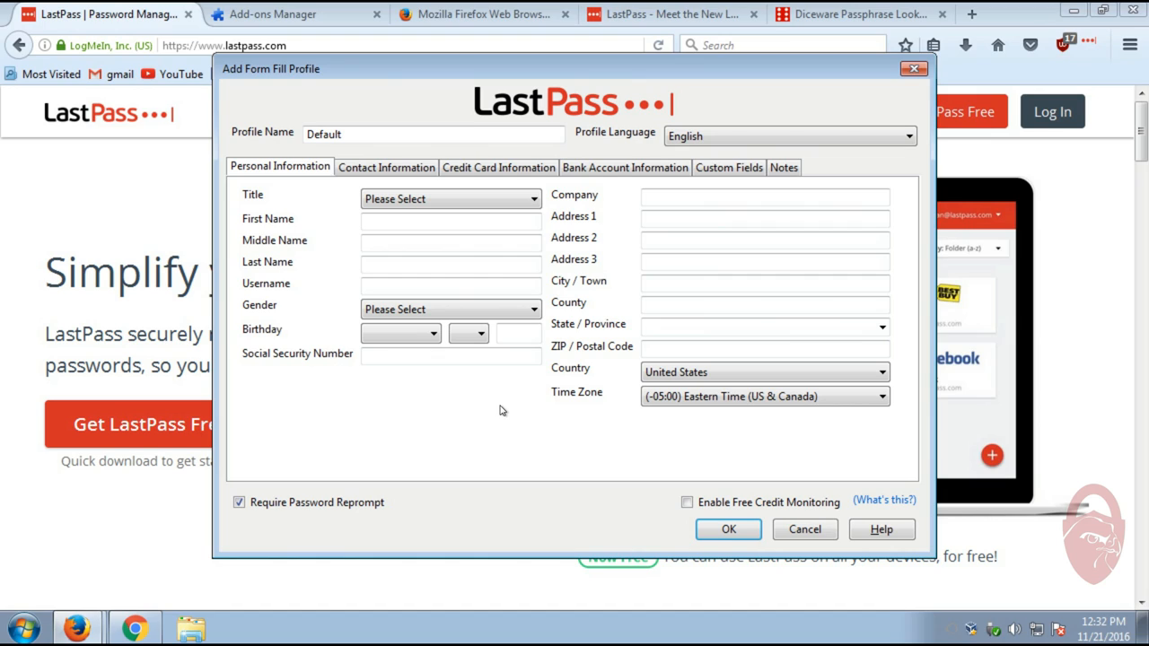
mouse_move(505, 410)
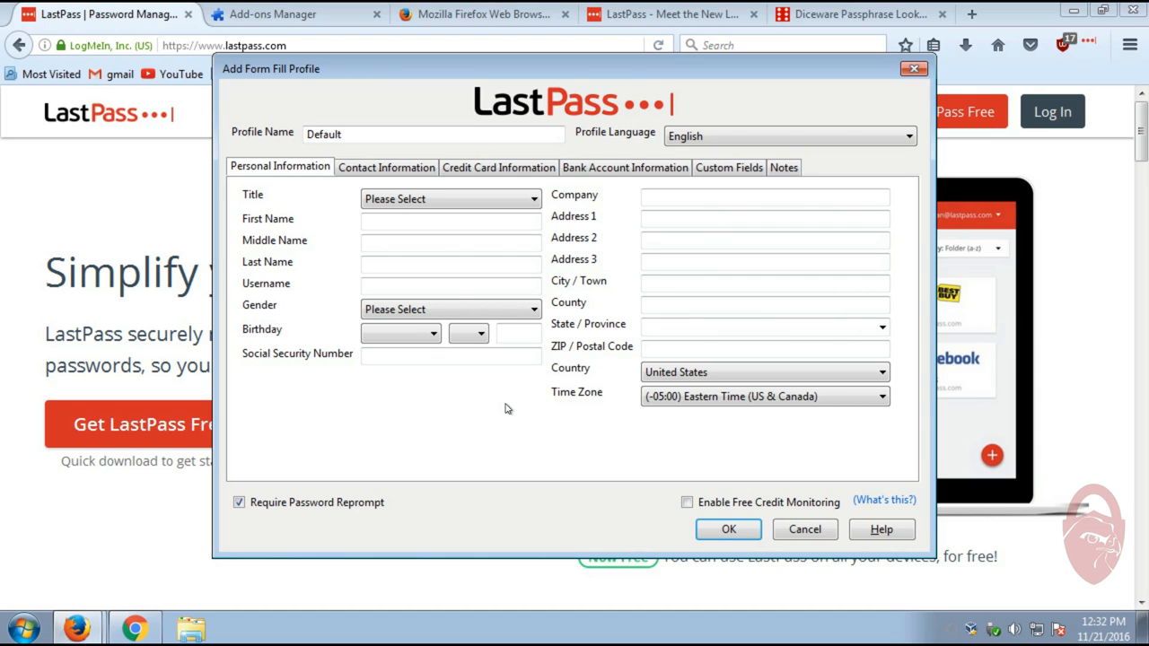
Save the Default form fill profile and continue past the Congratulations page
left_click(728, 529)
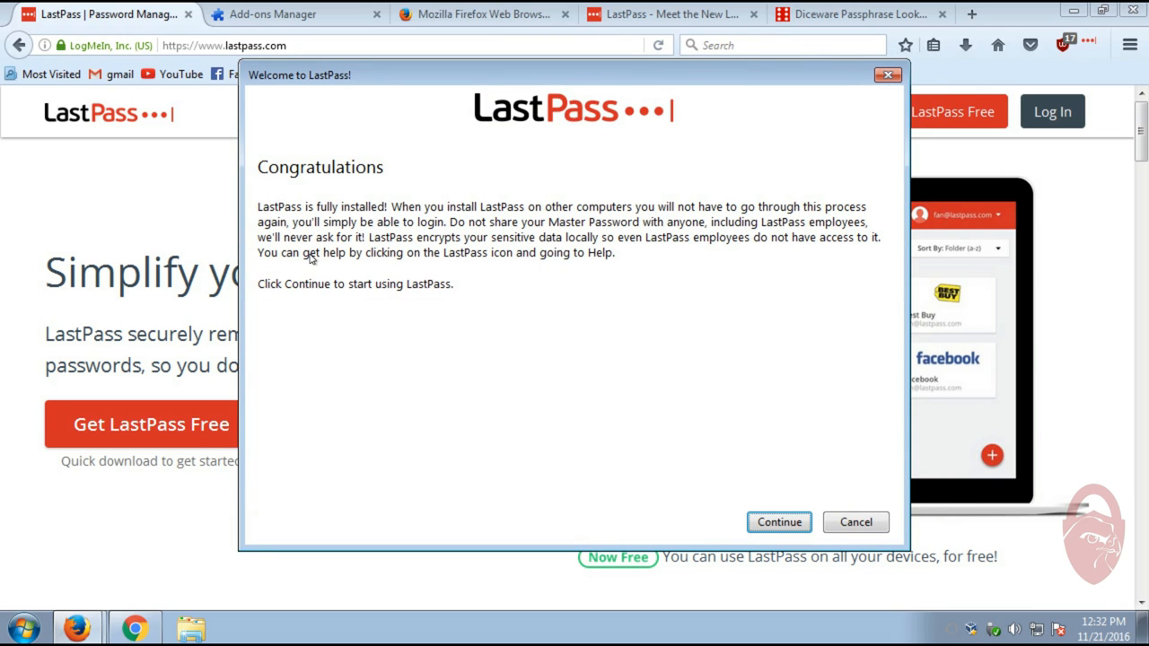
mouse_move(727, 333)
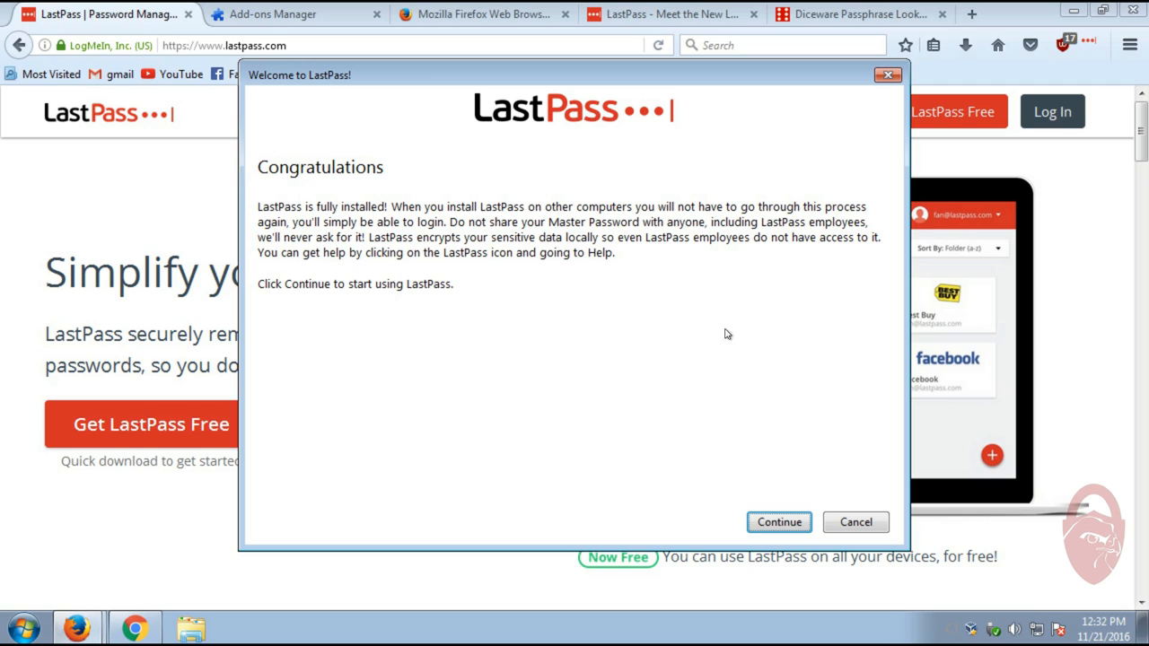
mouse_move(671, 368)
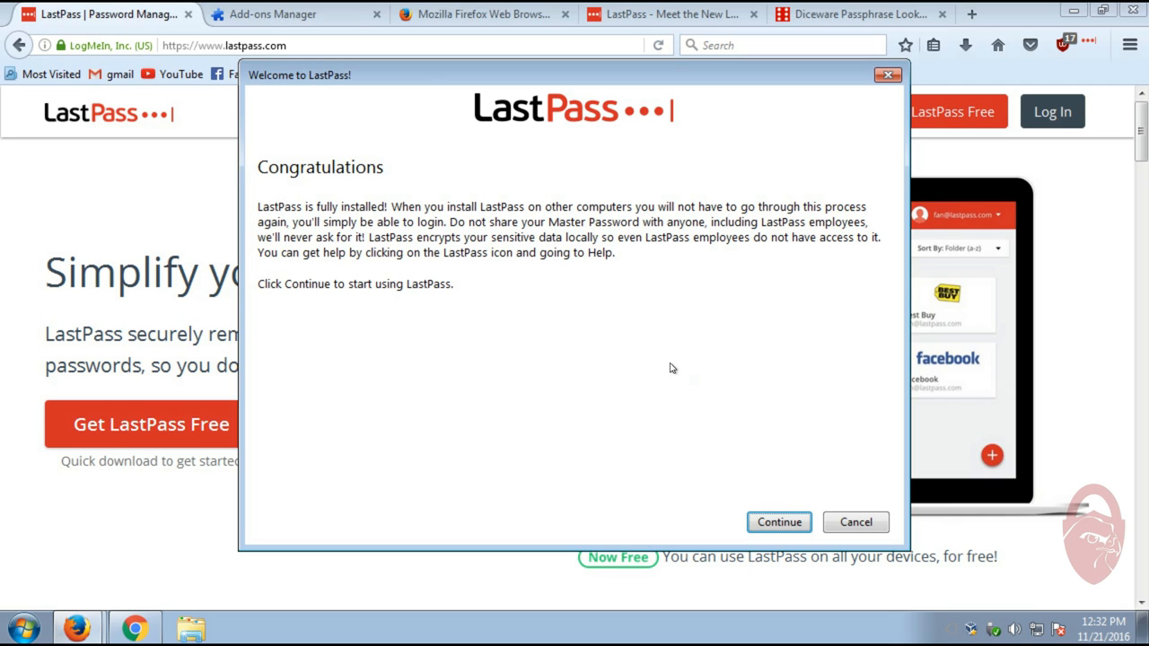
mouse_move(423, 350)
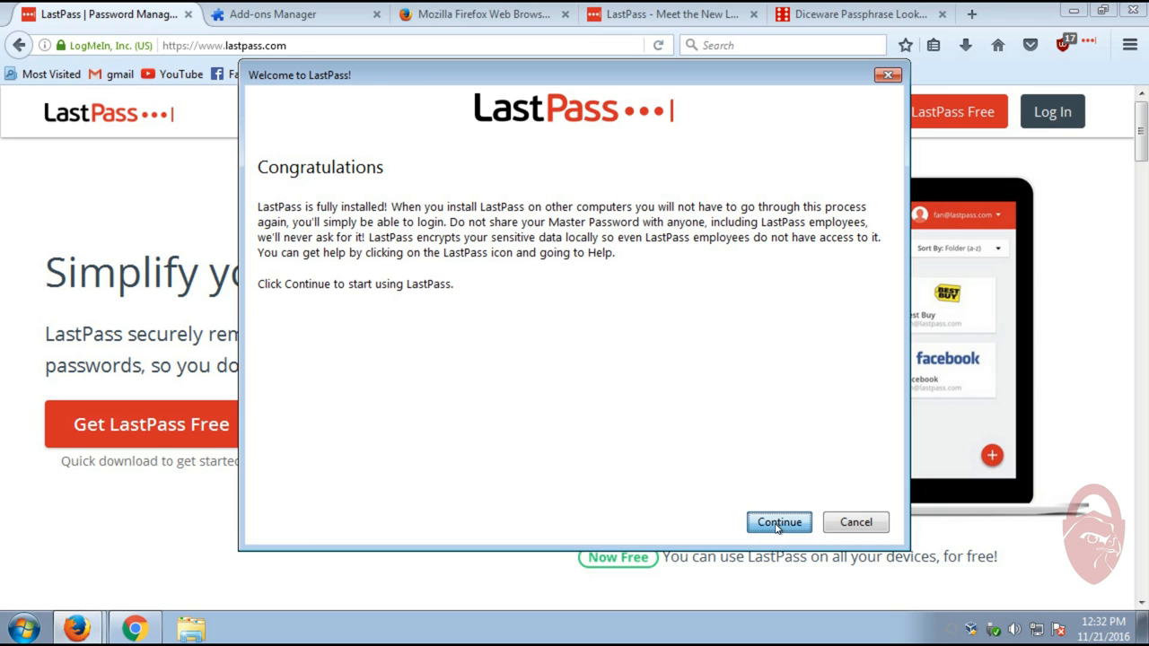
left_click(778, 522)
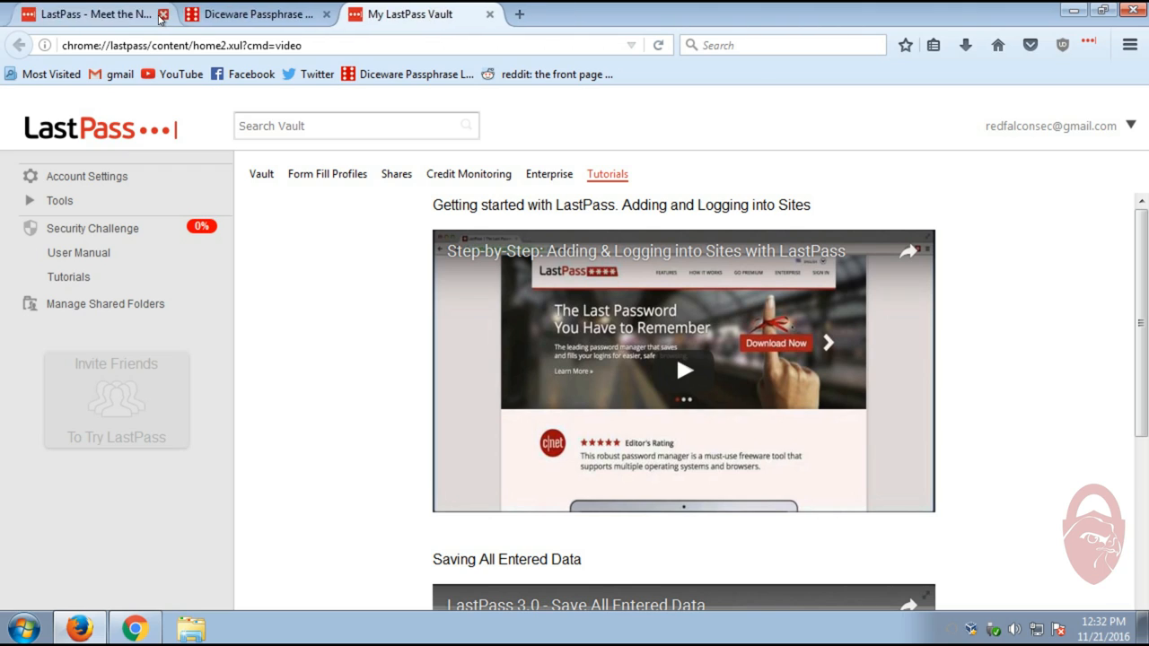
Close the welcome page, browse the vault's tutorial videos, and open a new tab
left_click(140, 14)
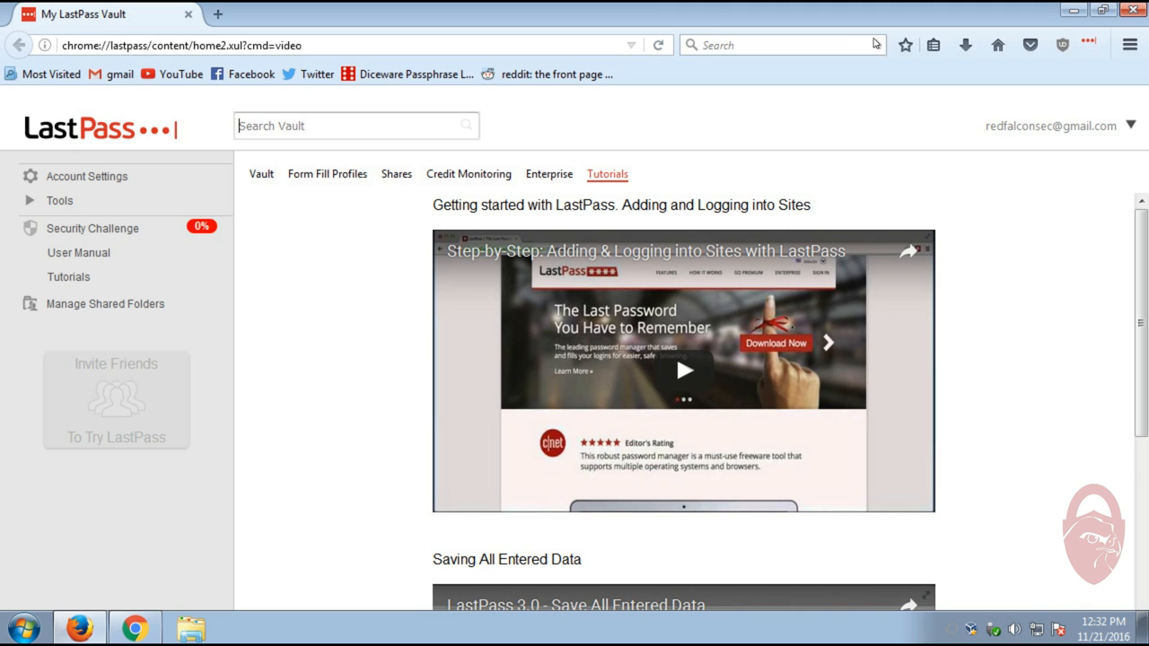
mouse_move(298, 12)
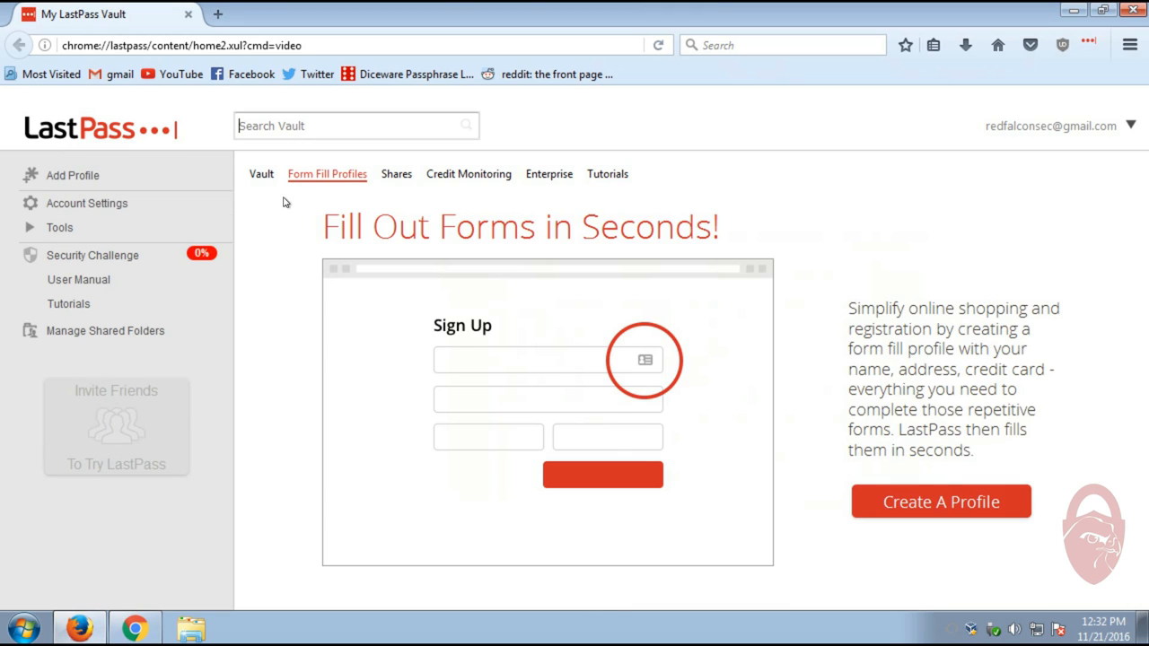
left_click(607, 173)
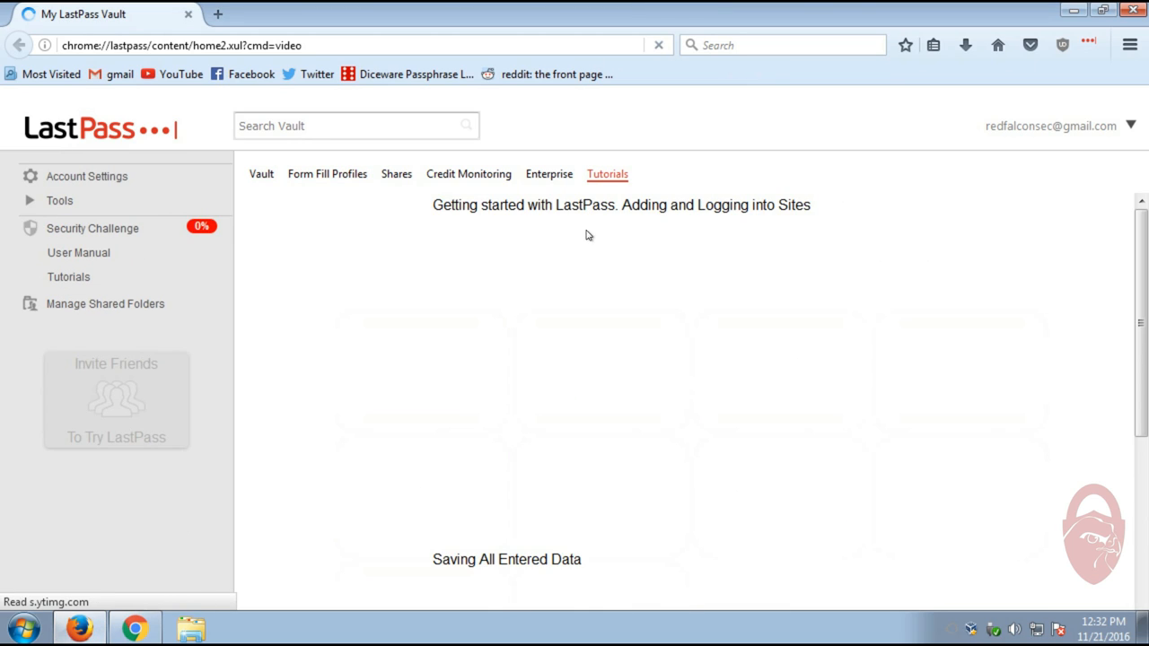
scroll("down", 3)
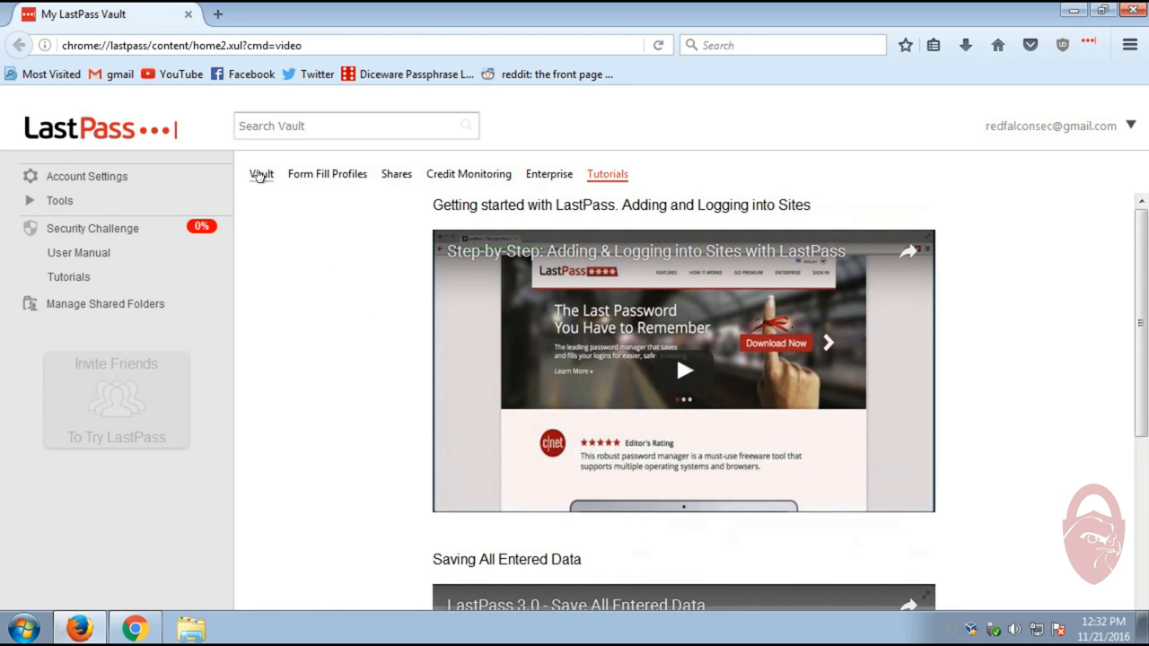
mouse_move(301, 231)
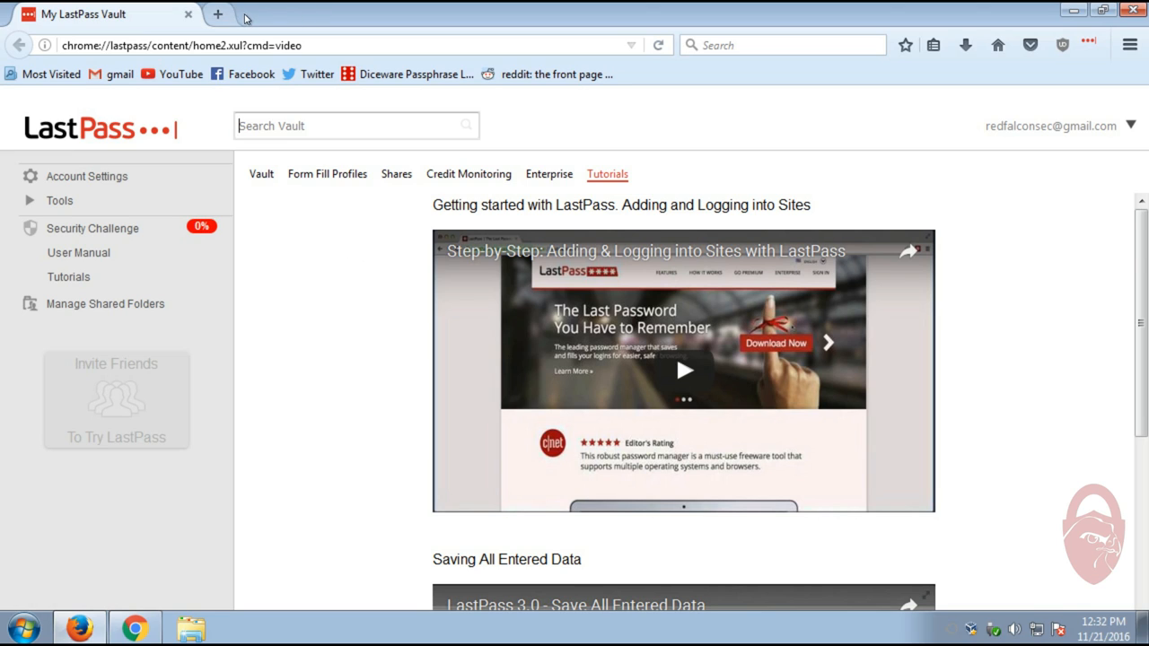
left_click(236, 16)
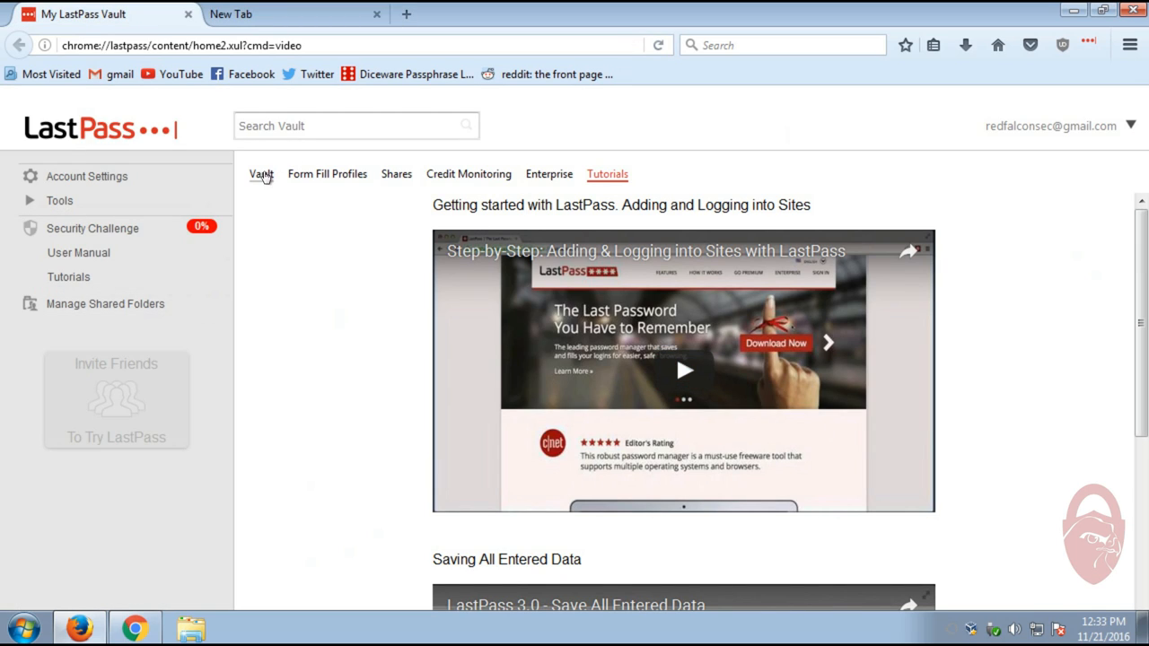
mouse_move(709, 333)
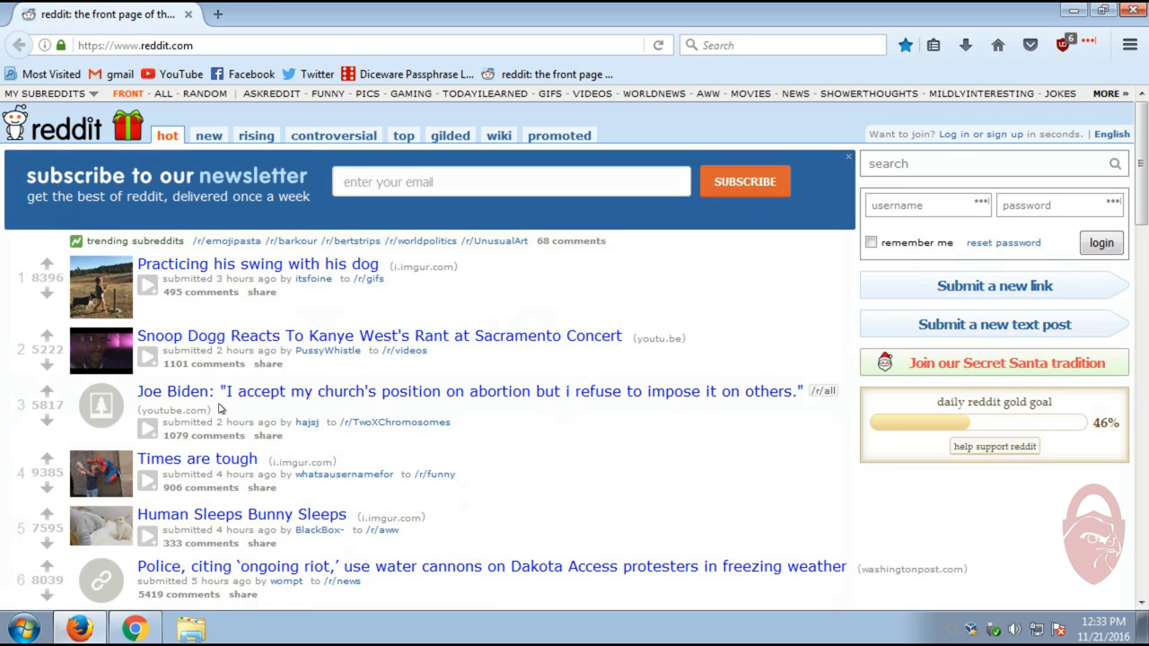
mouse_move(525, 272)
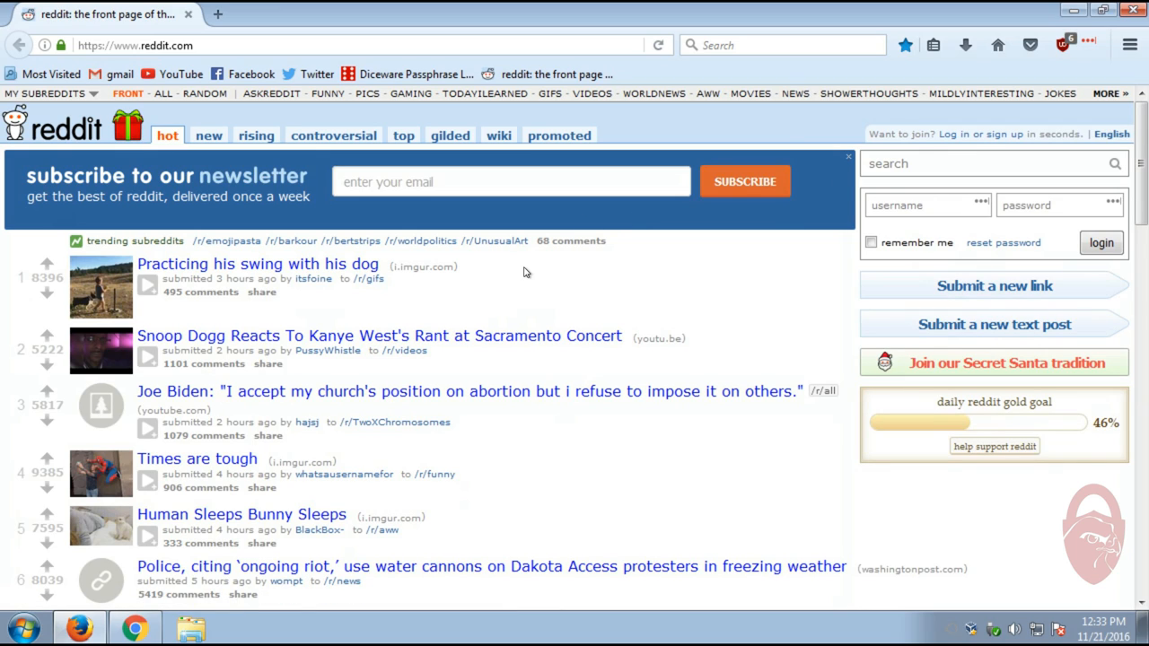
Log in to reddit.com as 'redfalcon' with the password
left_click(925, 204)
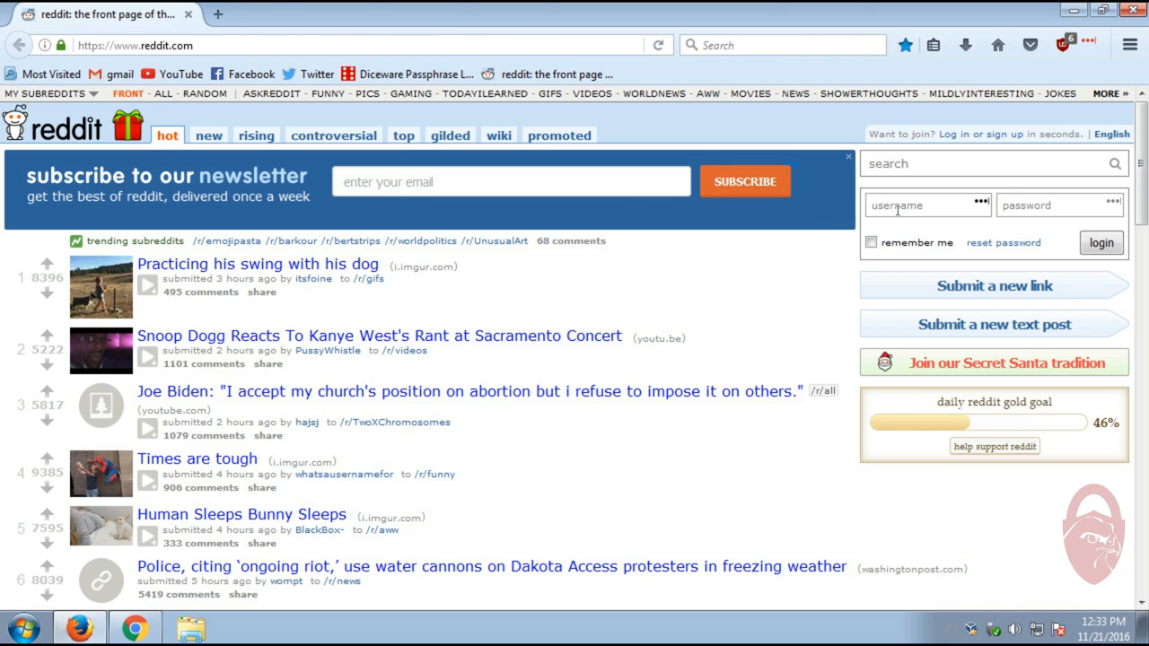
type("redfalconsec")
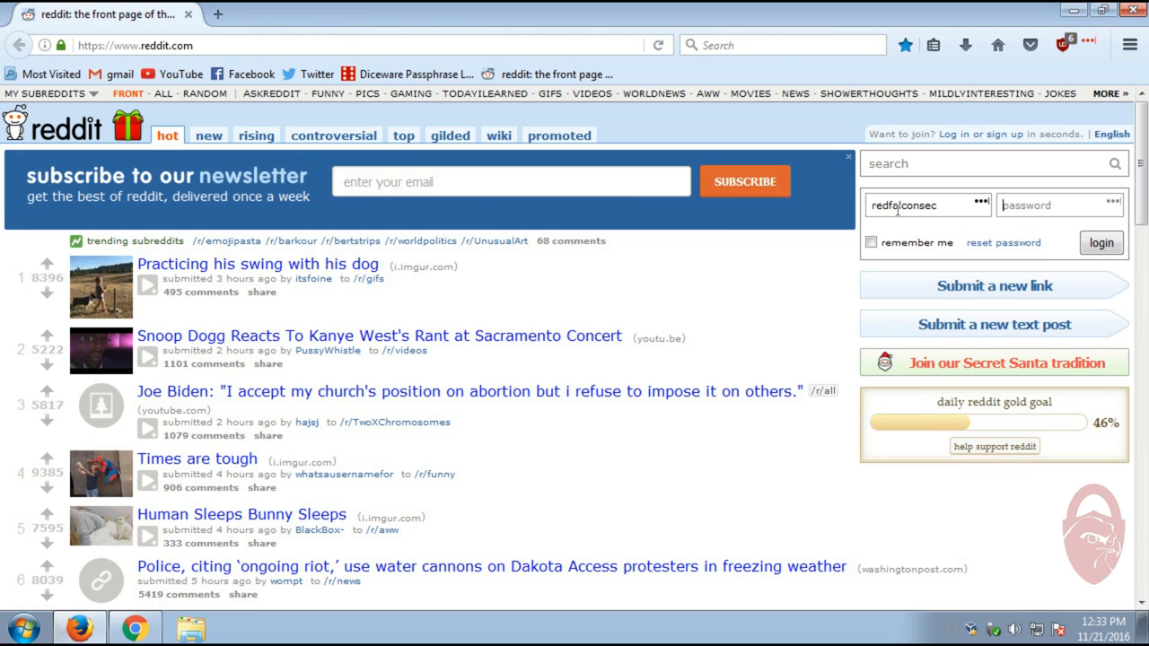
type("password")
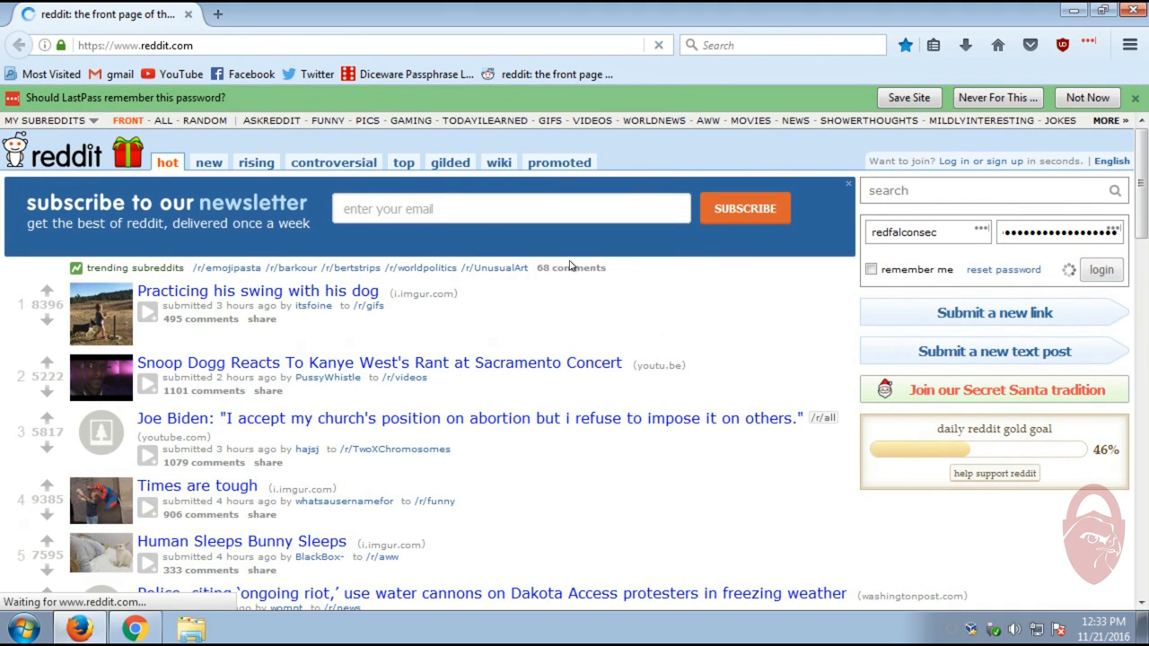
Save the reddit.com login to LastPass as a favorite, without password reprompt
left_click(1101, 269)
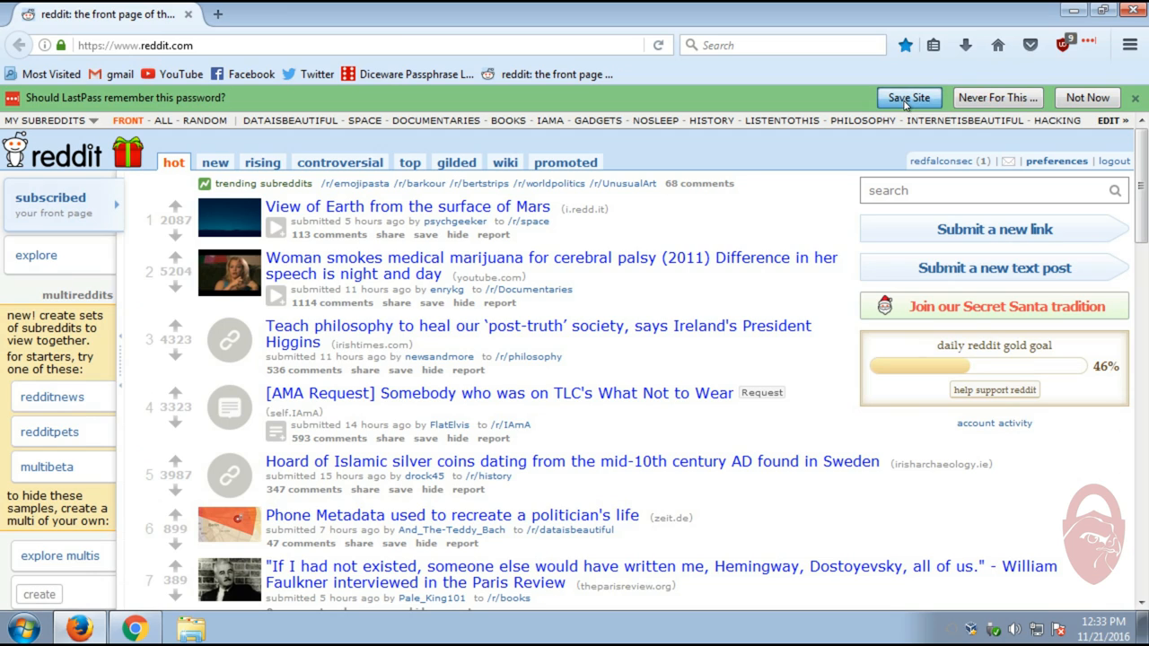
left_click(914, 98)
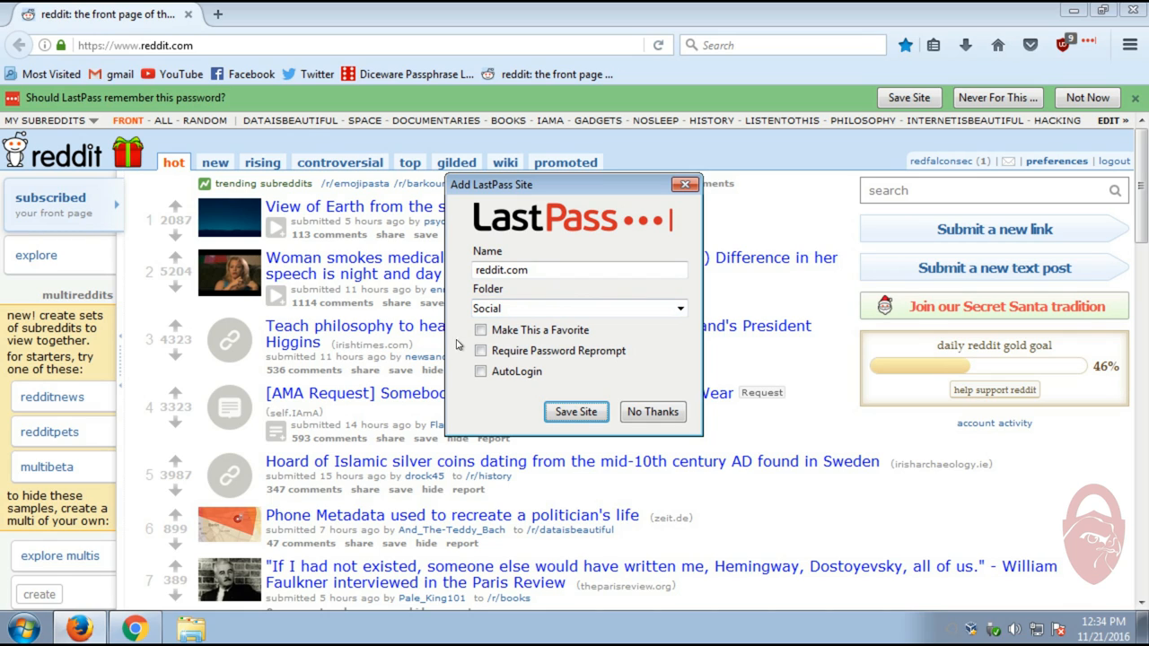
left_click(478, 329)
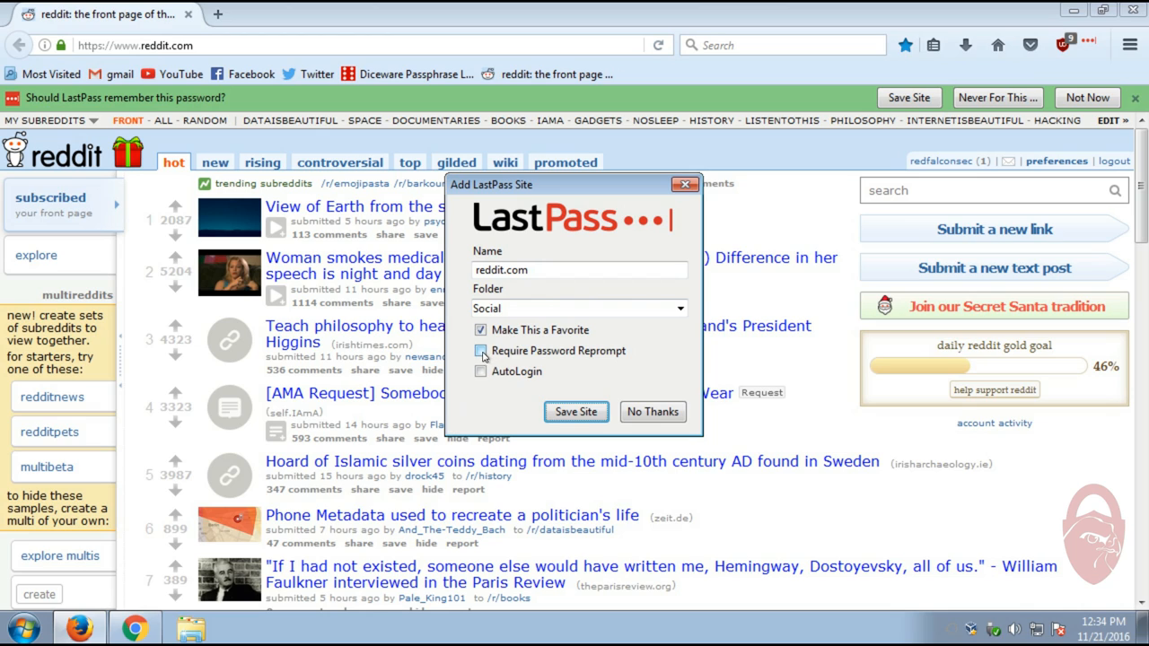
left_click(481, 351)
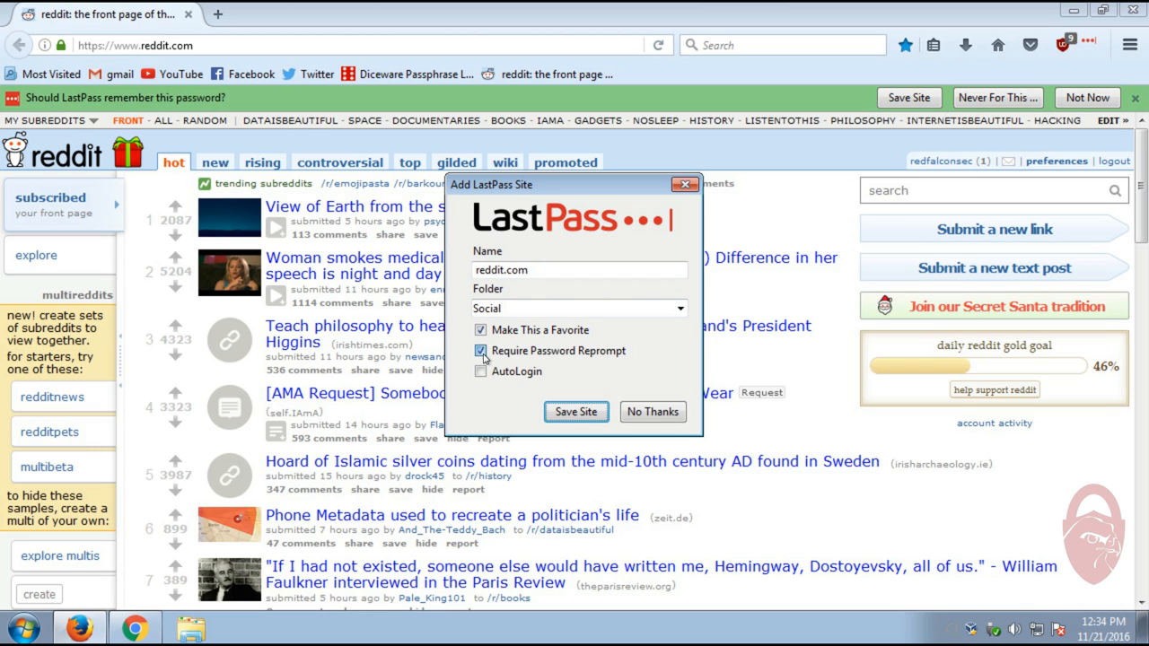
left_click(480, 351)
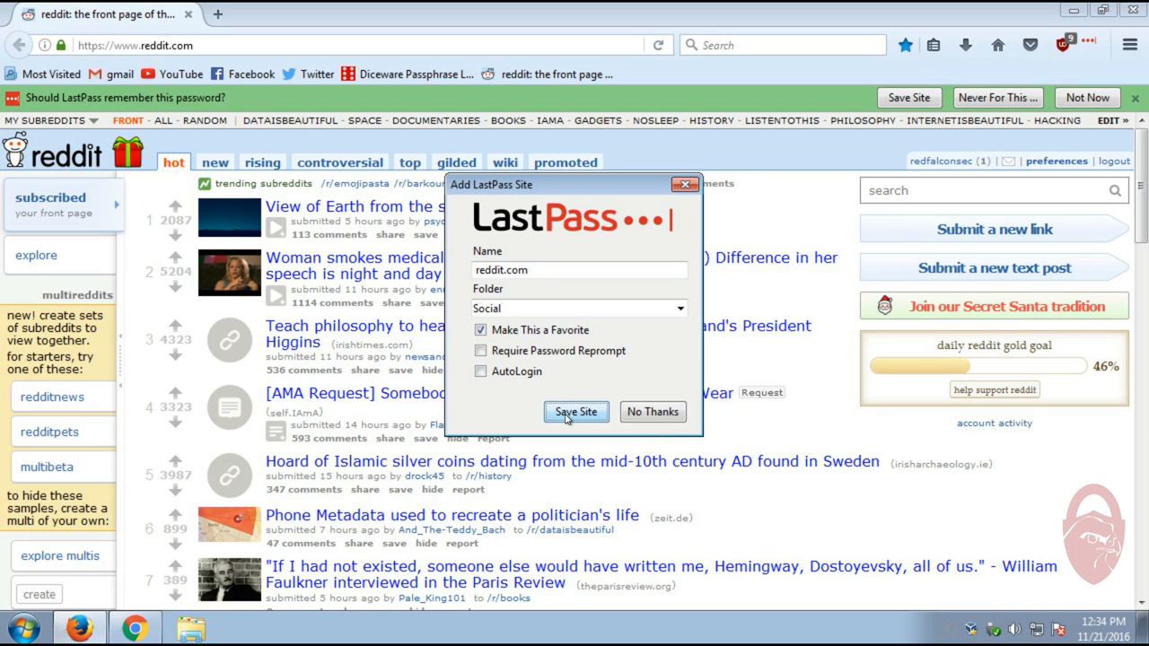
left_click(577, 412)
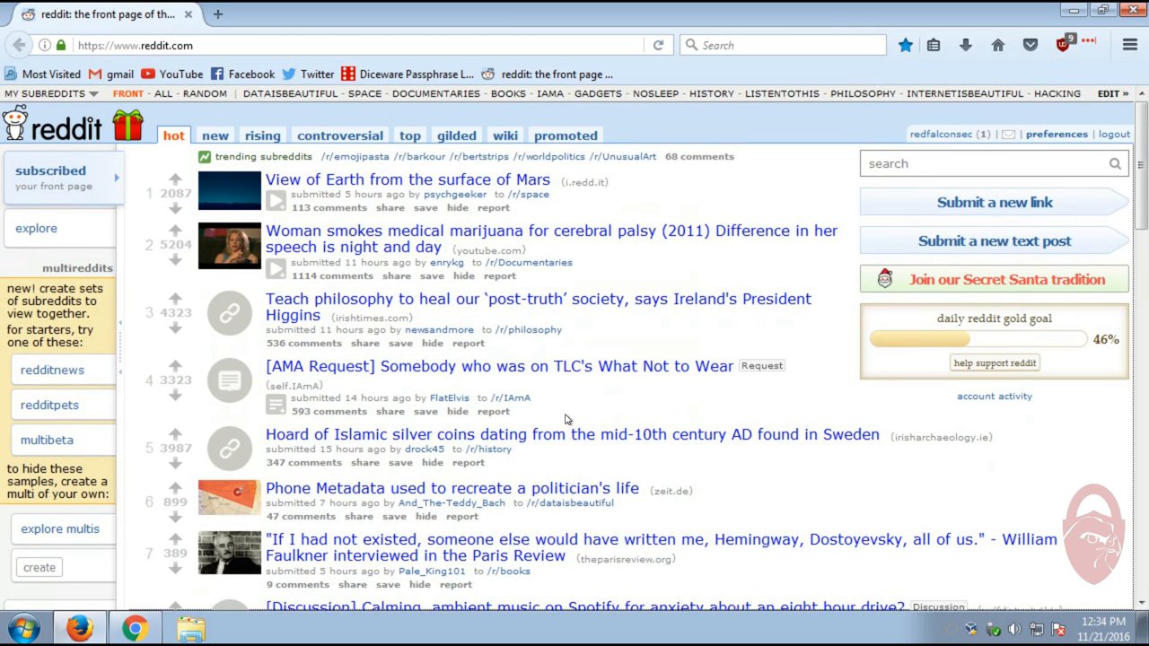
mouse_move(1079, 43)
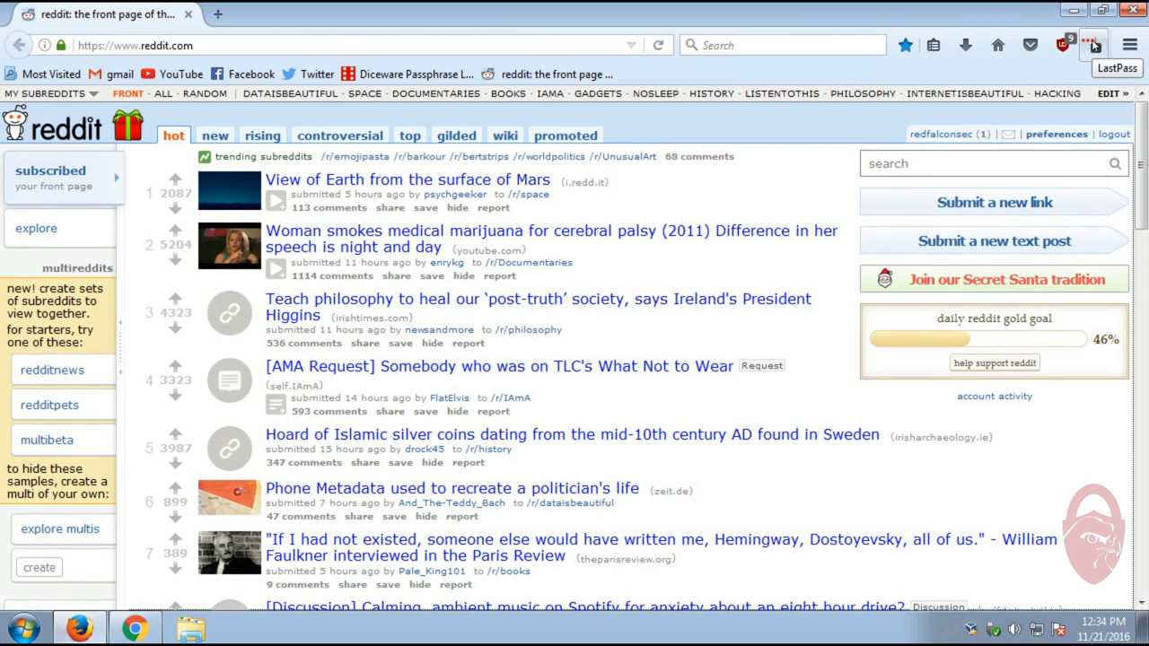
Open My LastPass Vault from the LastPass toolbar menu
left_click(1091, 43)
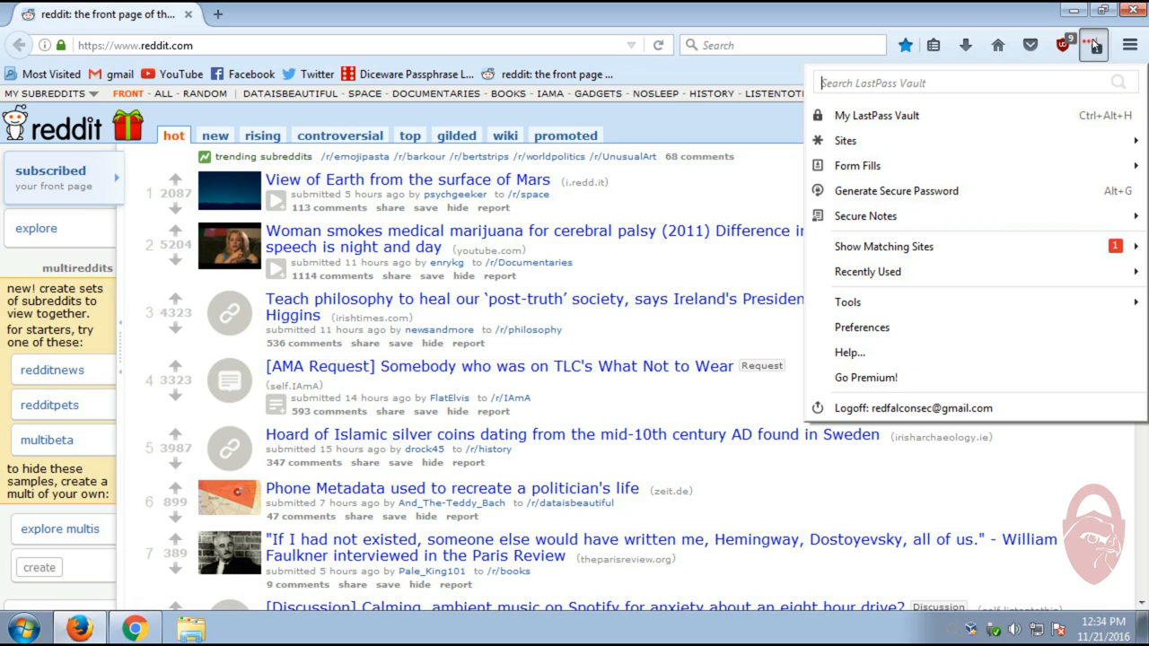
left_click(865, 114)
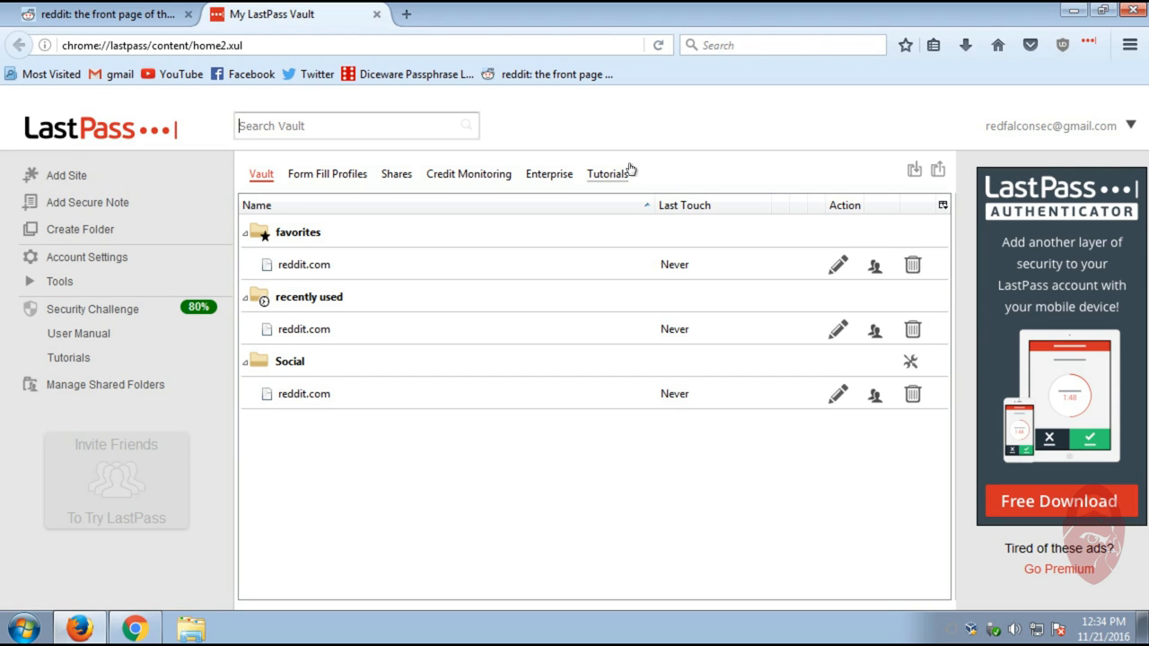
mouse_move(105, 312)
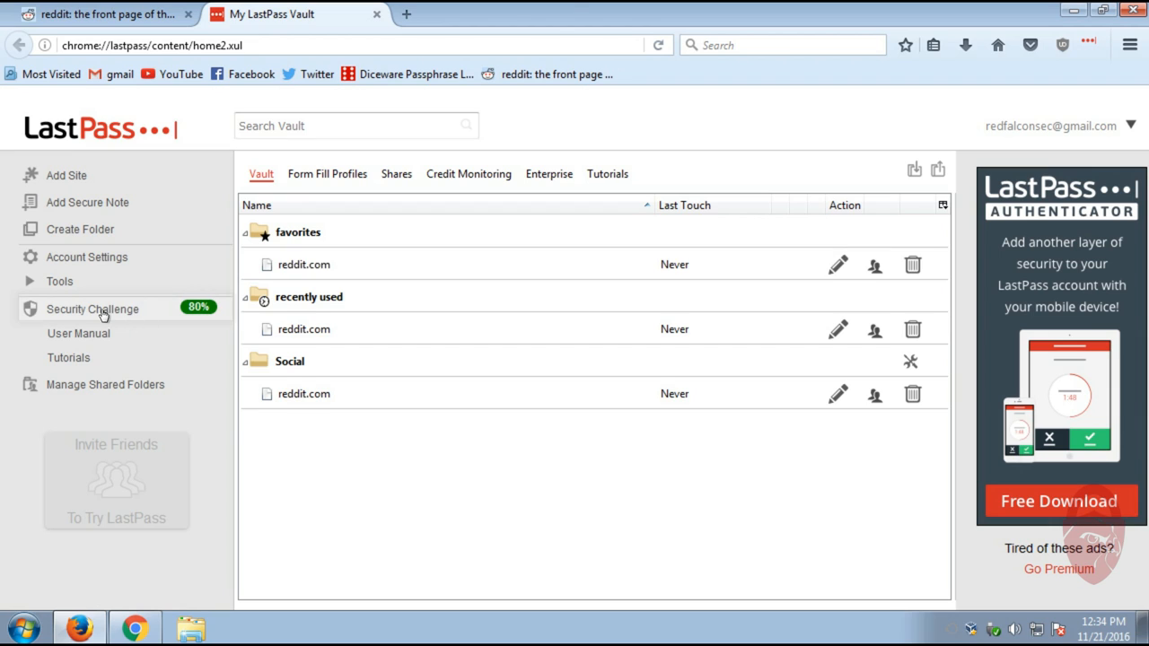
Open Security Challenge from the vault sidebar and scroll through its welcome page
left_click(92, 308)
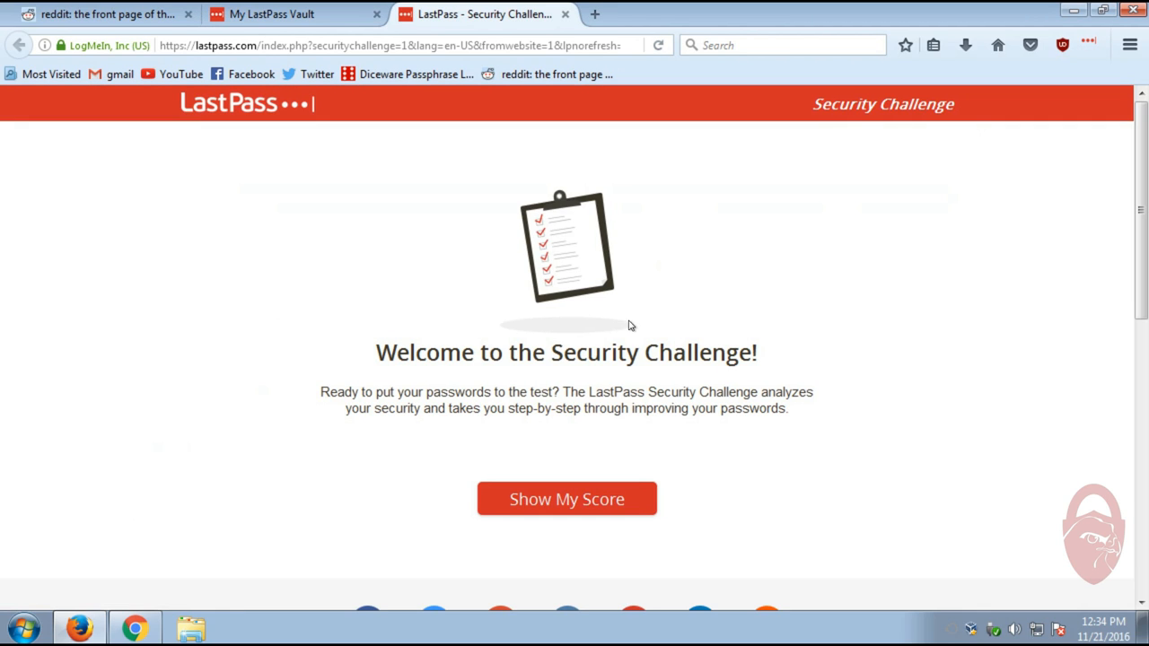
scroll("down", 3)
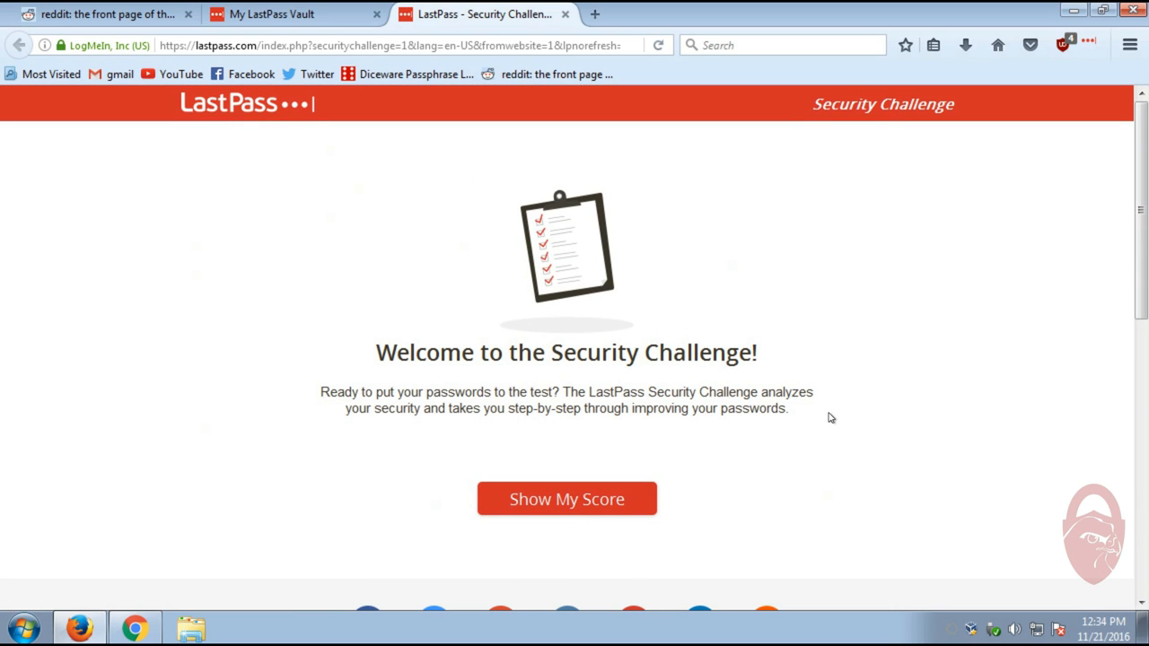
mouse_move(804, 332)
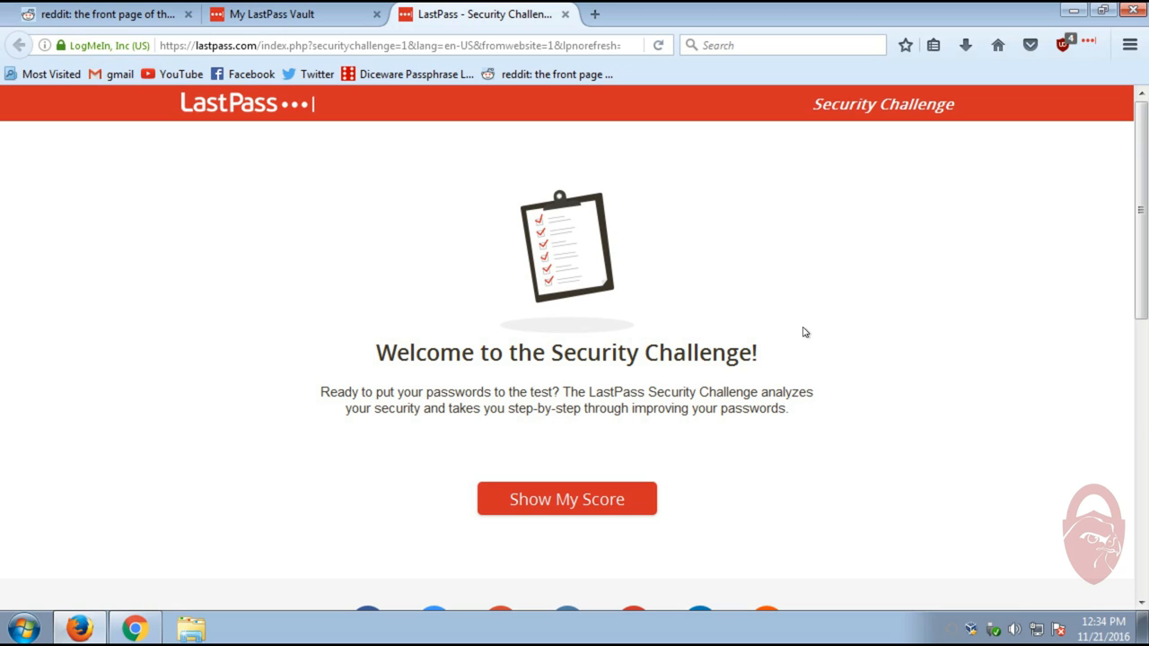
mouse_move(589, 214)
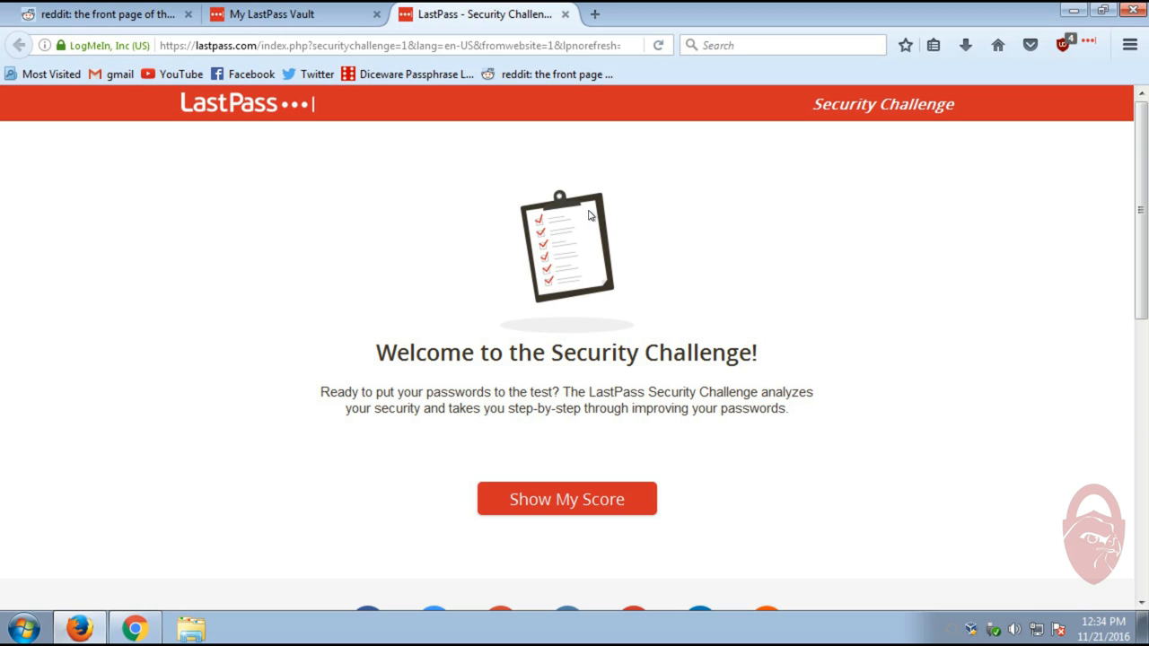
mouse_move(586, 424)
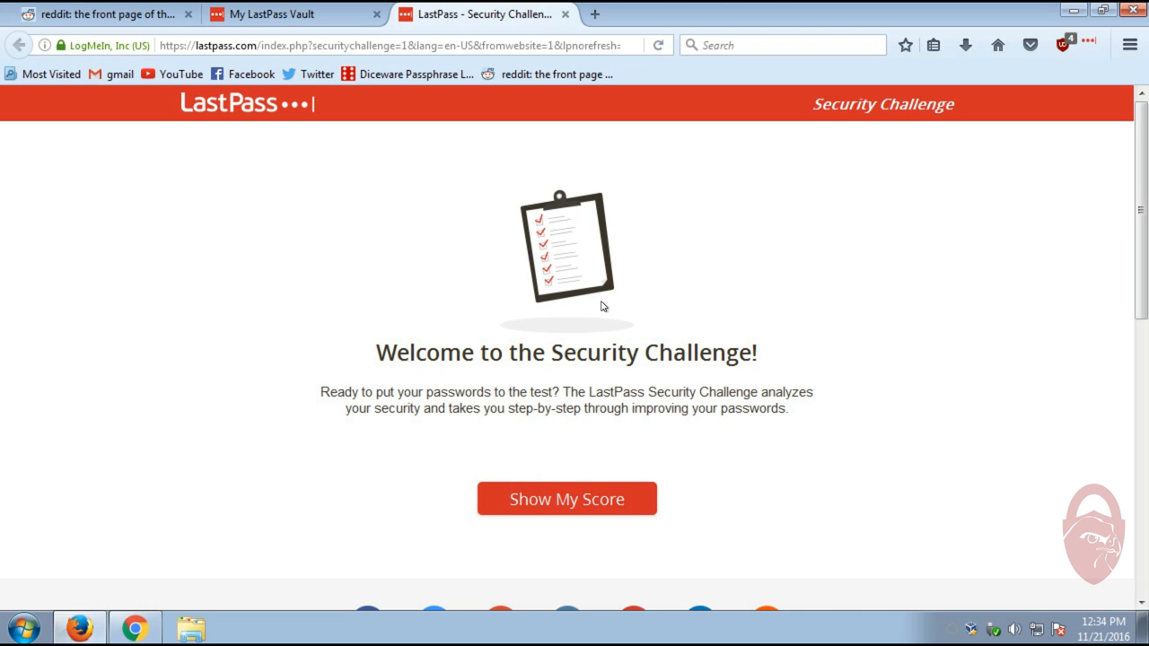
mouse_move(591, 298)
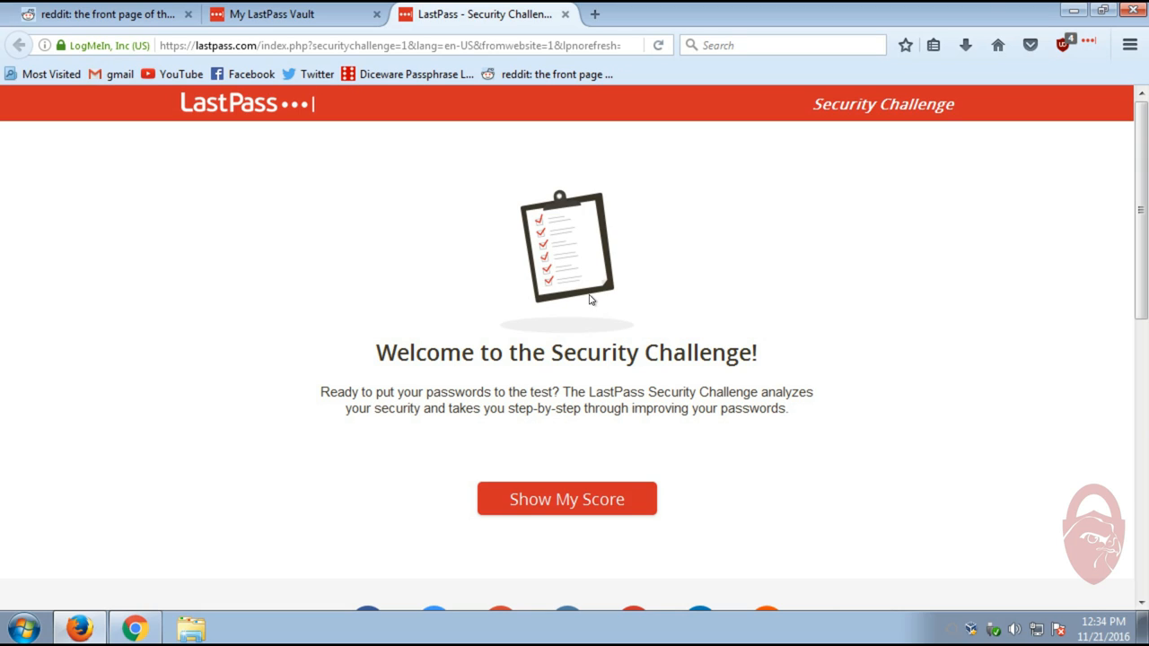
scroll("down", 3)
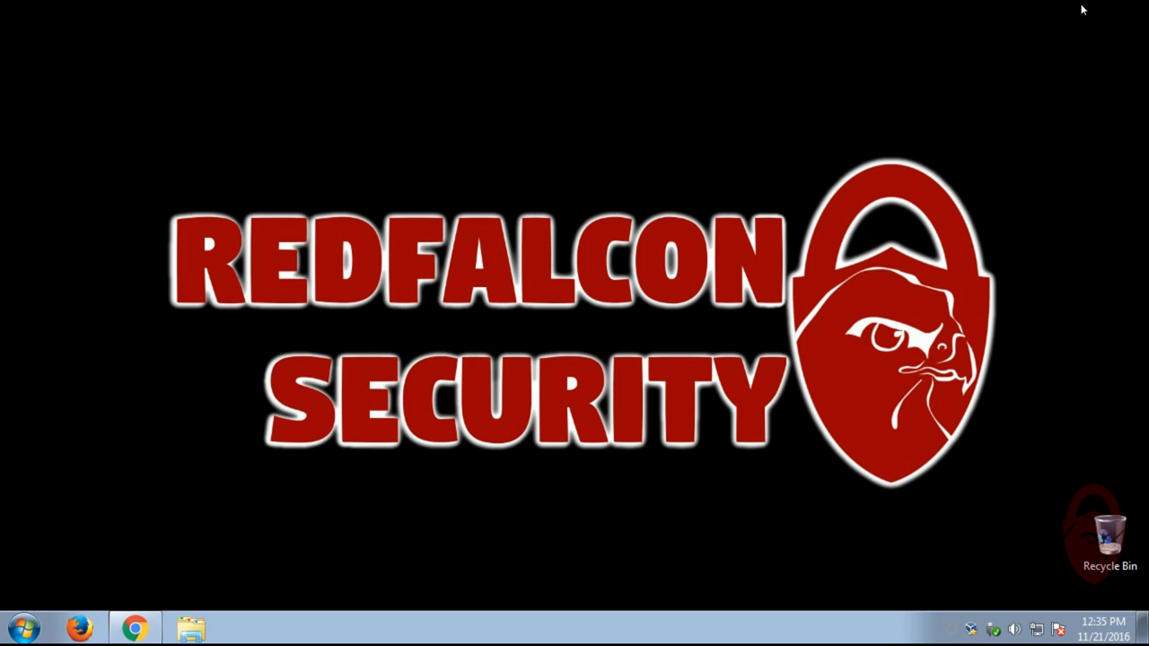
mouse_move(502, 287)
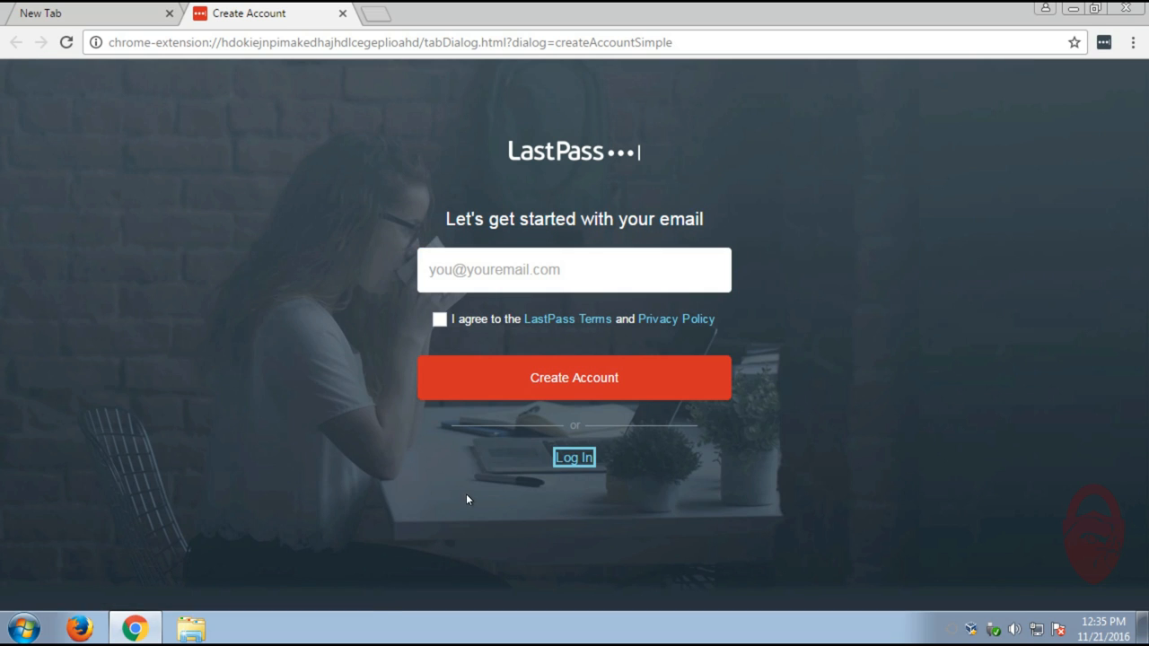
Switch to Log In and sign in to LastPass in Chrome with the master password
left_click(573, 457)
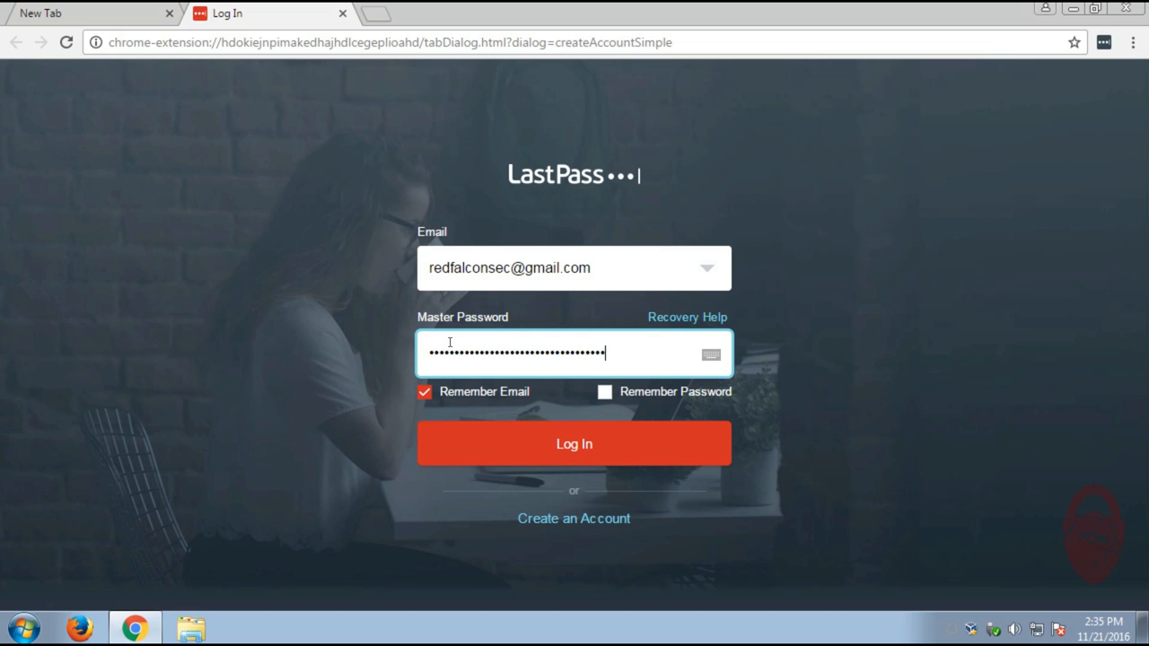
left_click(573, 443)
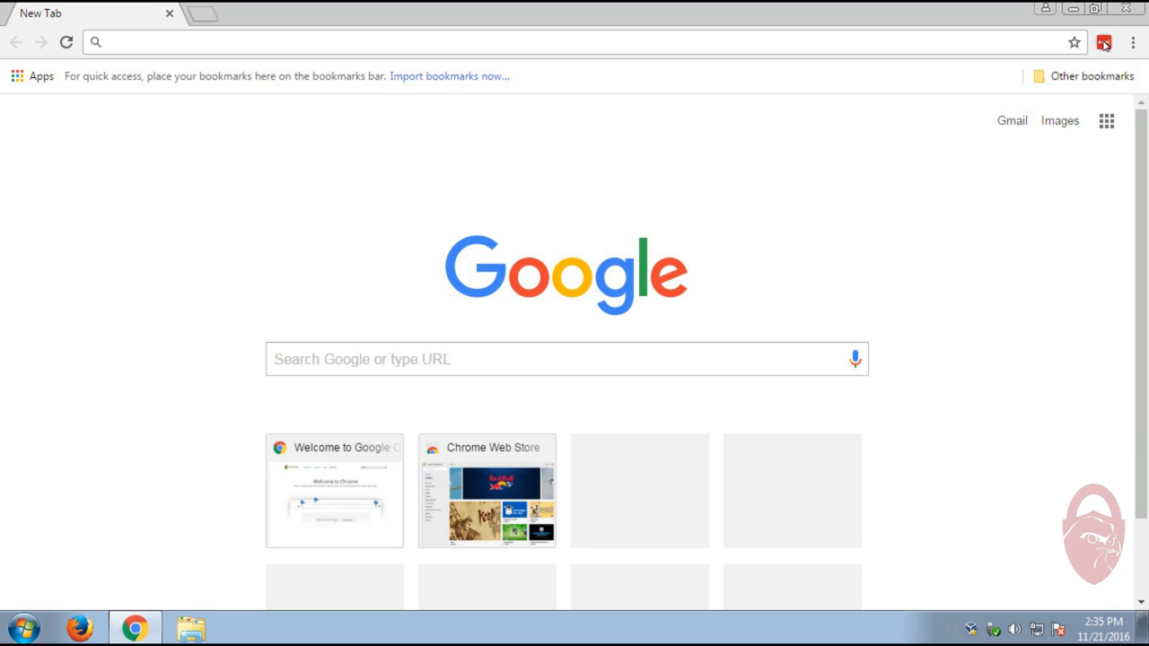
Open the LastPass vault from the toolbar and launch the saved reddit.com login
left_click(1104, 41)
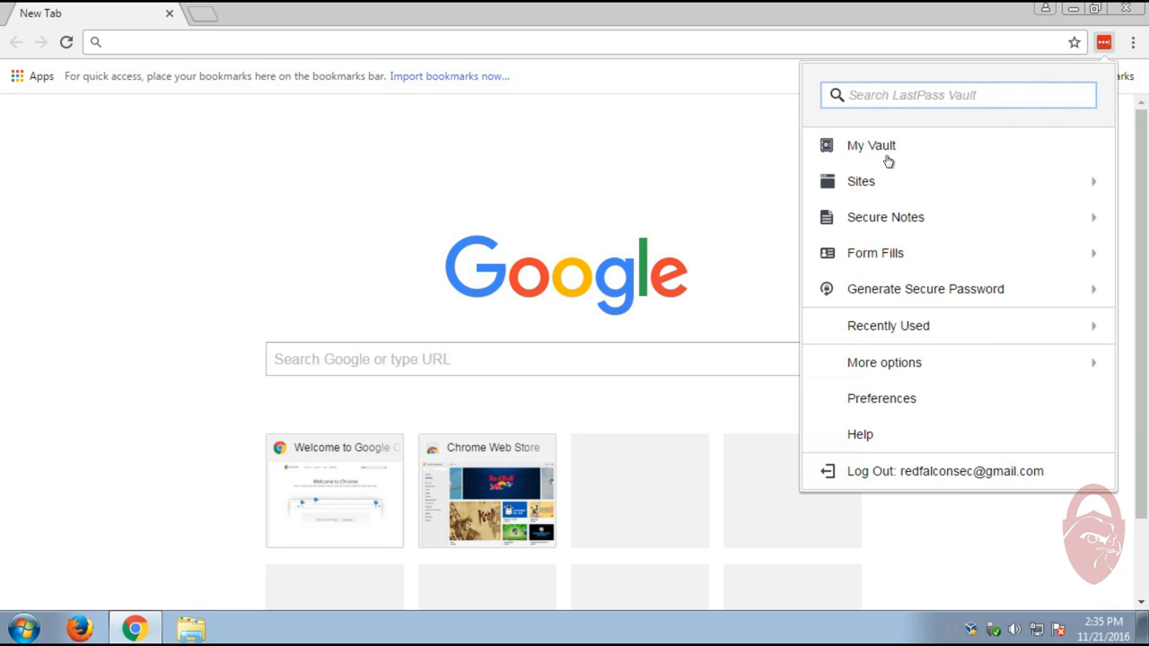
mouse_move(867, 143)
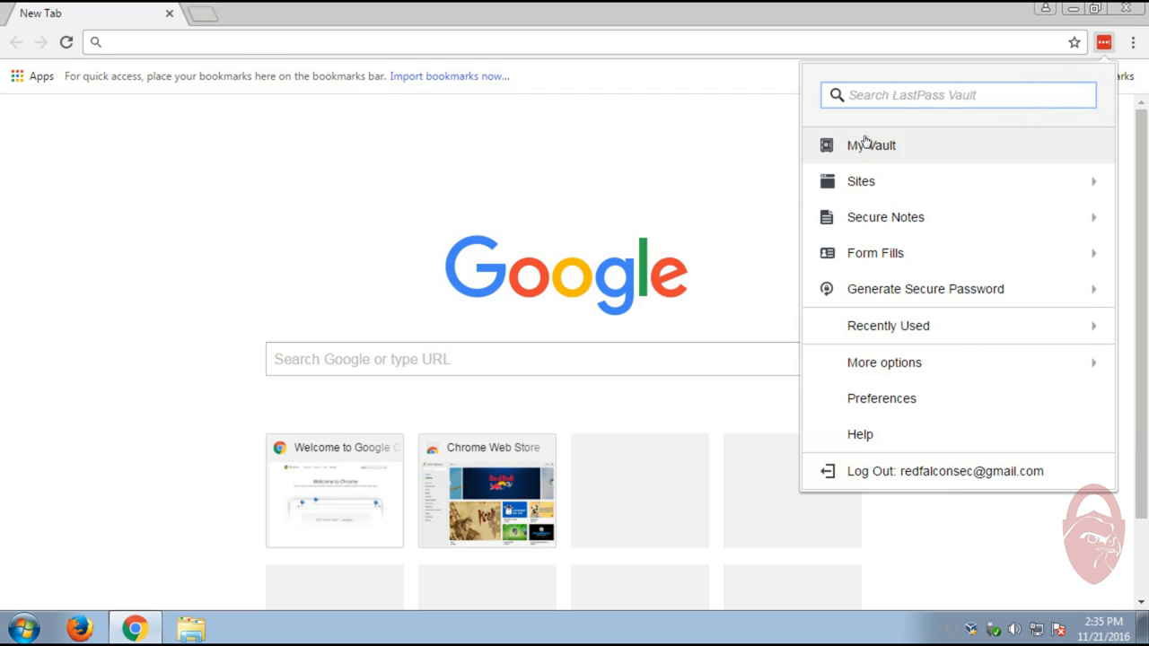
left_click(863, 145)
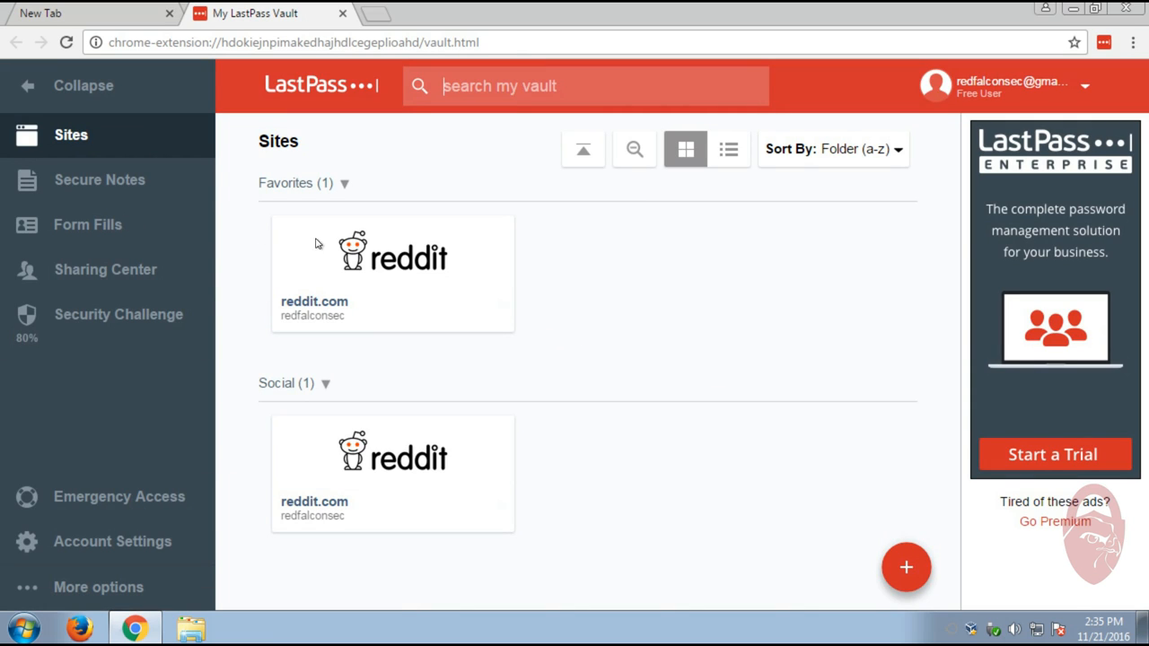
mouse_move(117, 197)
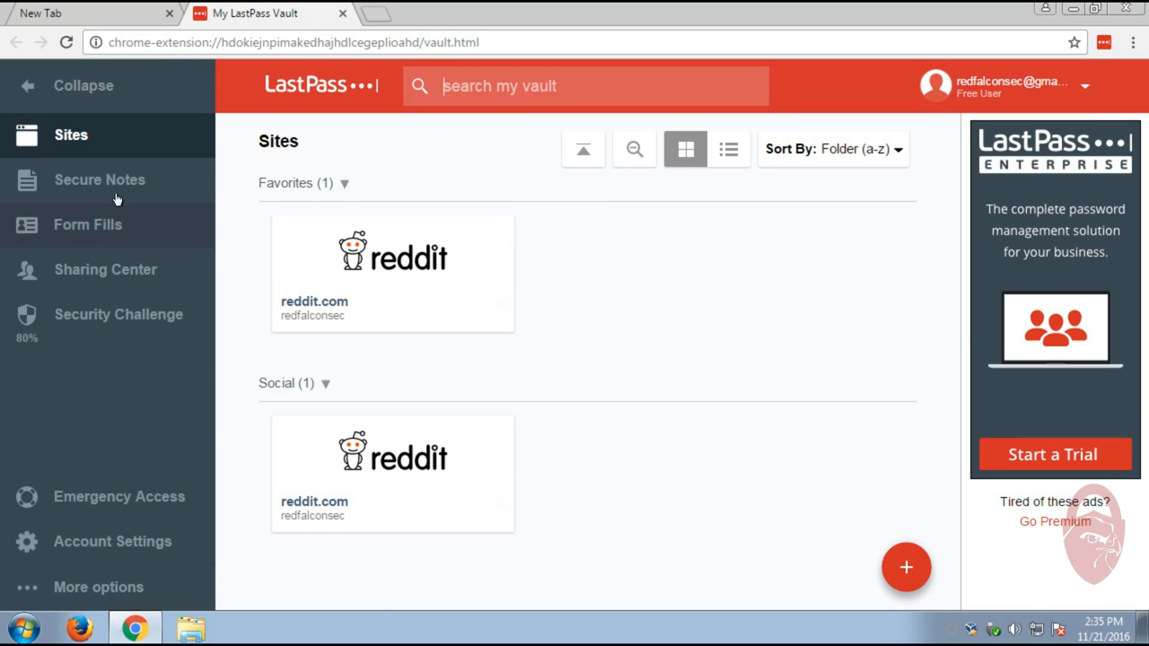
mouse_move(133, 477)
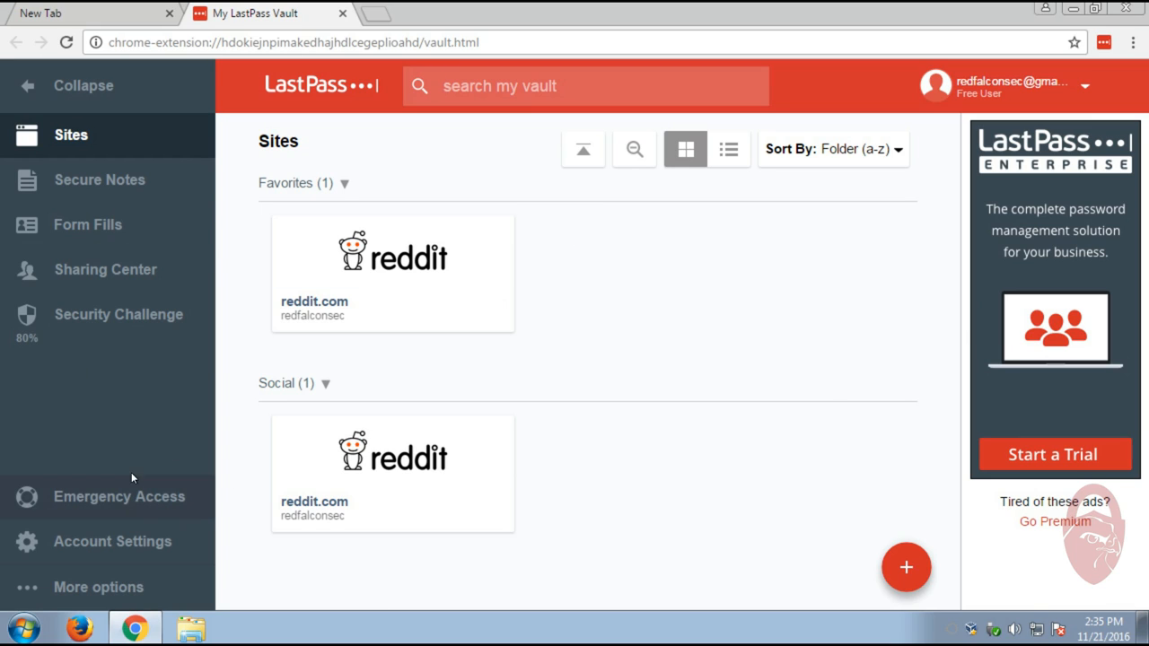
mouse_move(77, 260)
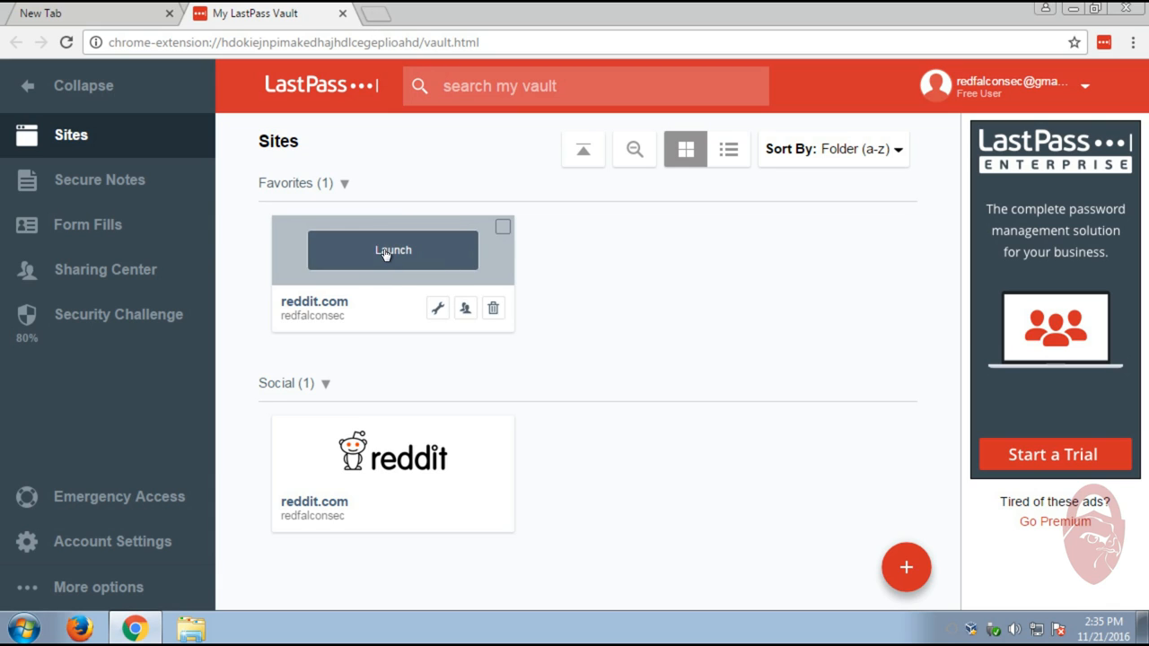
left_click(393, 250)
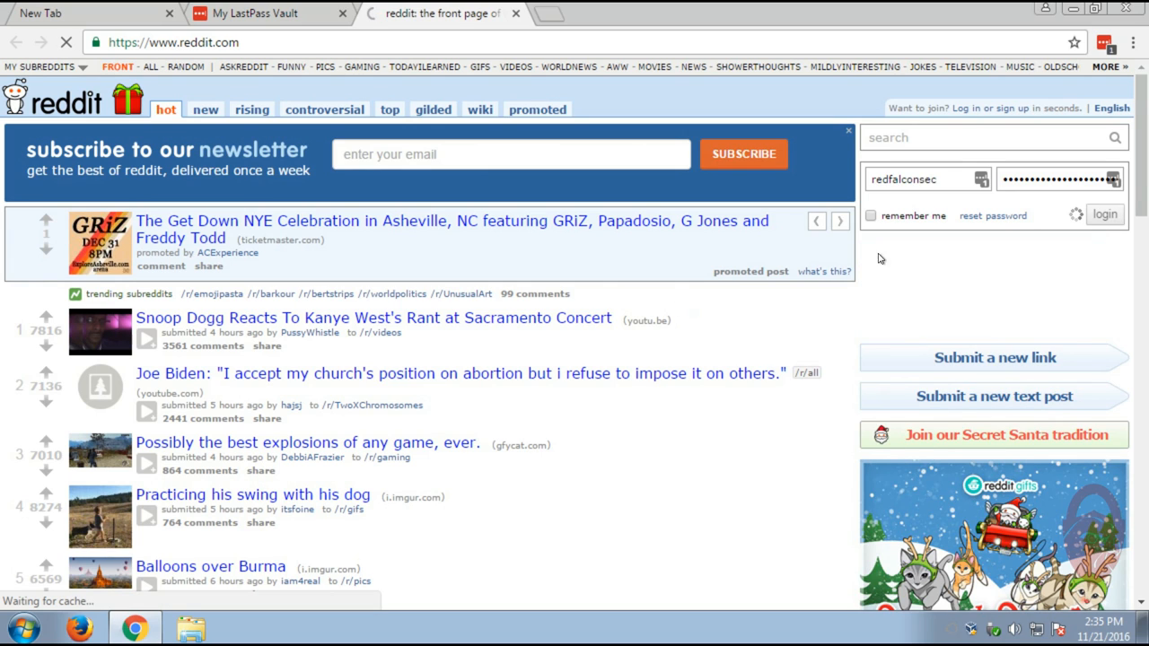
Decline Chrome's offer to save the Reddit password and open a new blank tab
left_click(1105, 215)
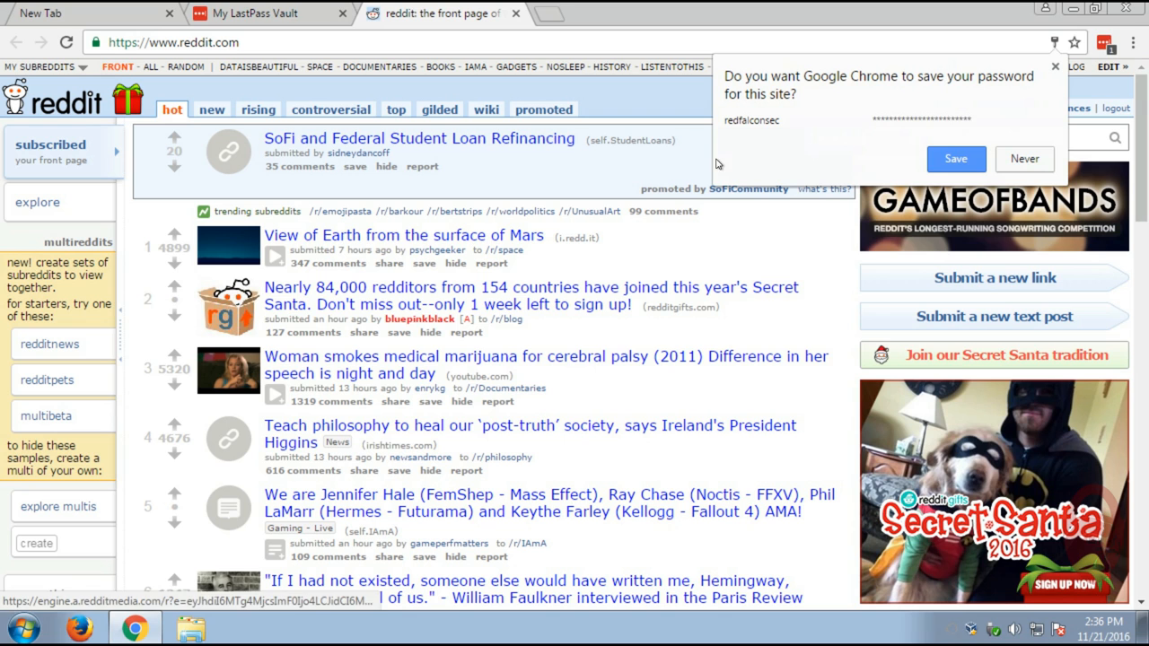
left_click(1051, 69)
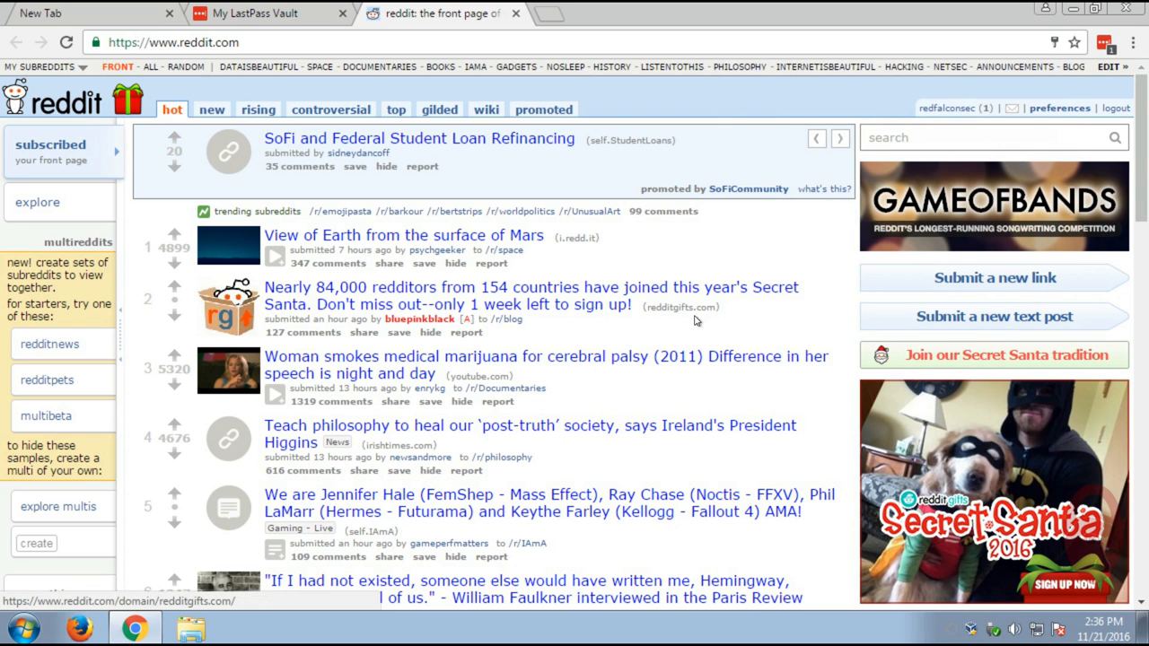
scroll("down", 3)
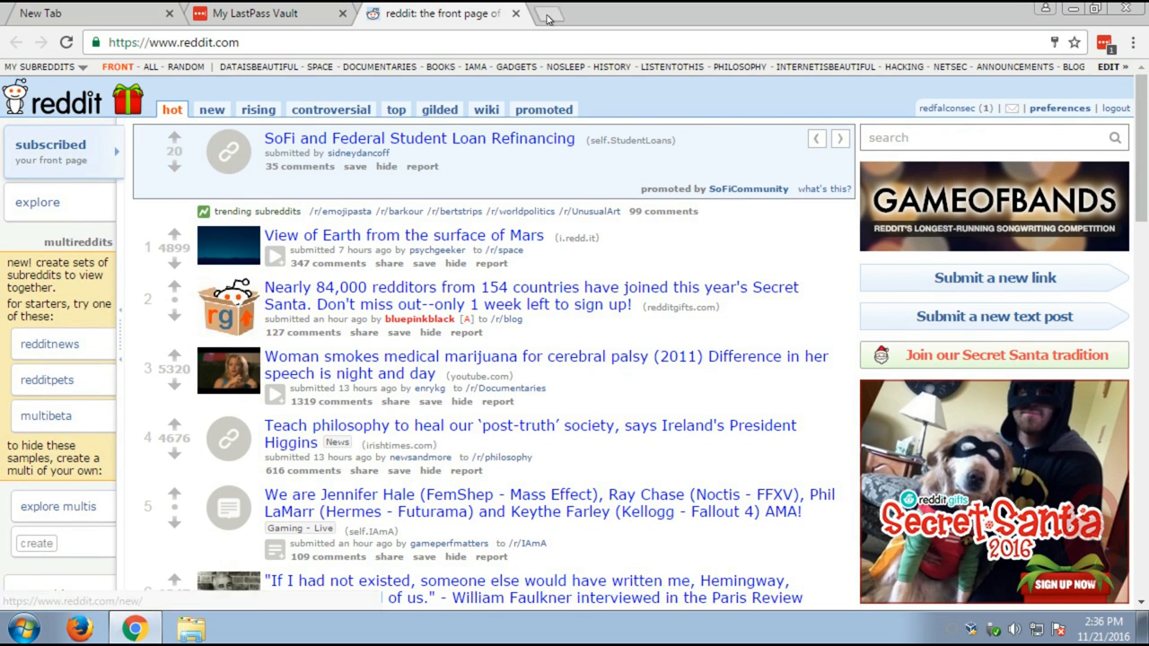
left_click(1131, 44)
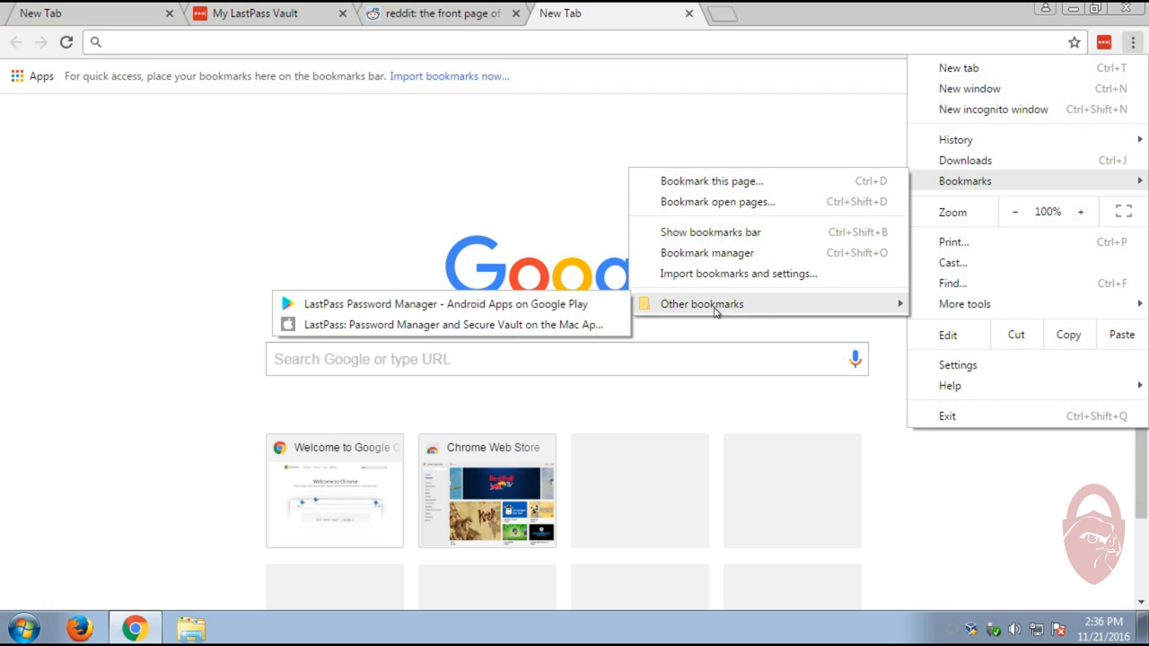
Open the LastPass Password Manager Google Play page from its bookmark and scroll through it
left_click(440, 303)
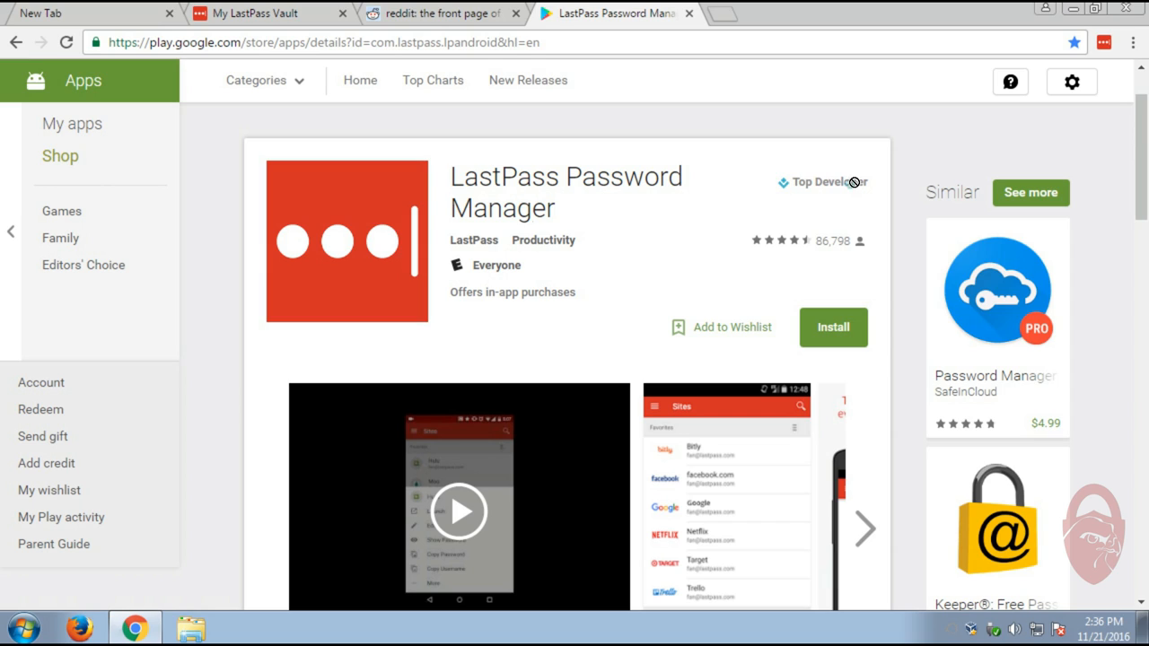
mouse_move(802, 181)
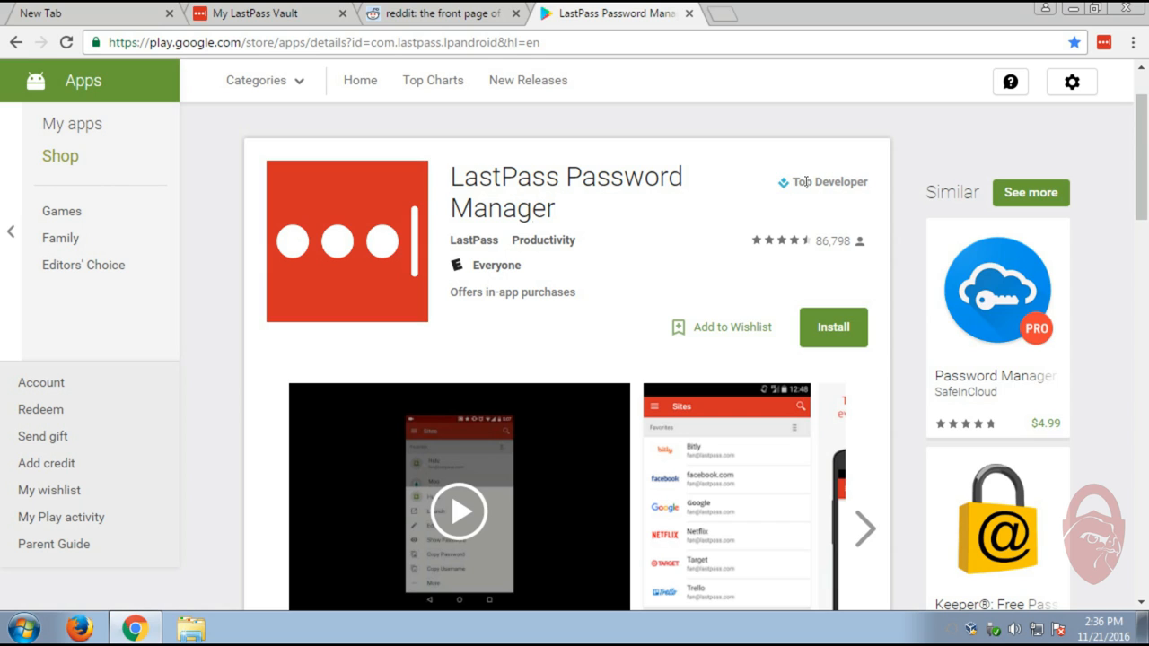
scroll("down", 3)
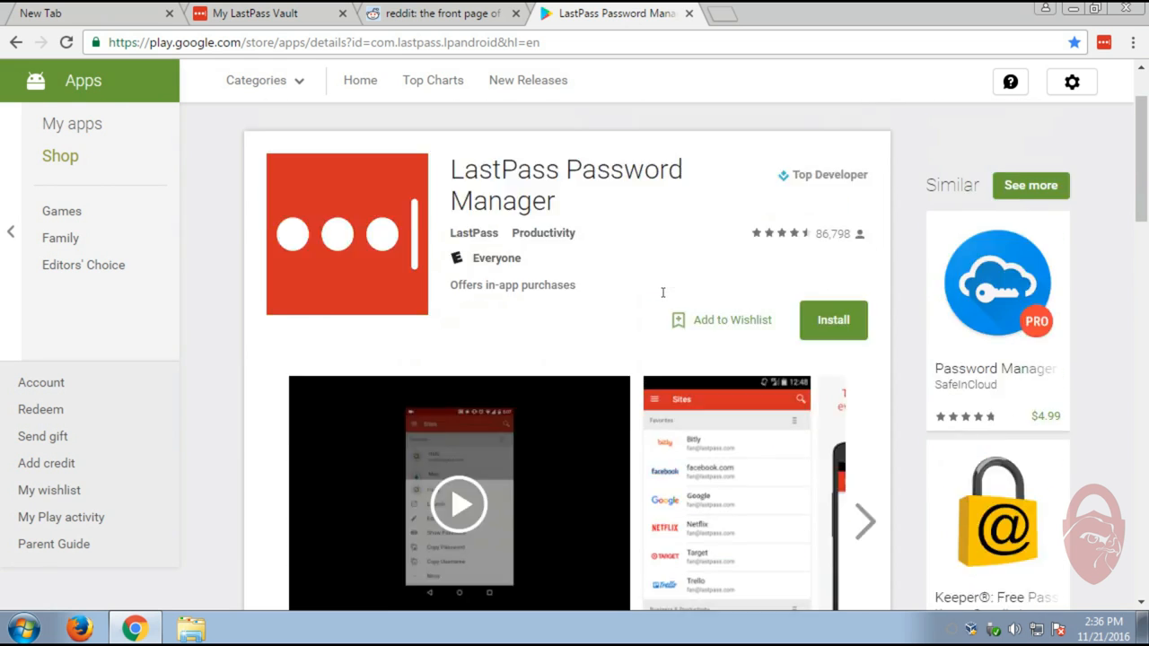
scroll("down", 3)
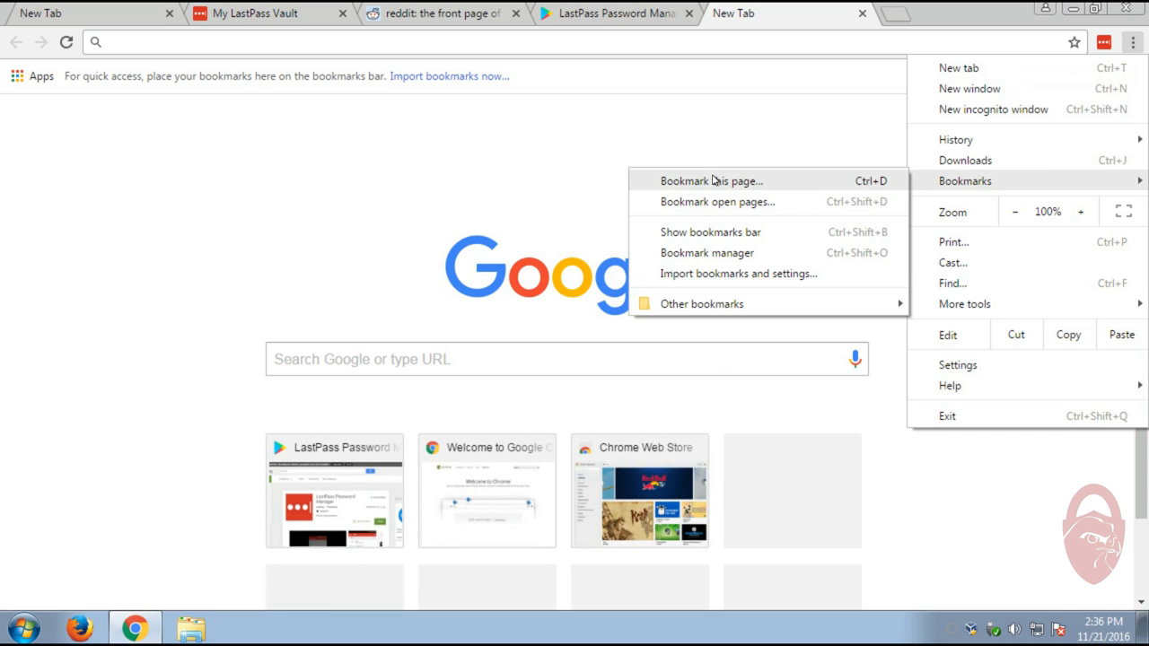
mouse_move(702, 304)
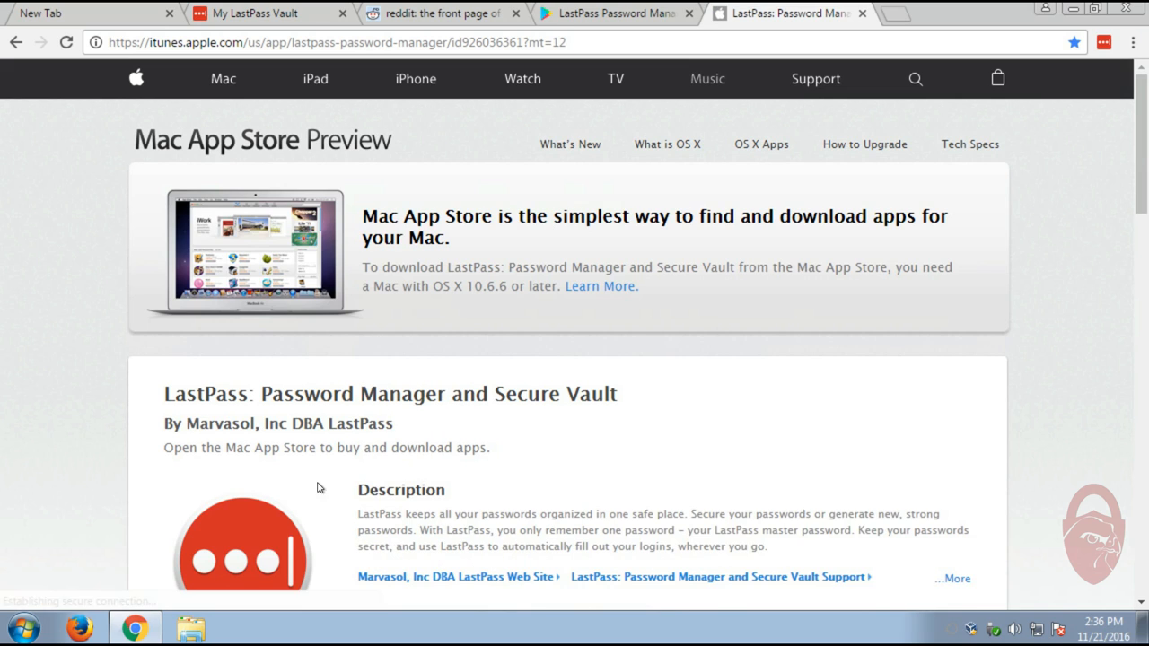
Read the LastPass Mac App Store preview page, highlighting the seller name and heading text
scroll("down", 3)
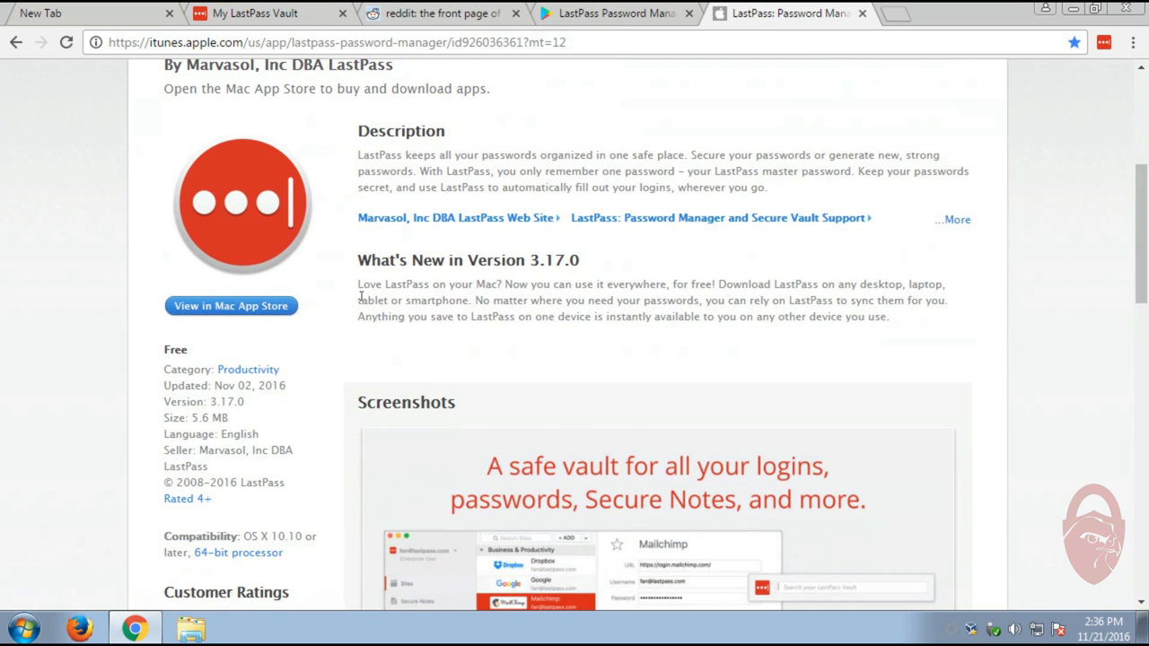
scroll("down", 3)
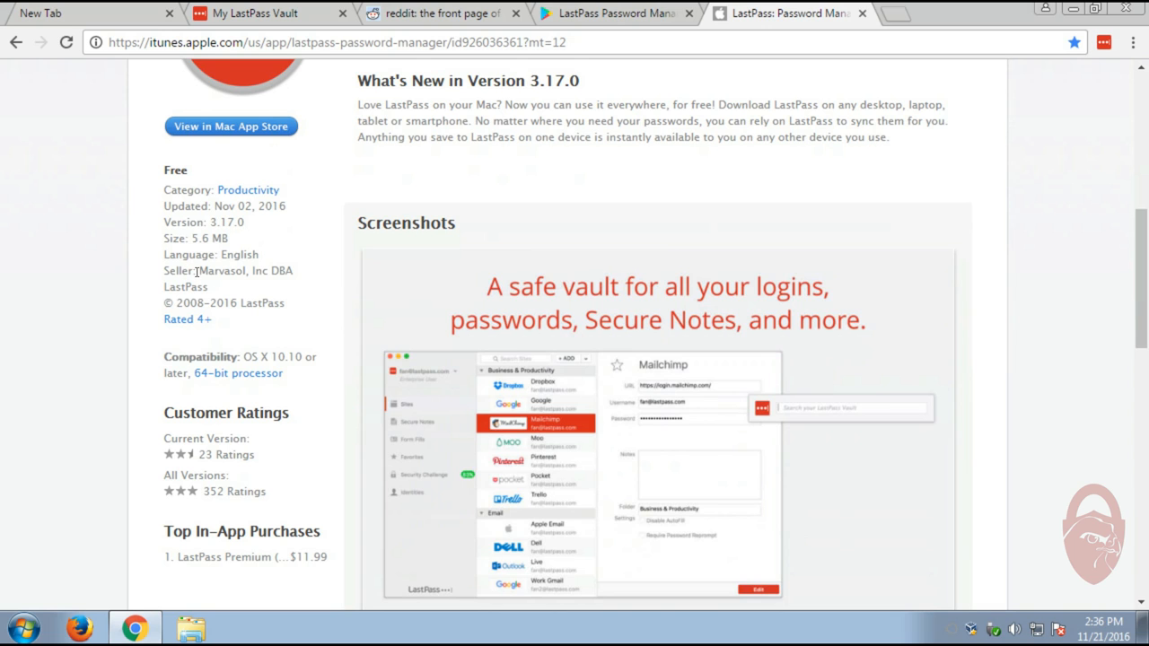
double_click(234, 270)
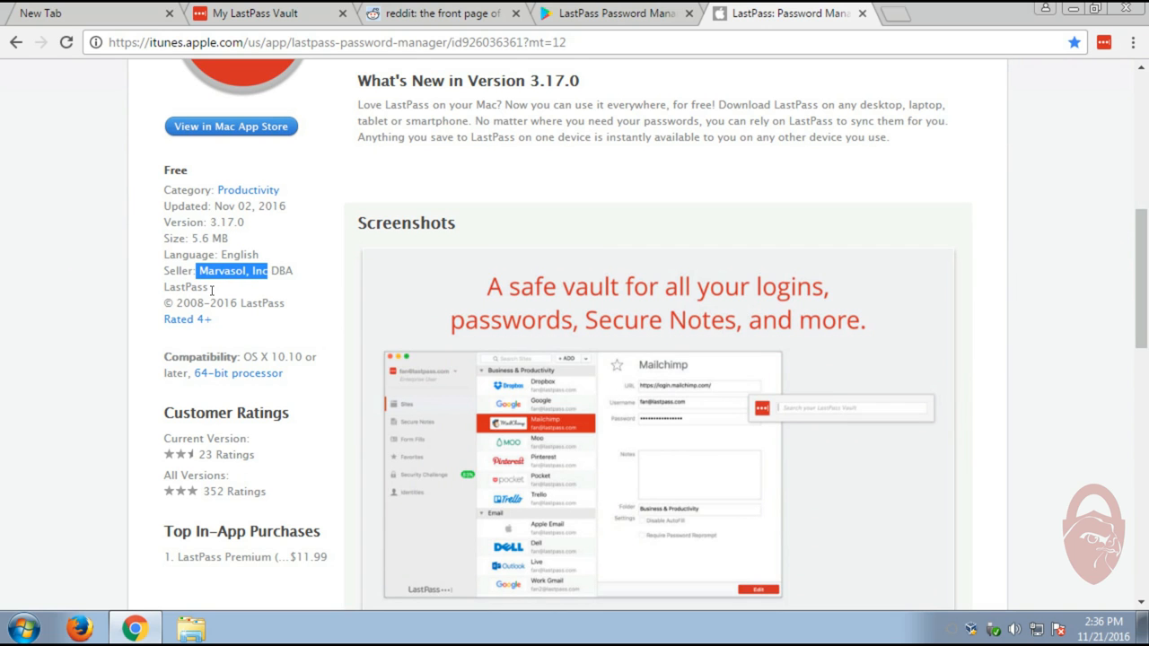
scroll("down", 3)
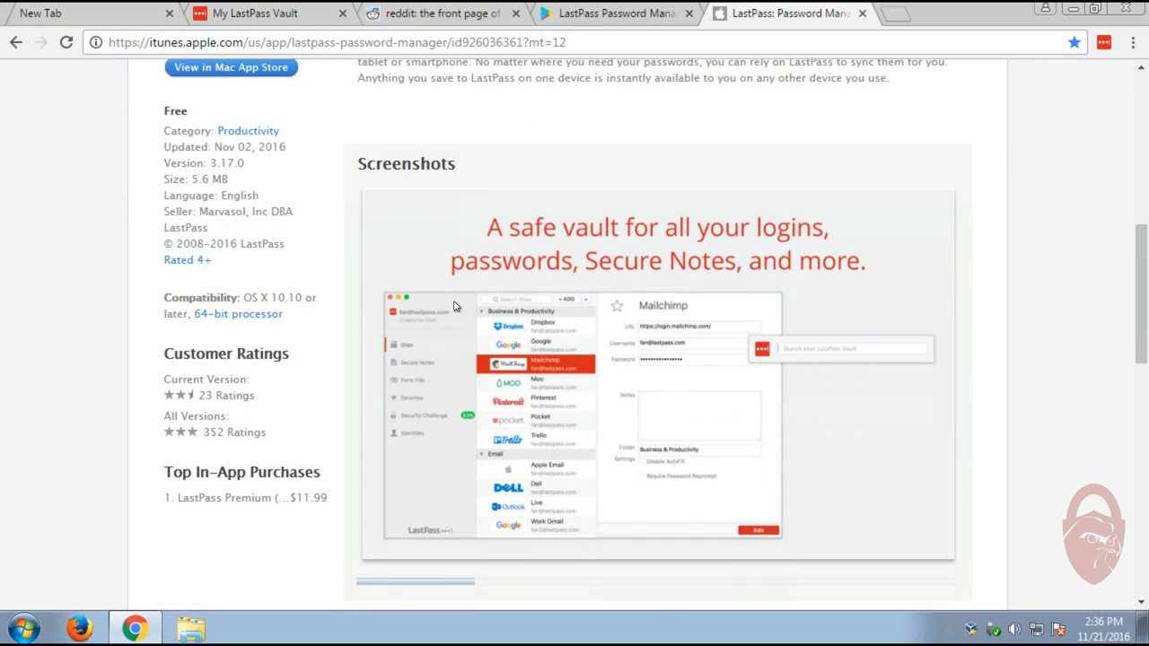
scroll("up", 3)
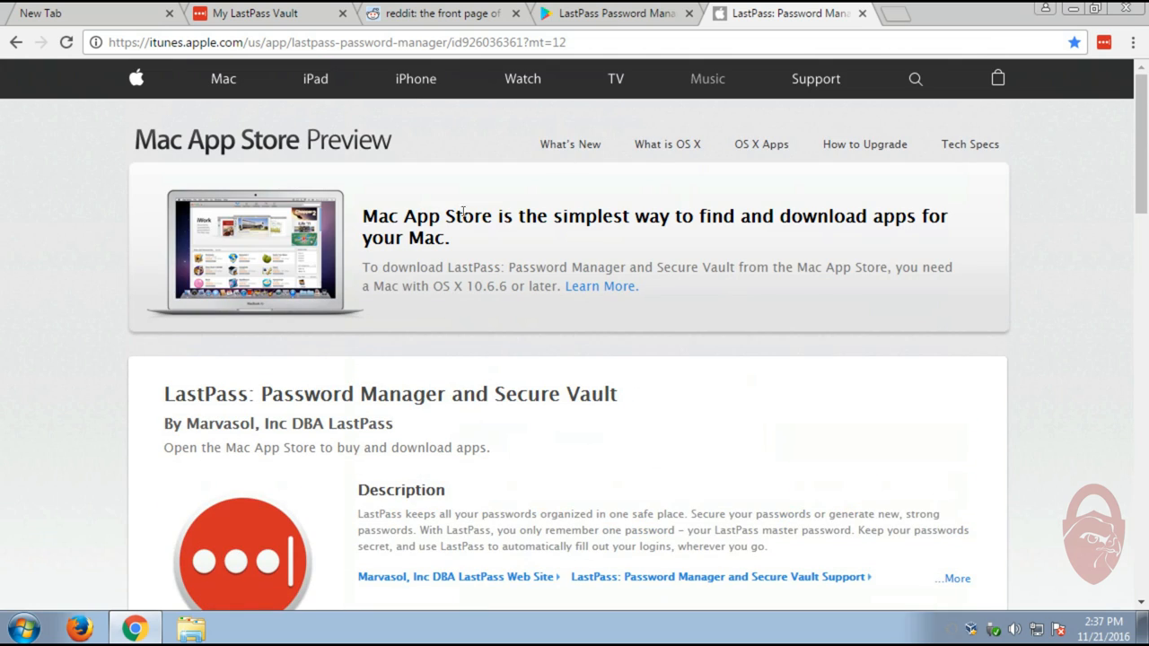
left_click_drag(362, 215, 456, 238)
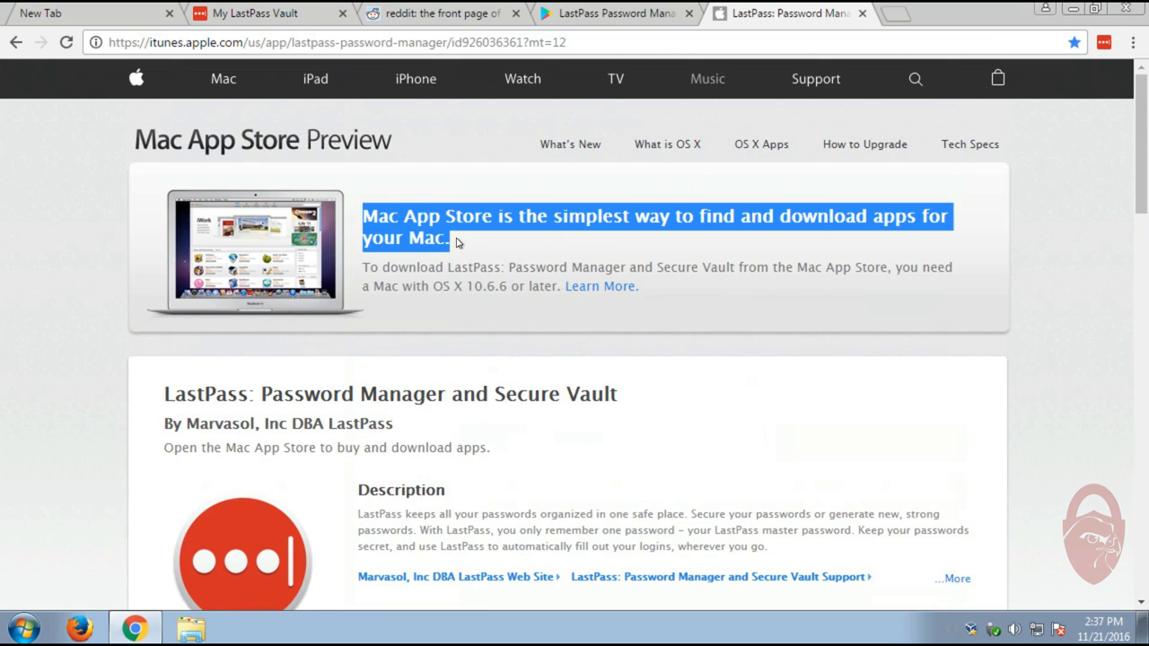
left_click(509, 206)
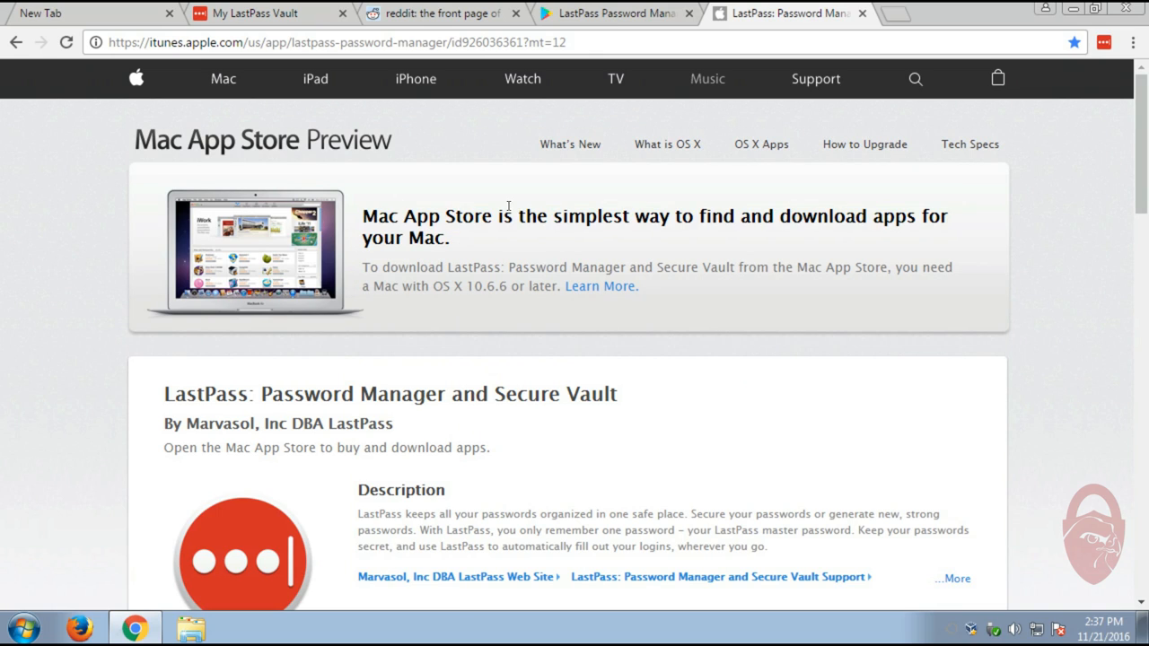
mouse_move(1034, 43)
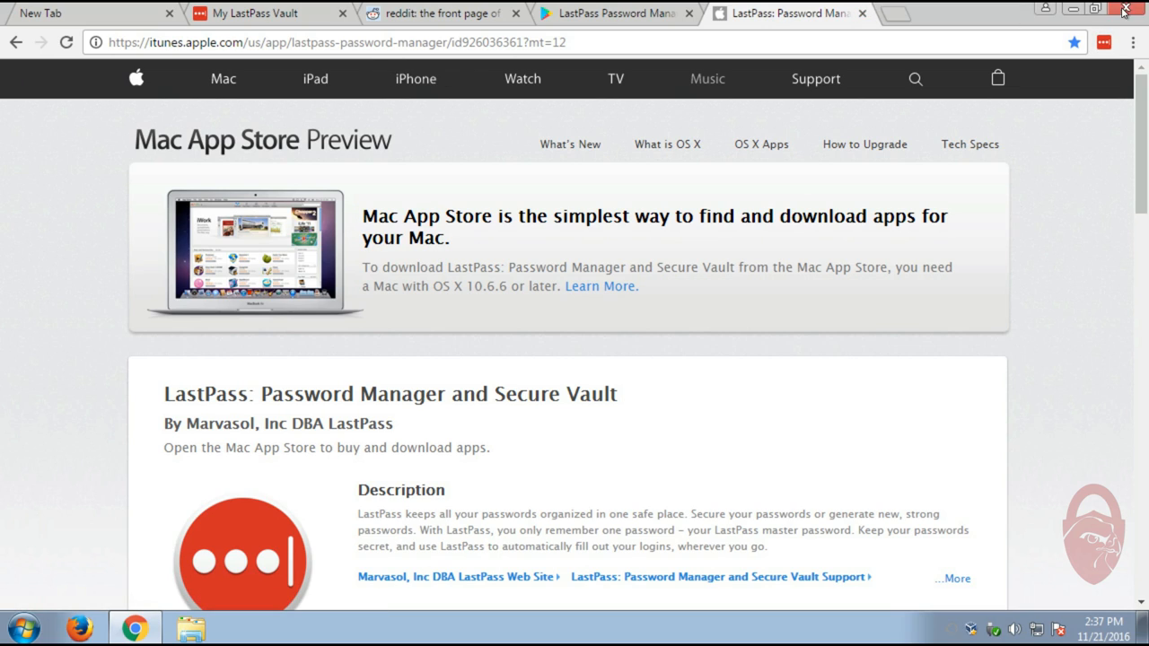
Close the Chrome window with all its tabs to return to the desktop
left_click(1119, 11)
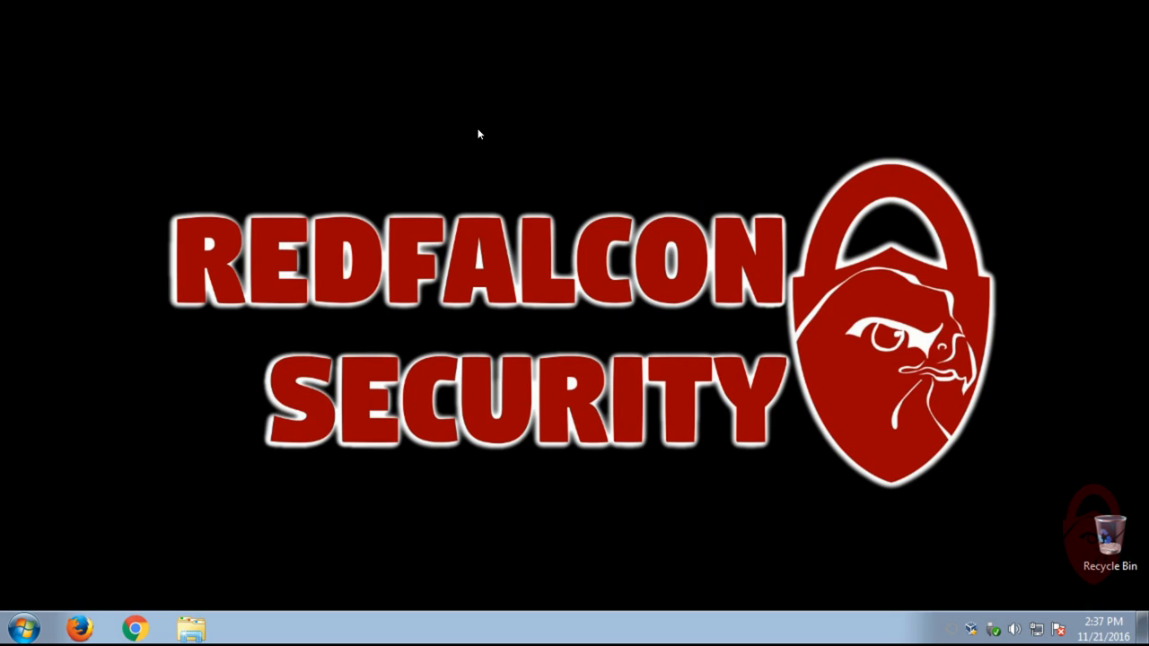
mouse_move(950, 551)
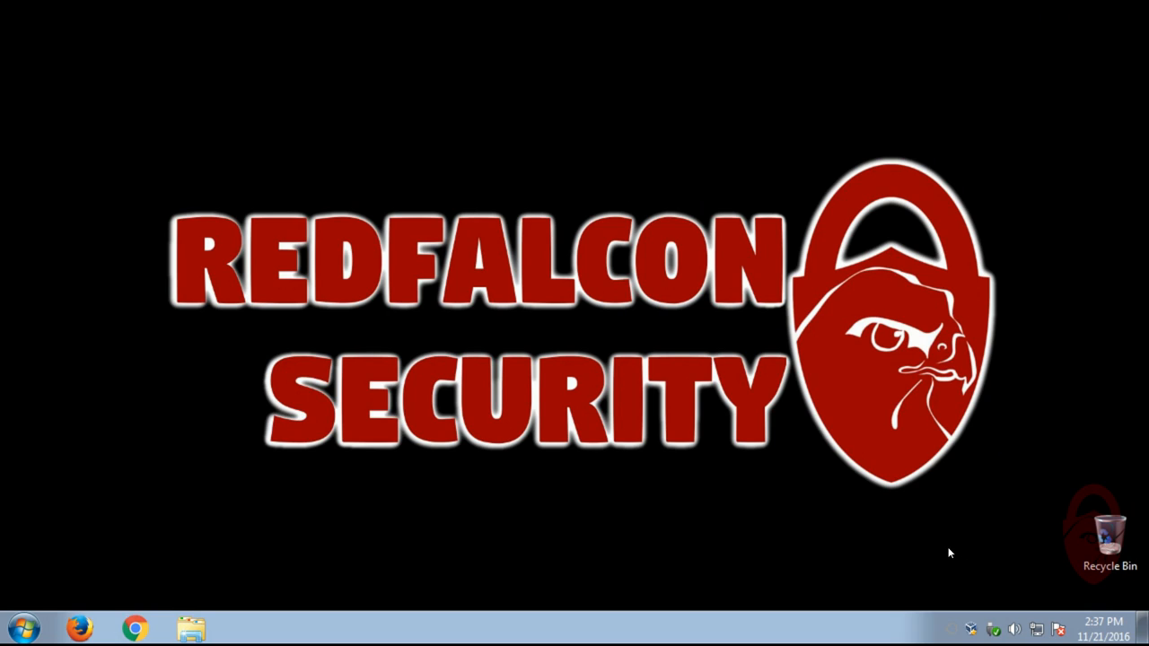
mouse_move(529, 288)
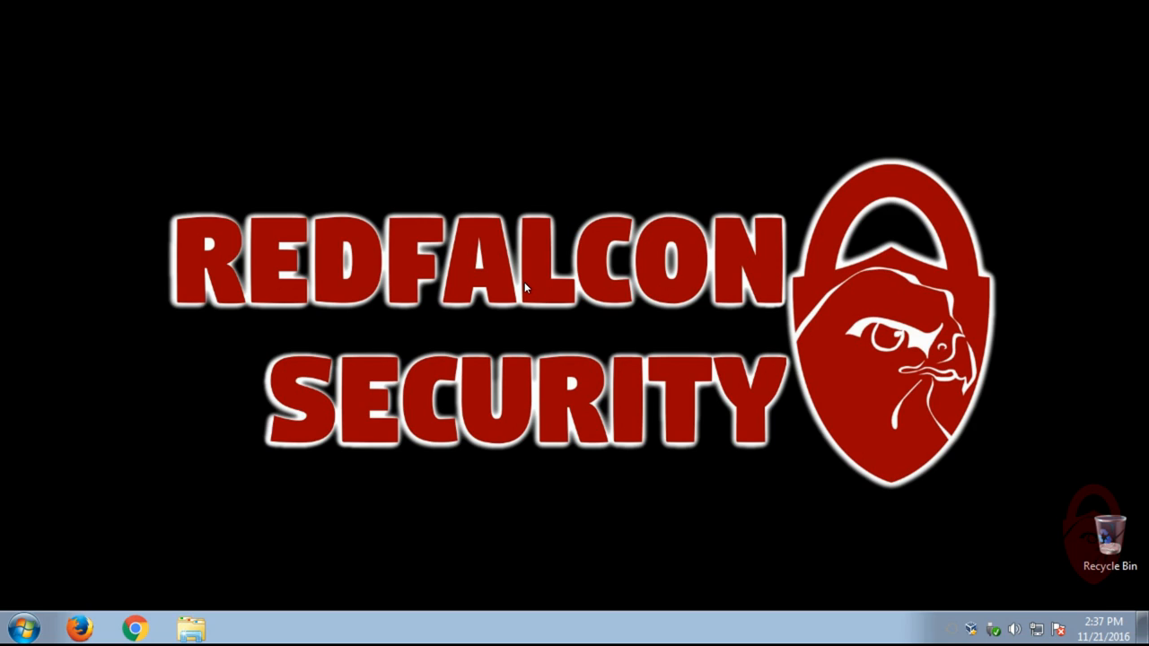